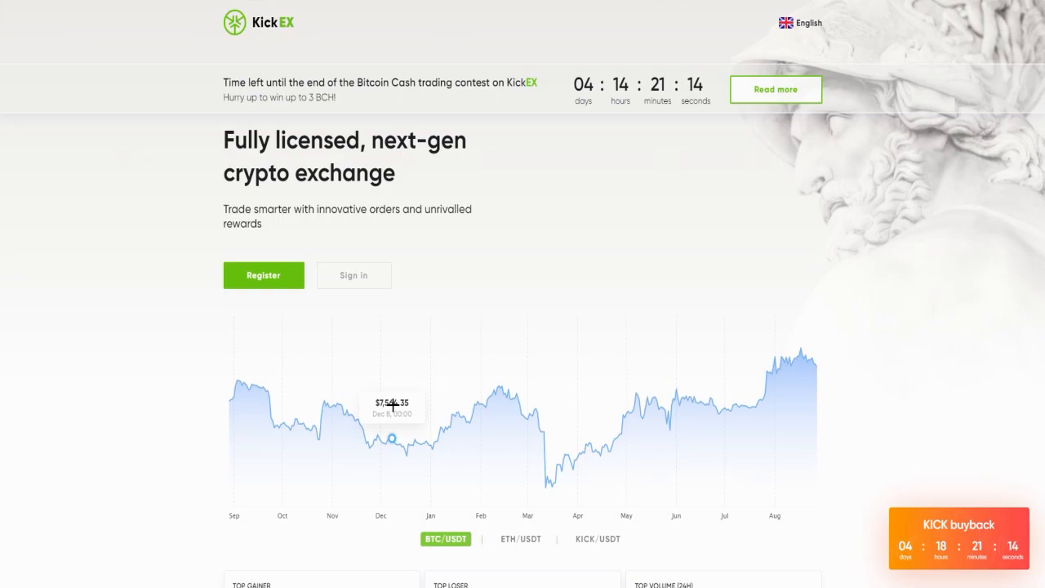
mouse_move(566, 369)
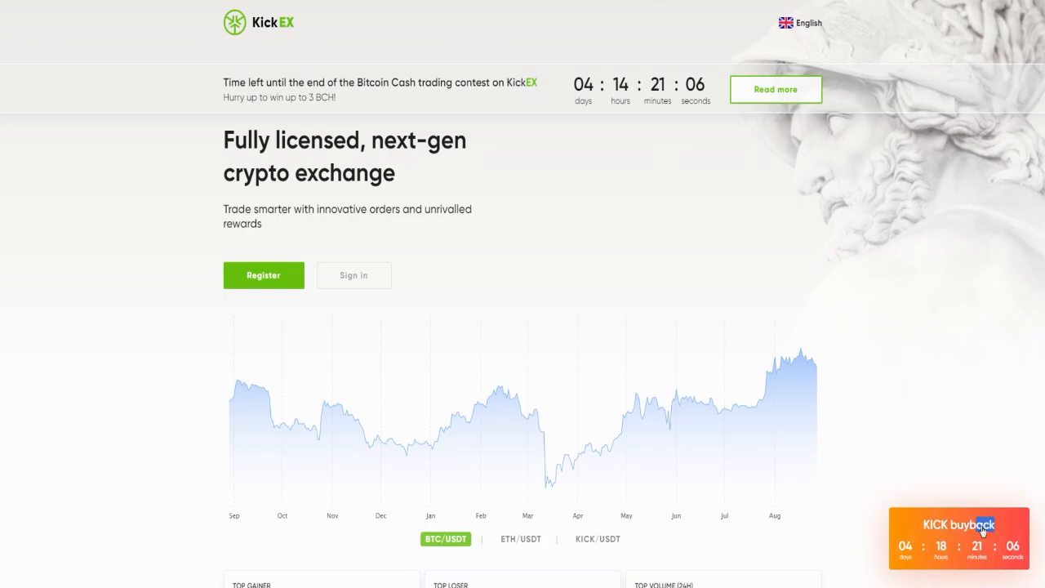
Follow the orange KICK buyback banner to the $100,000 buyback announcement page.
click(957, 537)
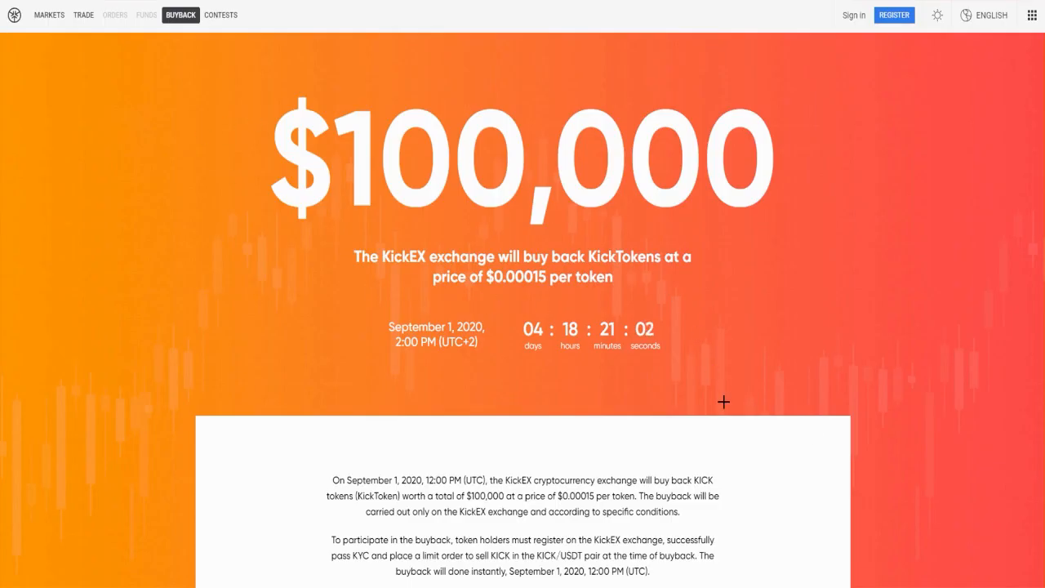
mouse_move(731, 392)
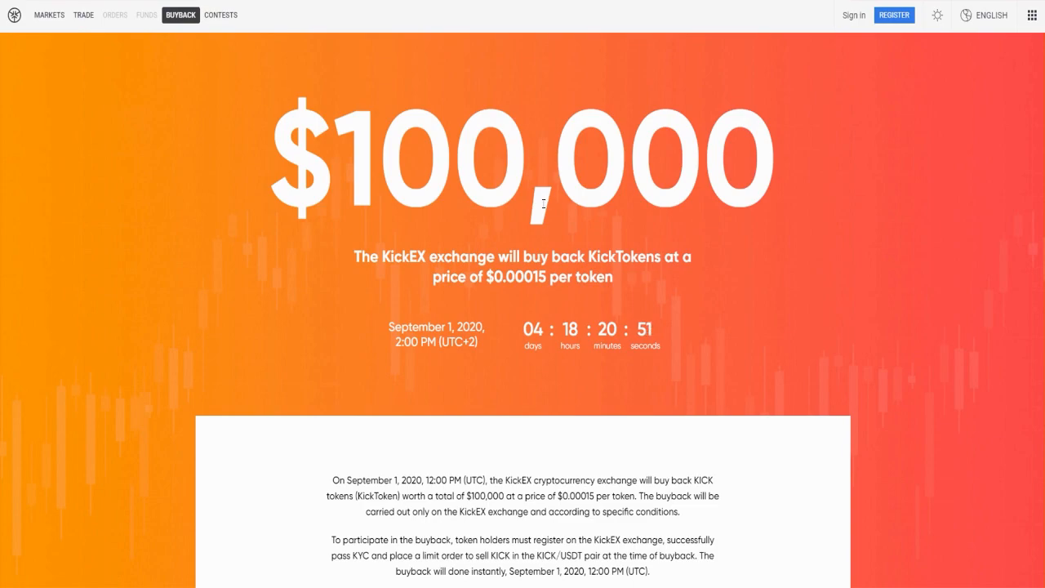
mouse_move(539, 216)
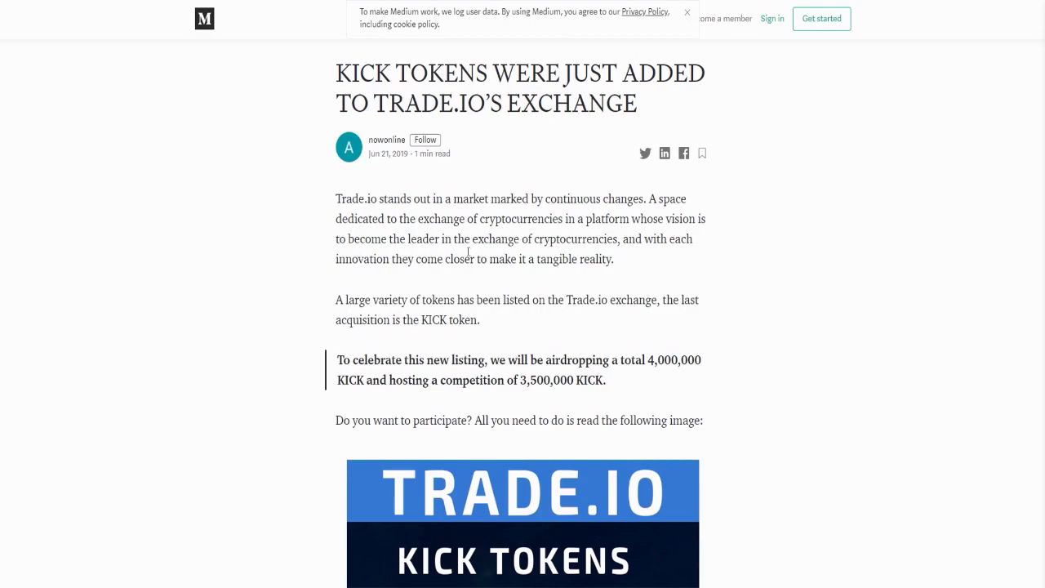
mouse_move(604, 269)
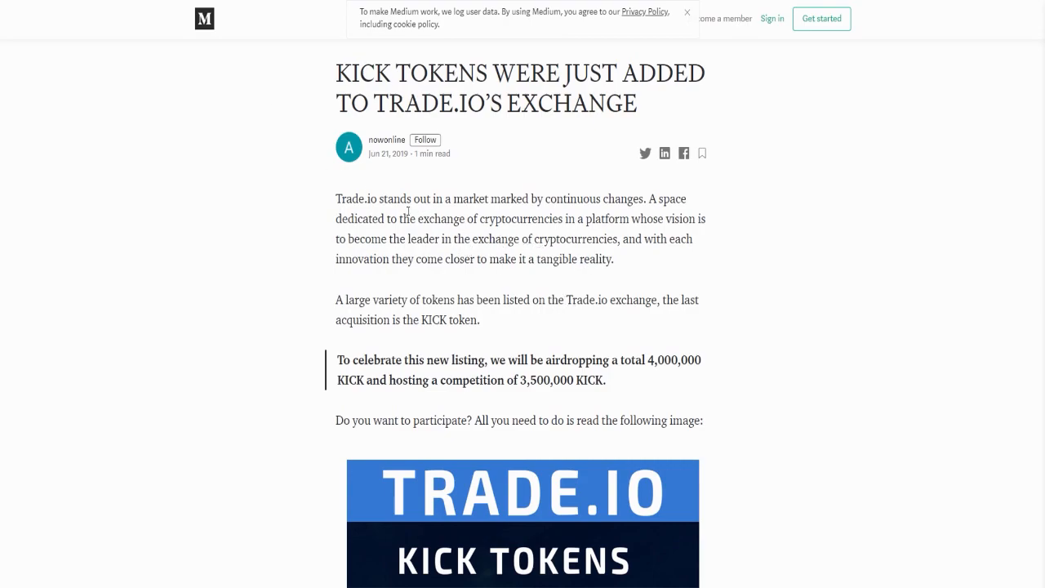
mouse_move(212, 189)
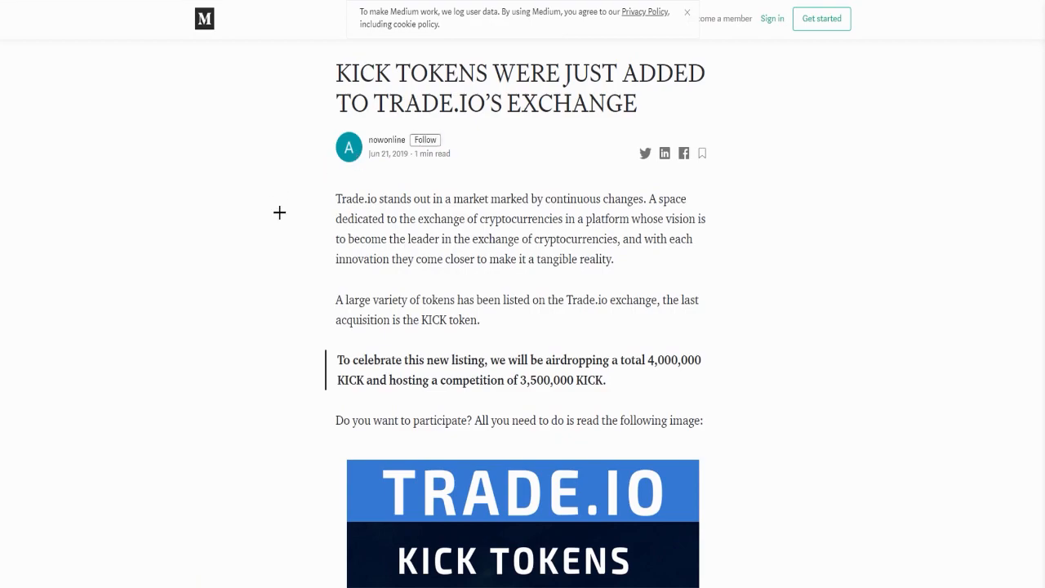
mouse_move(284, 287)
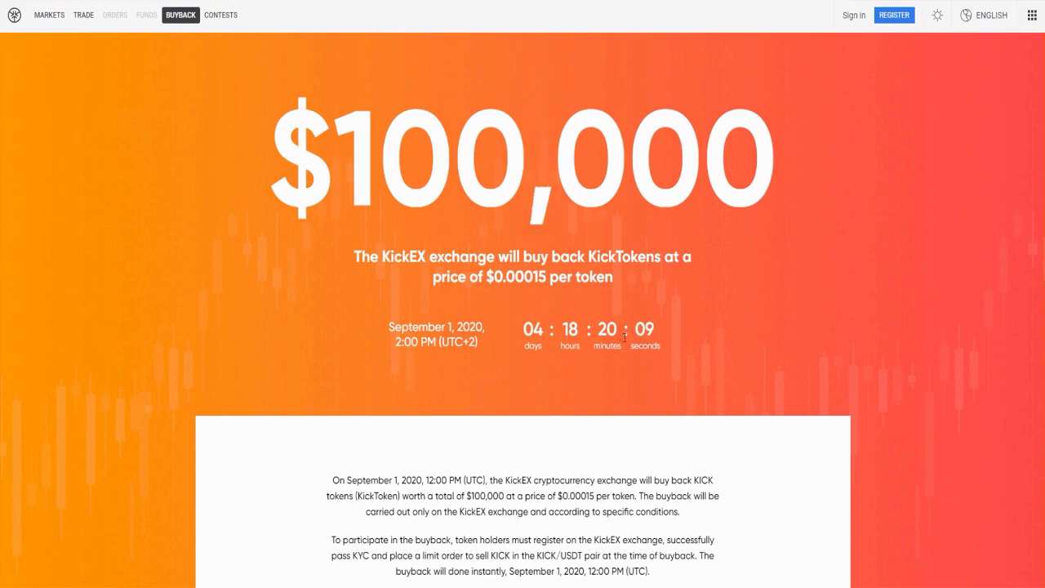
mouse_move(617, 333)
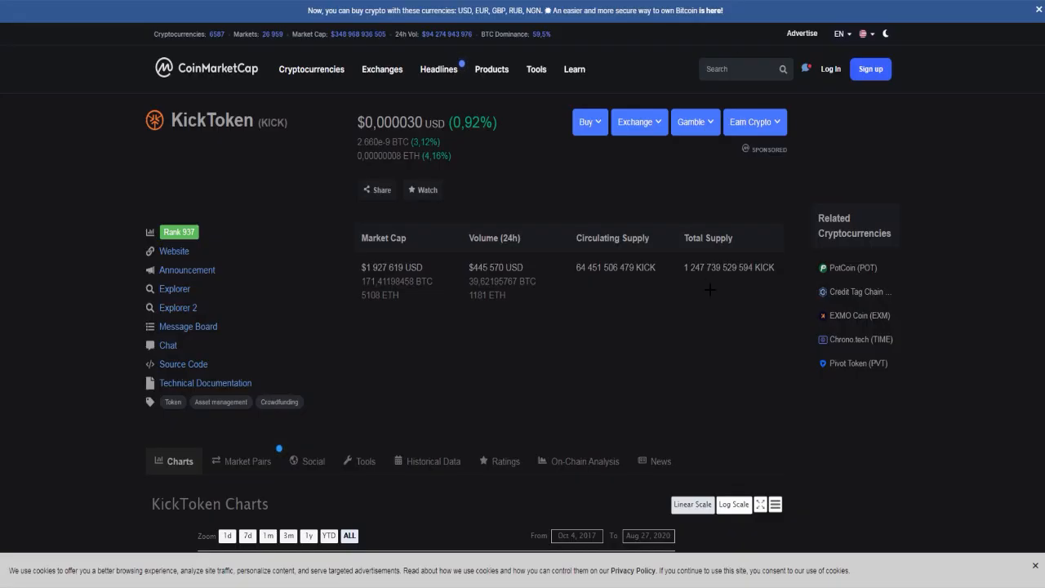
mouse_move(250, 232)
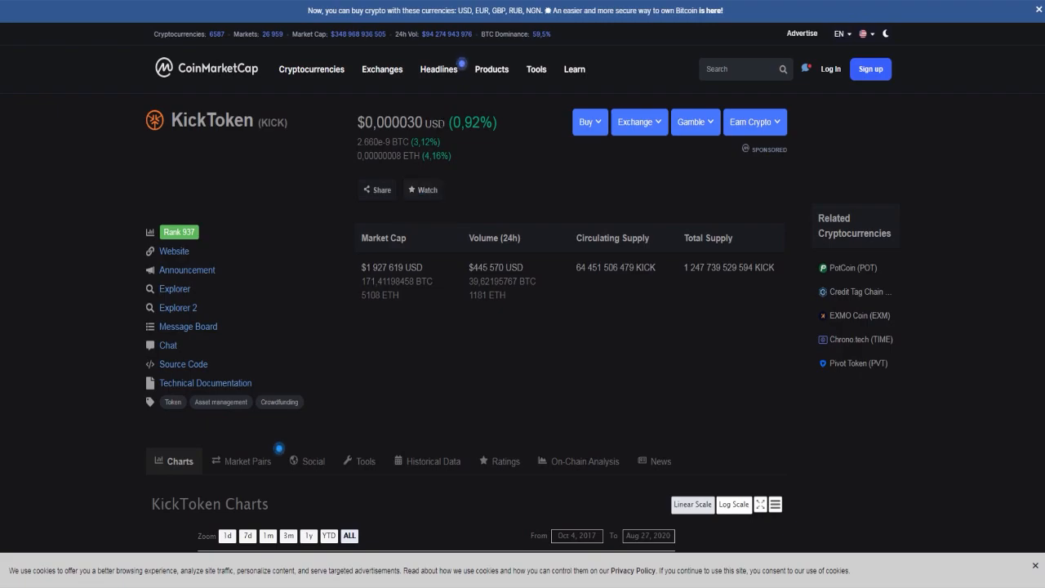
mouse_move(461, 139)
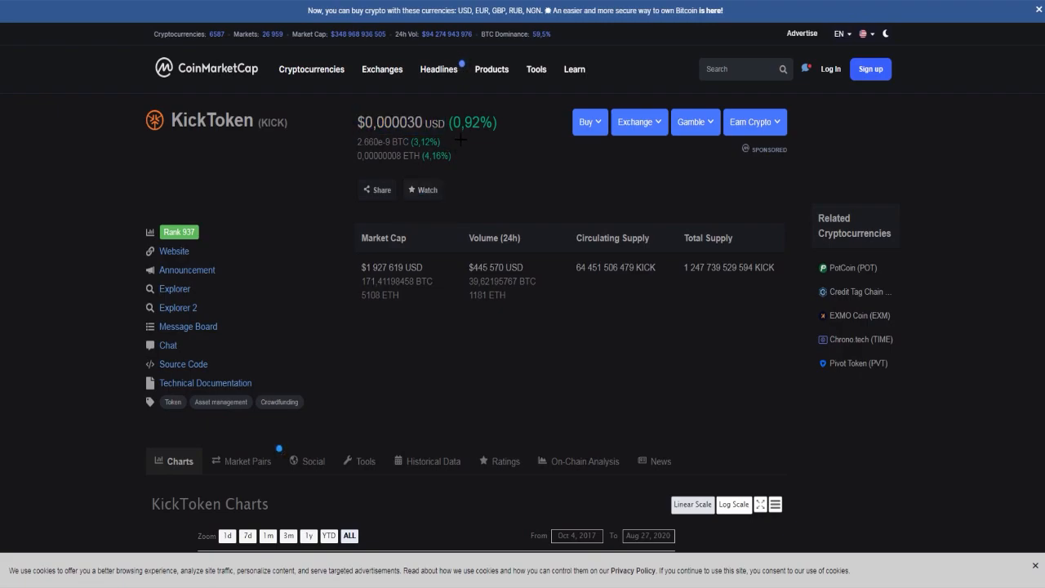
mouse_move(425, 309)
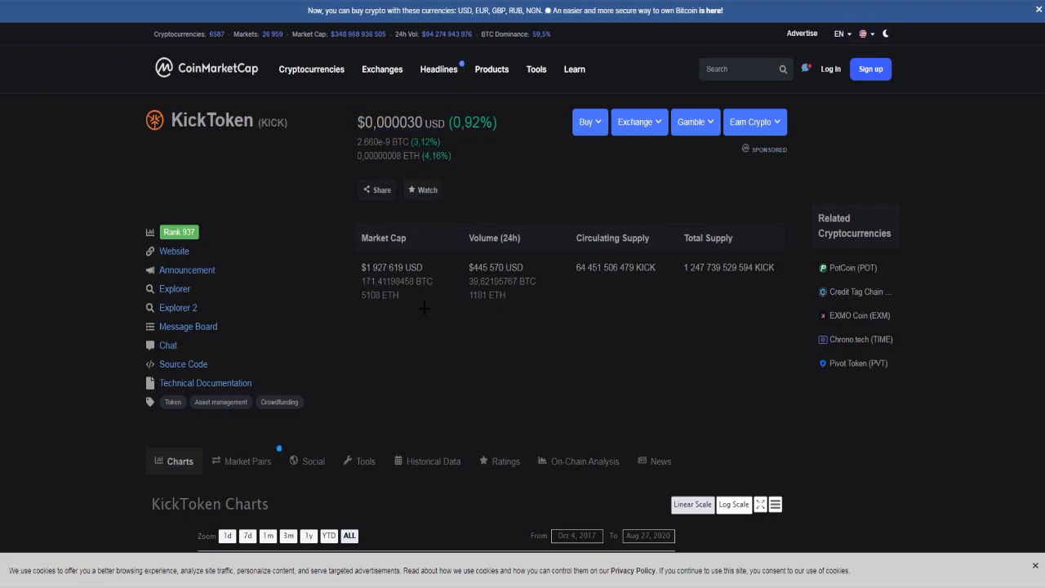
mouse_move(422, 242)
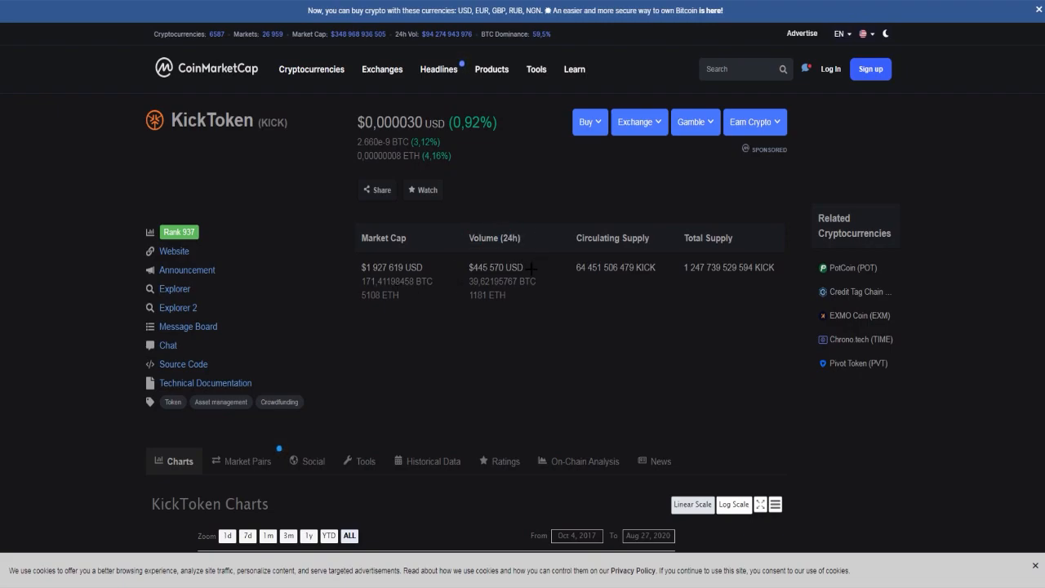
mouse_move(516, 288)
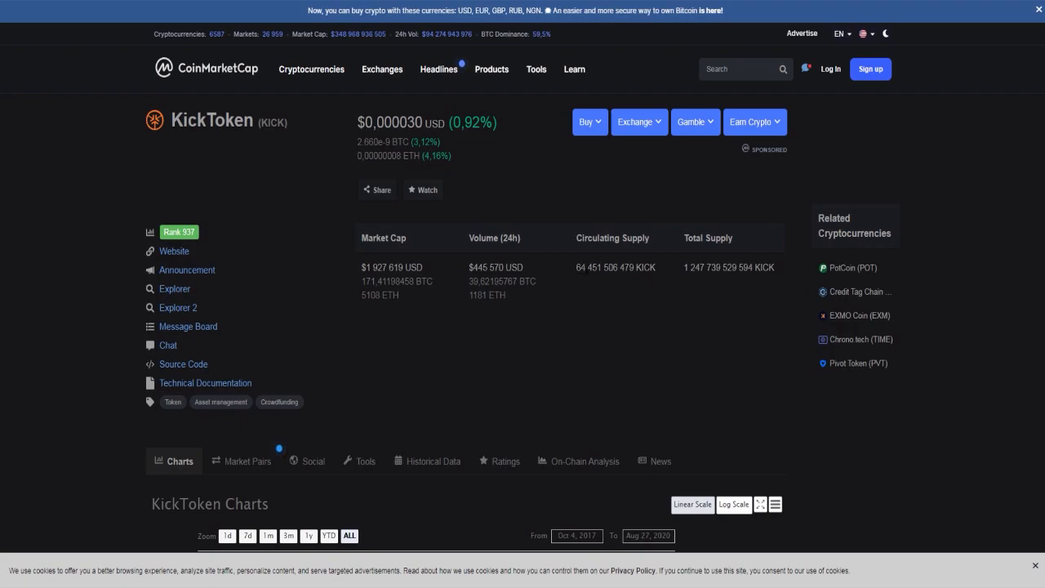
mouse_move(590, 281)
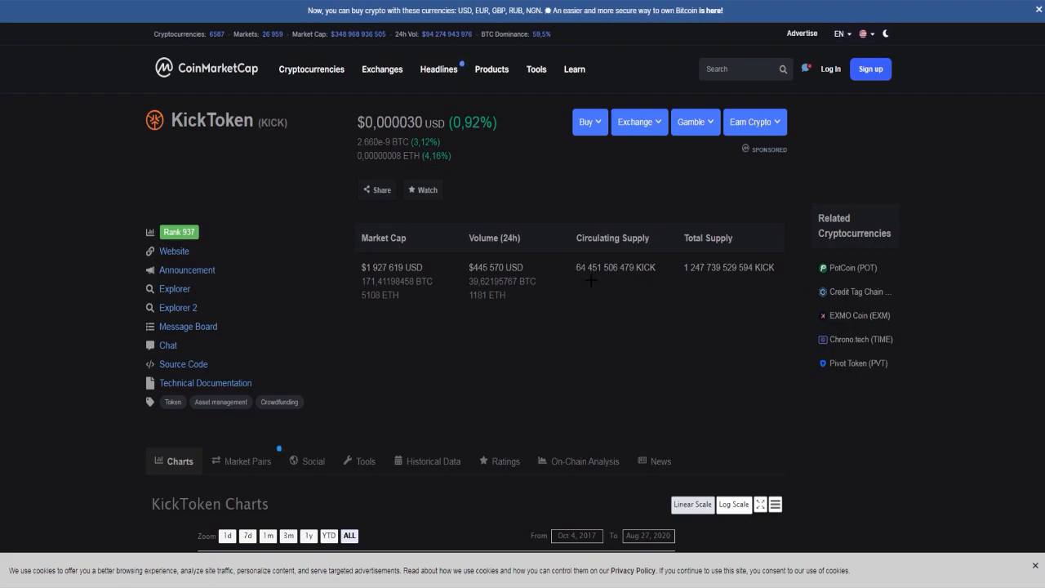
mouse_move(692, 286)
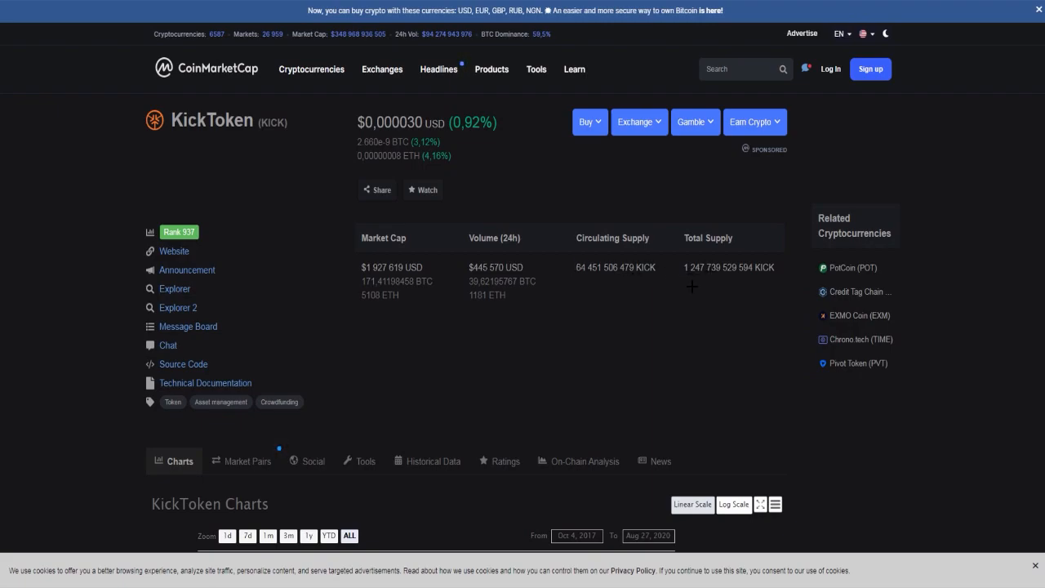
Review KickToken's CoinMarketCap listing, scrolling through market cap, volume and supply figures.
double_click(708, 239)
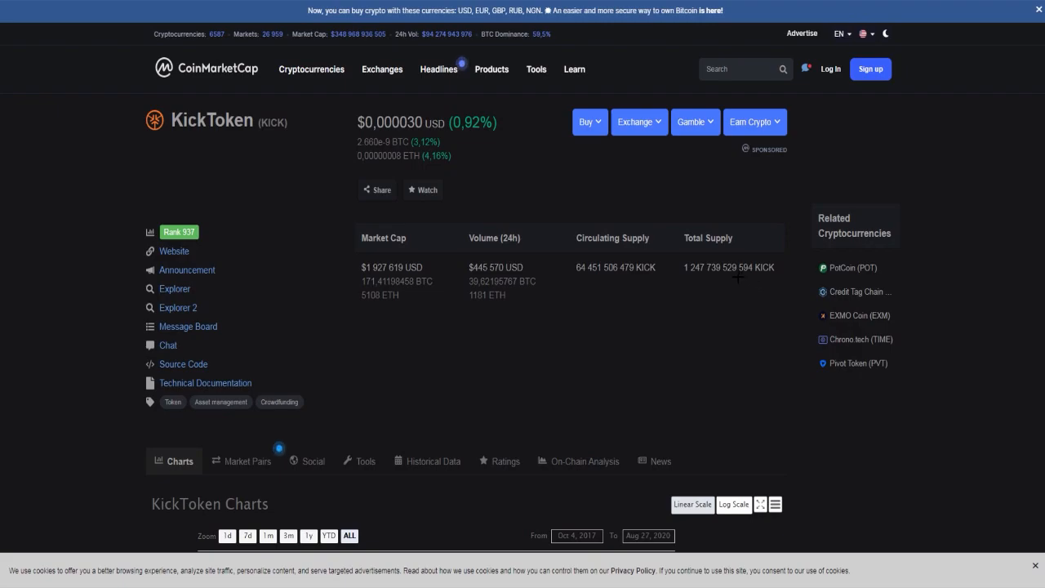
scroll(down, 3)
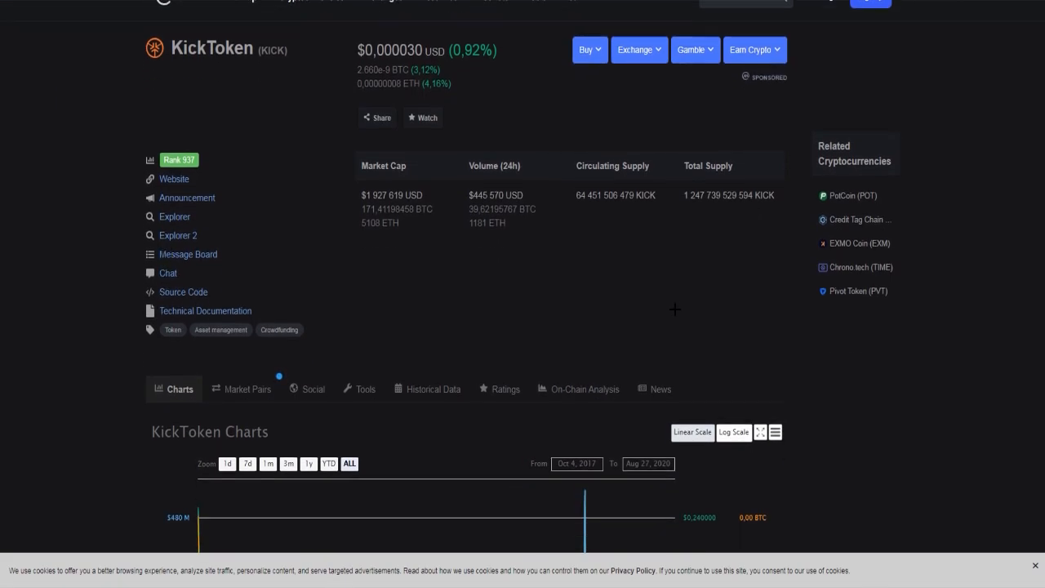
scroll(down, 3)
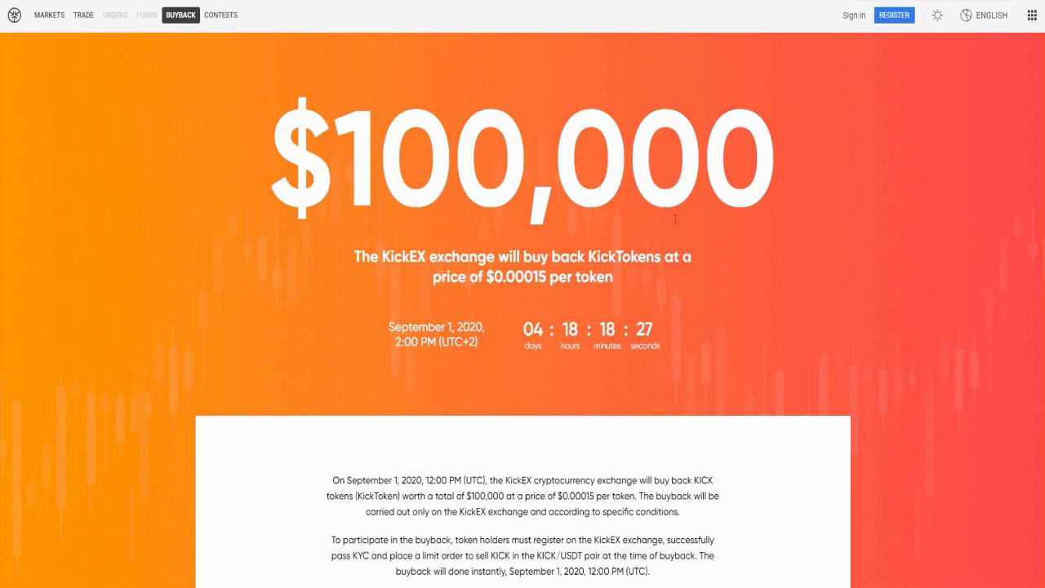
mouse_move(428, 241)
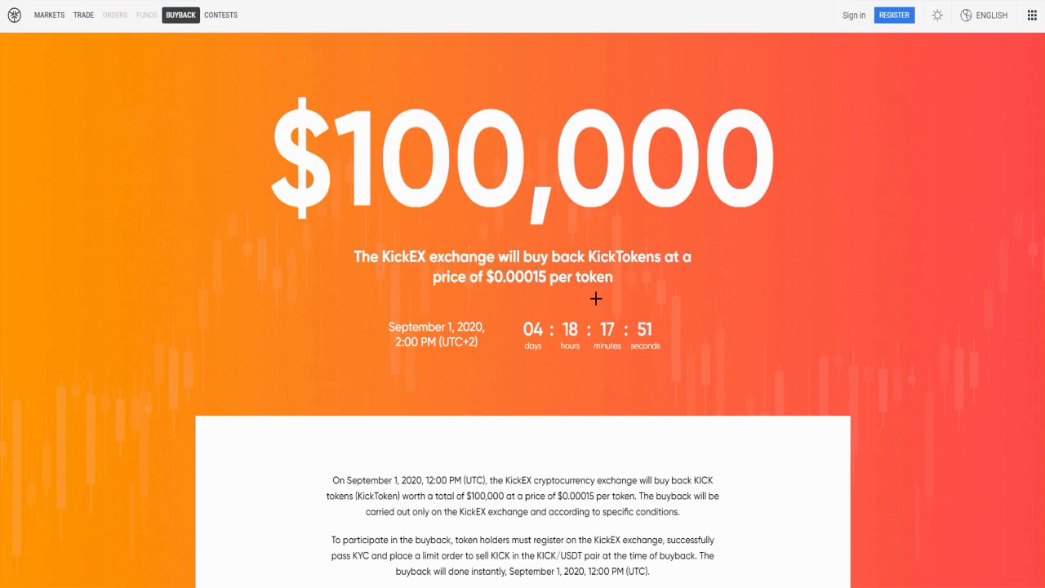
mouse_move(494, 301)
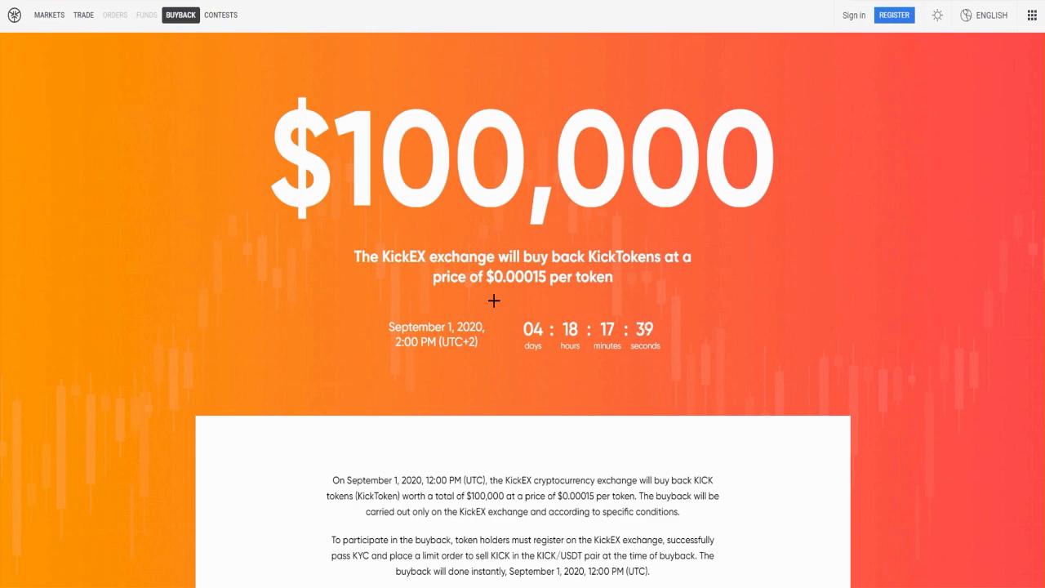
mouse_move(518, 293)
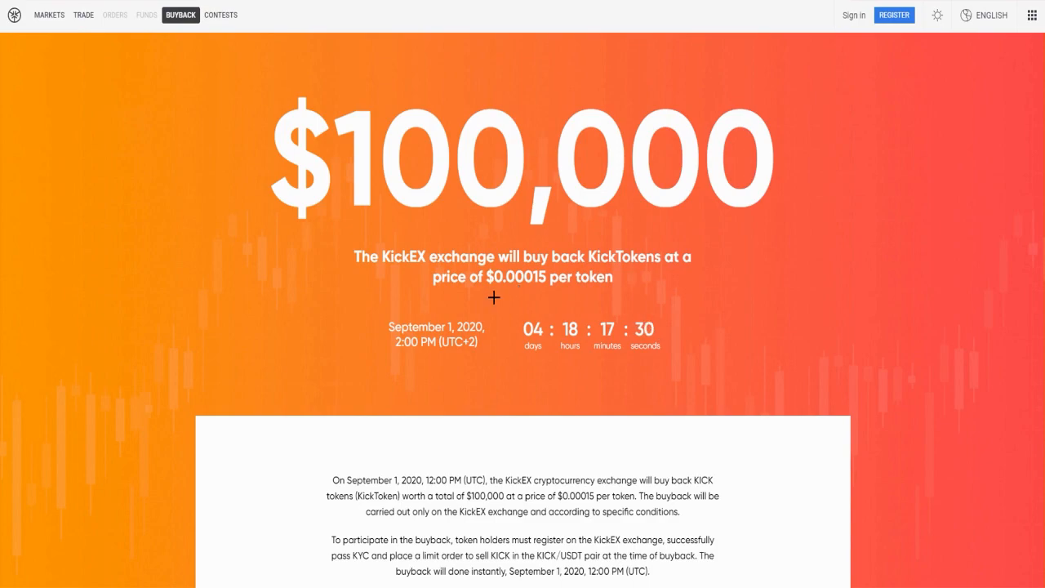
mouse_move(359, 299)
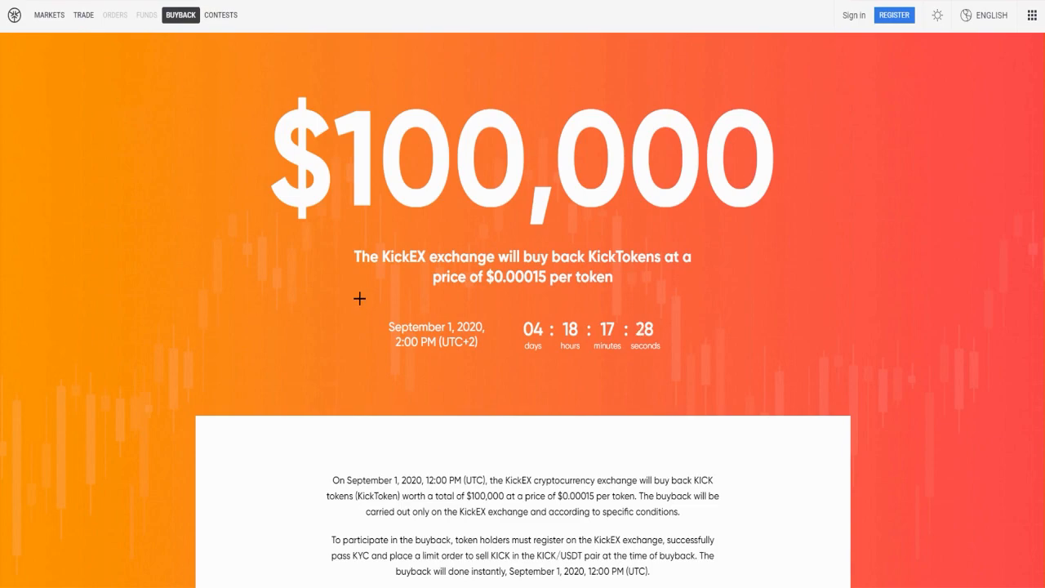
scroll(down, 3)
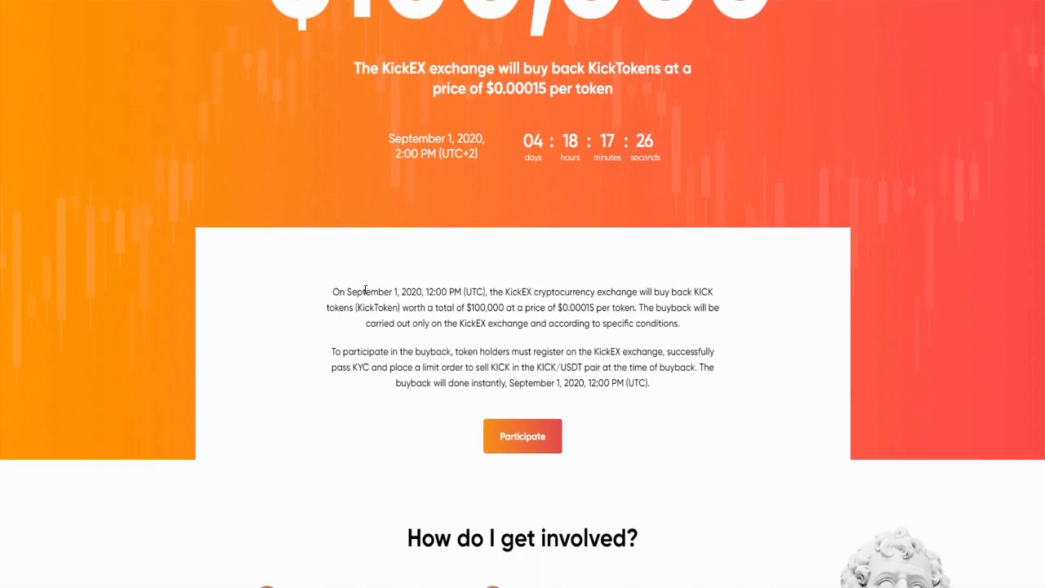
scroll(down, 3)
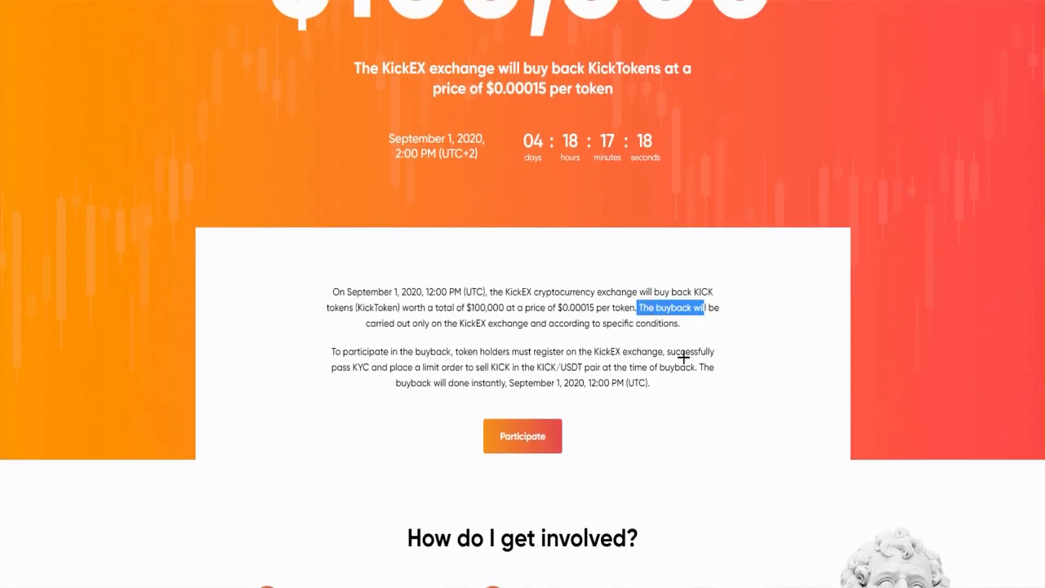
drag(703, 307, 629, 324)
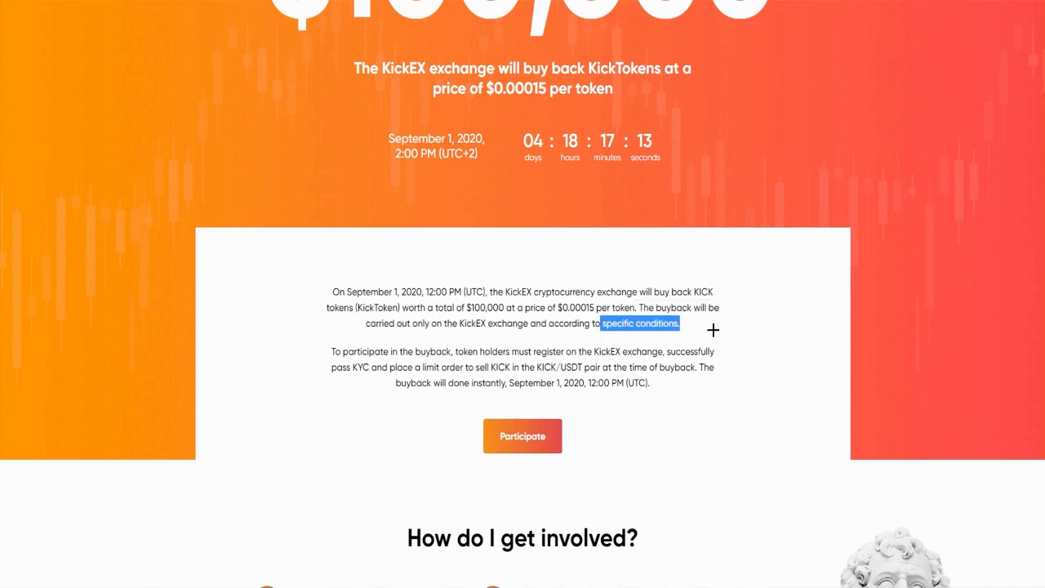
scroll(down, 3)
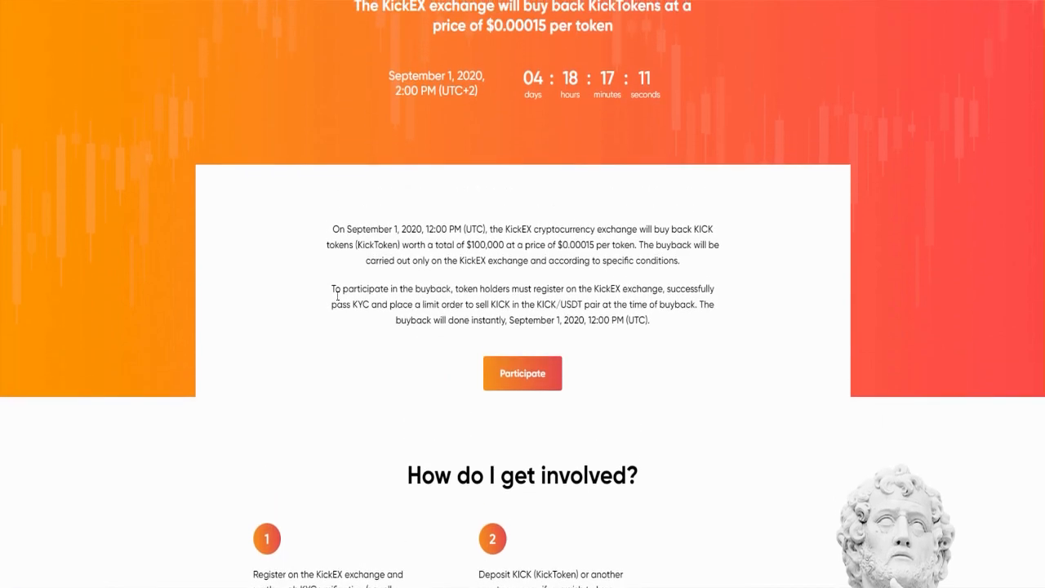
mouse_move(595, 317)
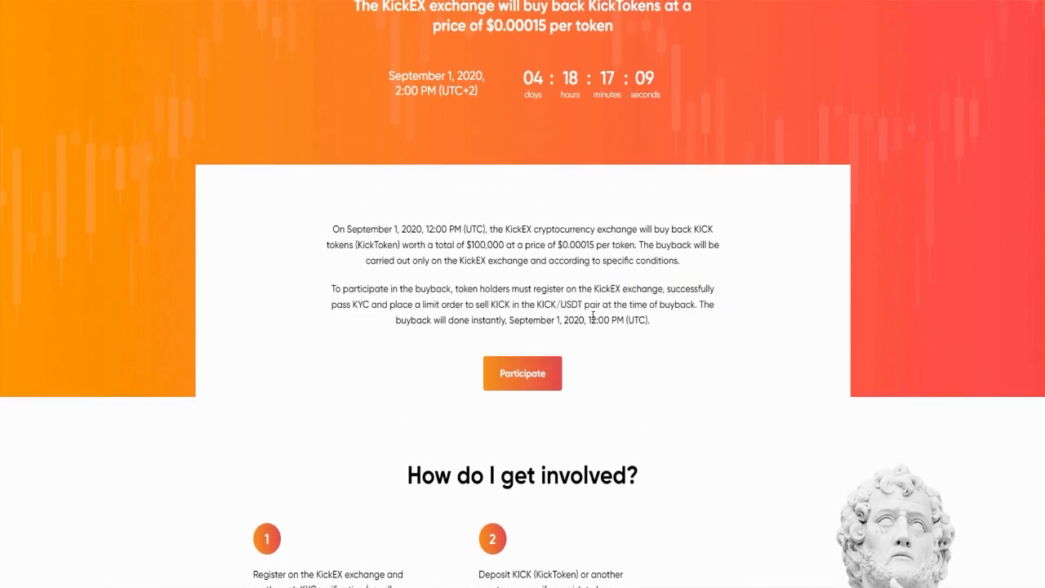
drag(484, 288, 718, 288)
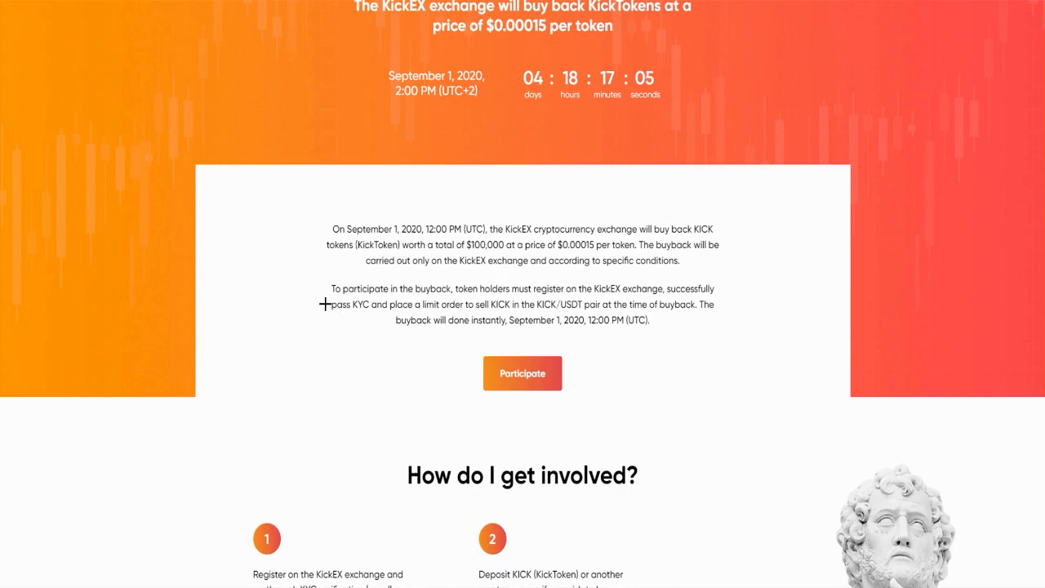
mouse_move(712, 299)
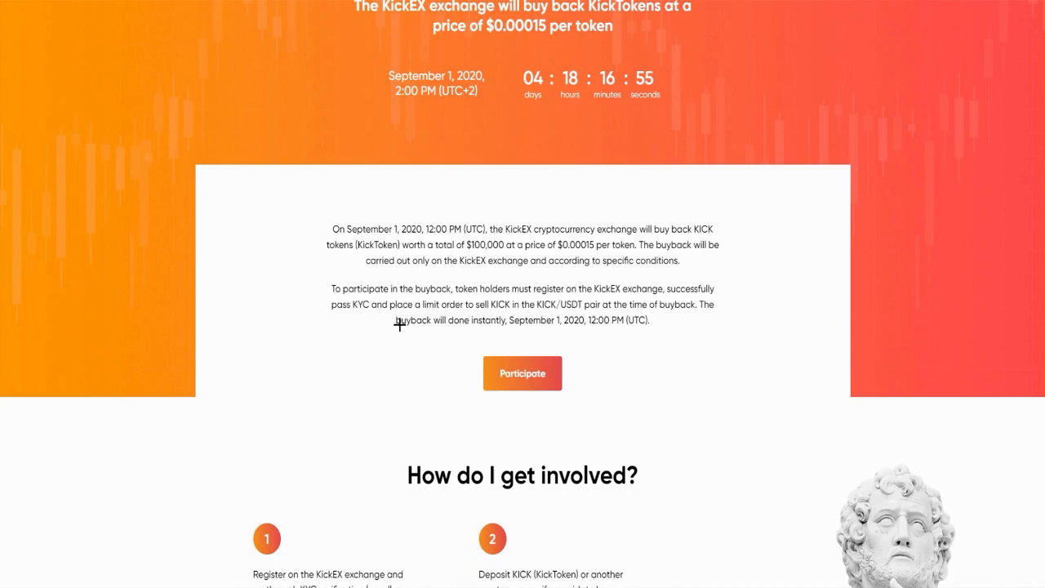
mouse_move(633, 341)
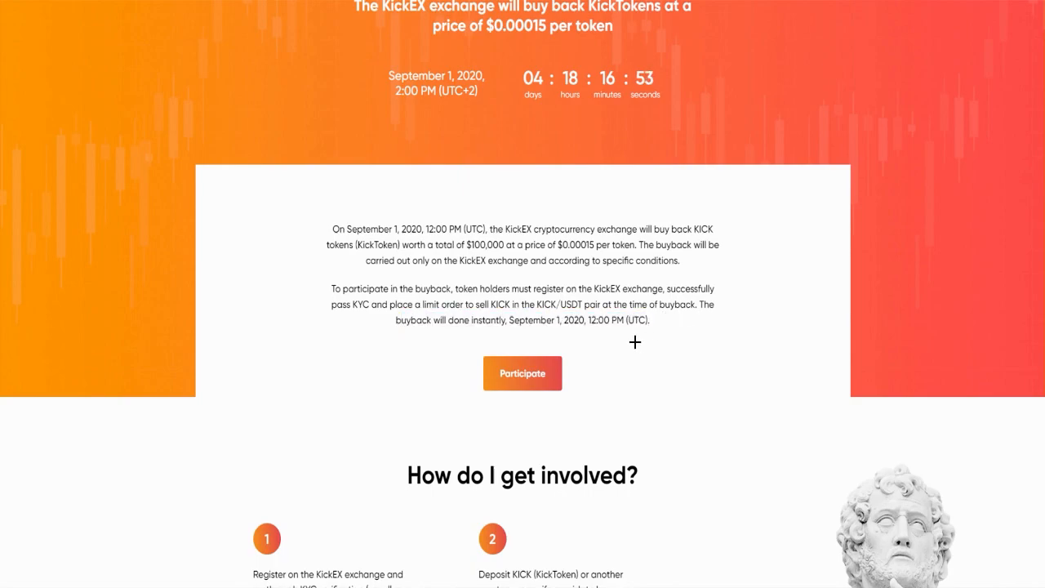
mouse_move(606, 359)
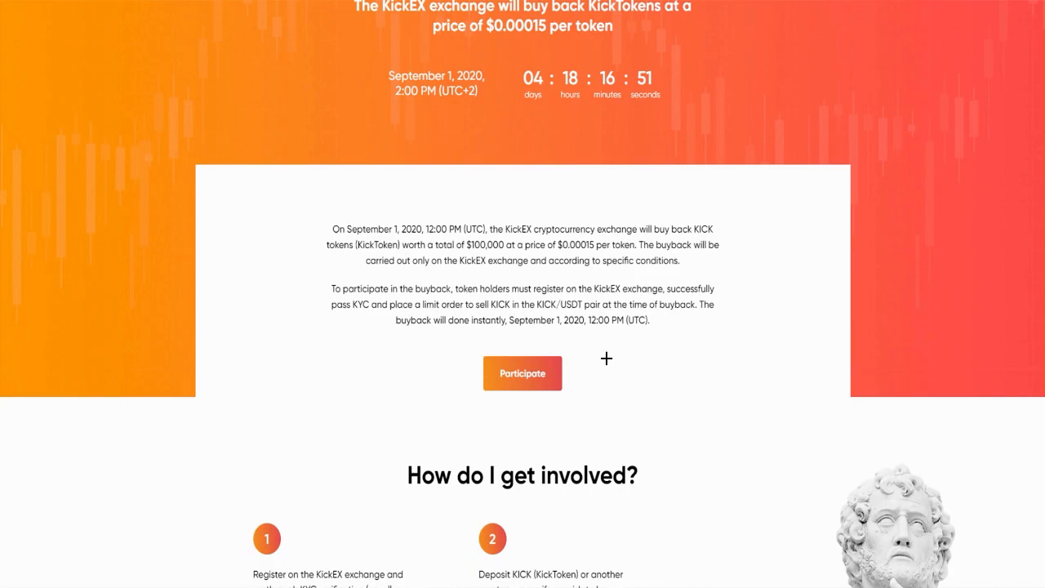
scroll(down, 3)
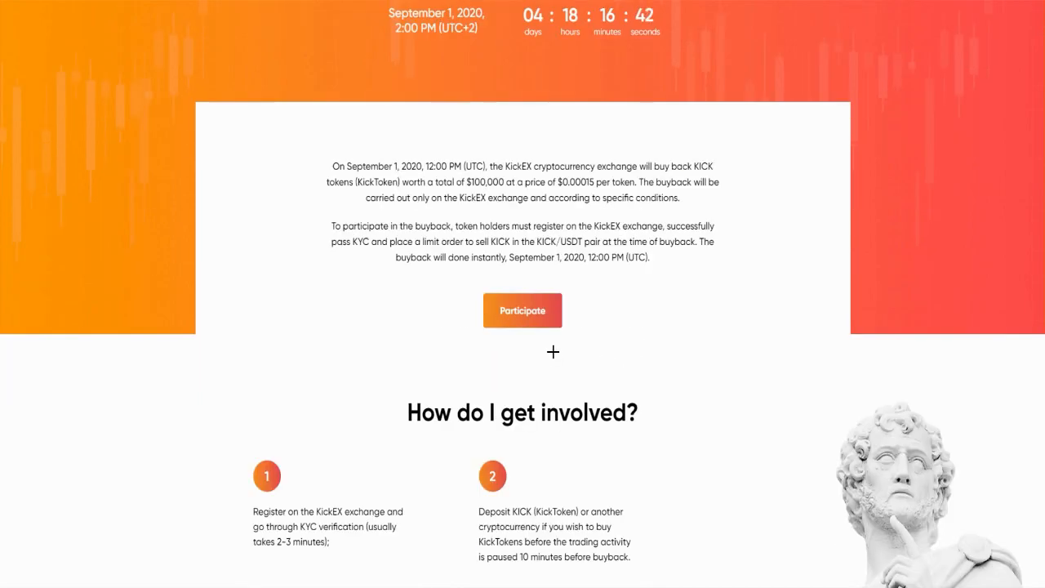
Join the buyback via Participate, confirm being at least 18, and switch over to the KickEX exchange.
click(522, 310)
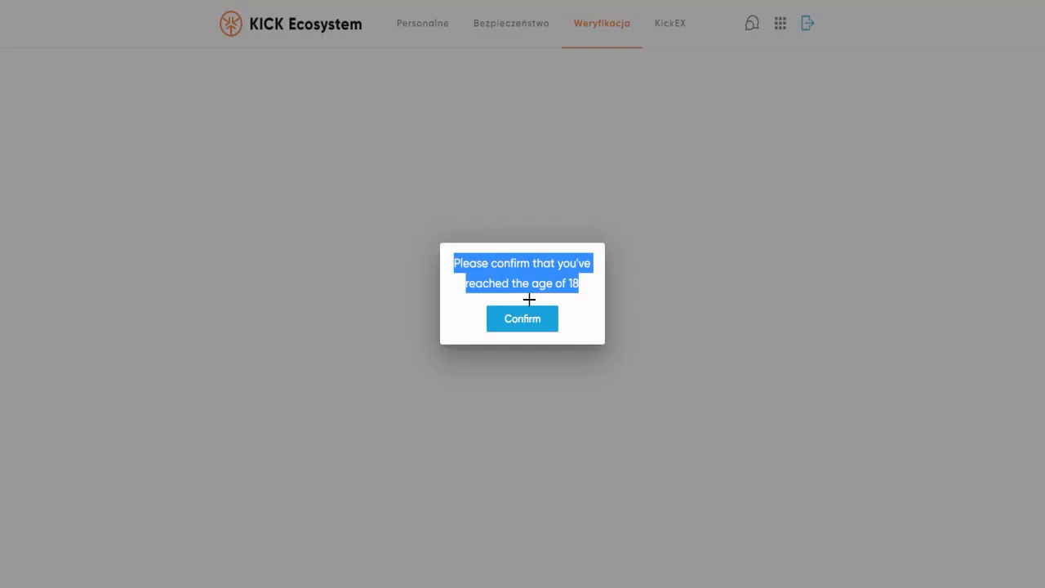
click(523, 318)
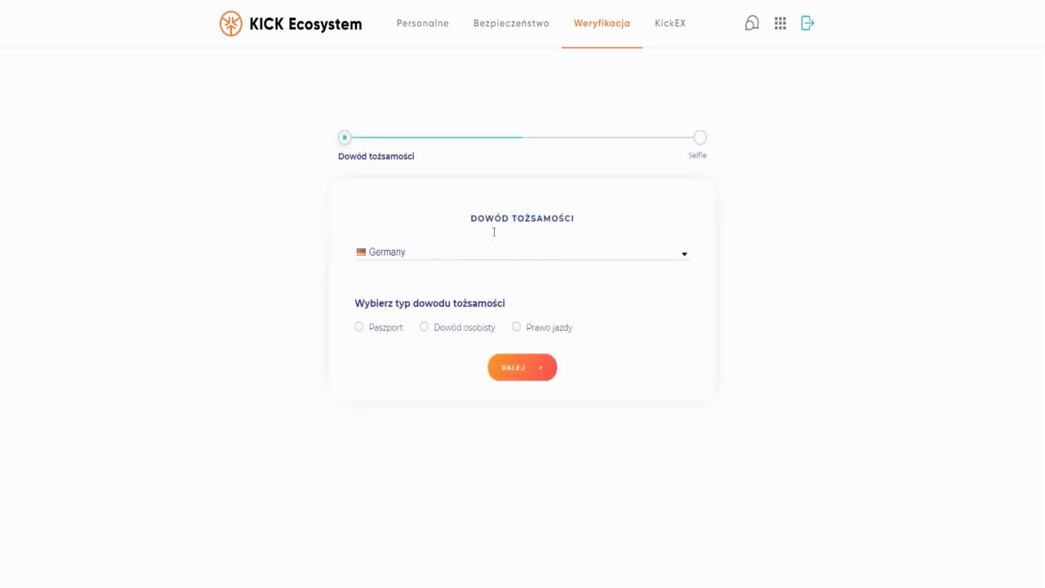
click(360, 326)
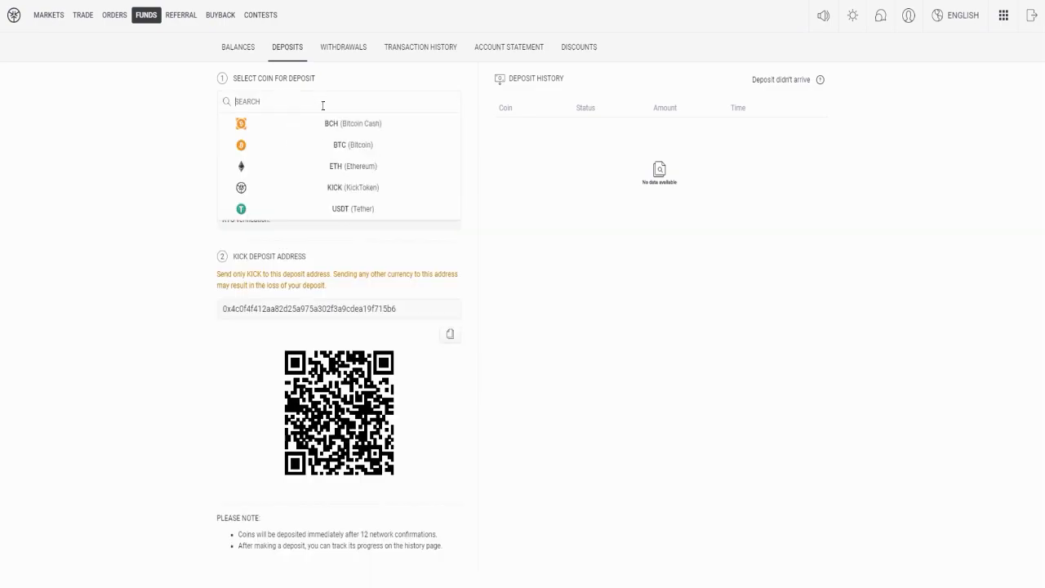
Choose BTC (Bitcoin) as the deposit coin to show its address and QR code.
click(353, 144)
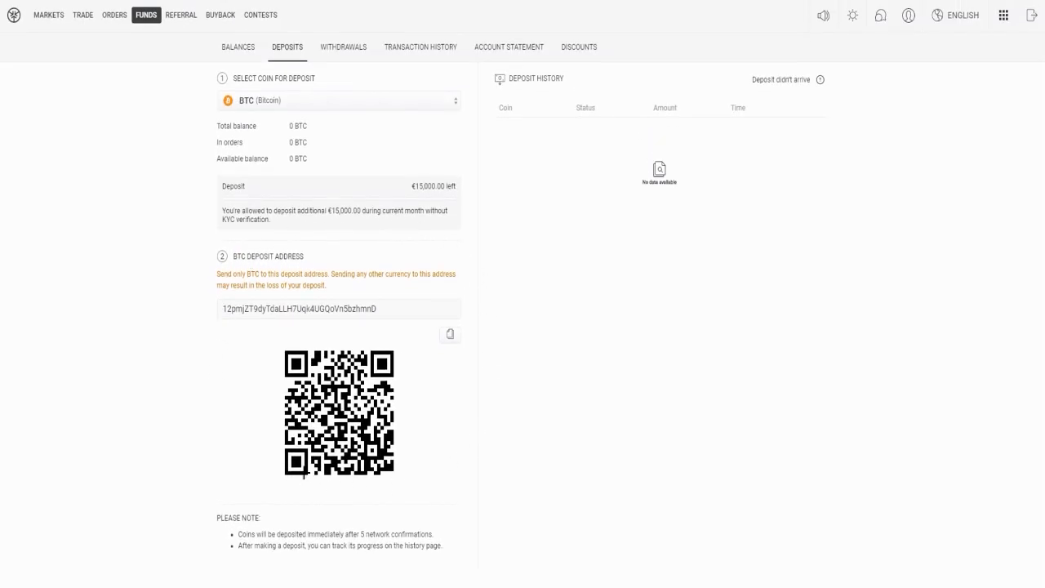
click(82, 14)
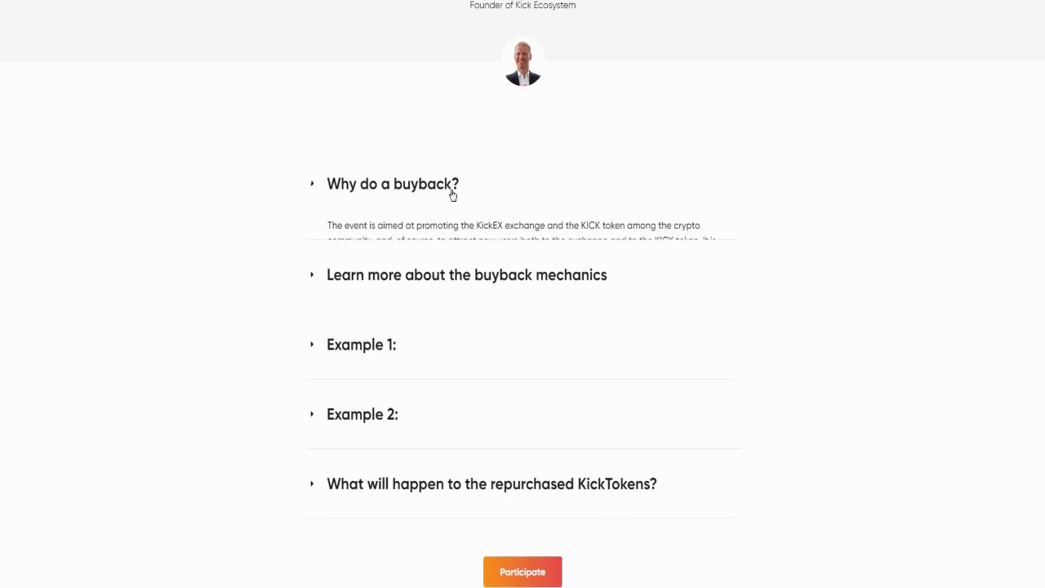
Expand the 'Why do a buyback?' FAQ answer and clear the text selection in it.
click(392, 183)
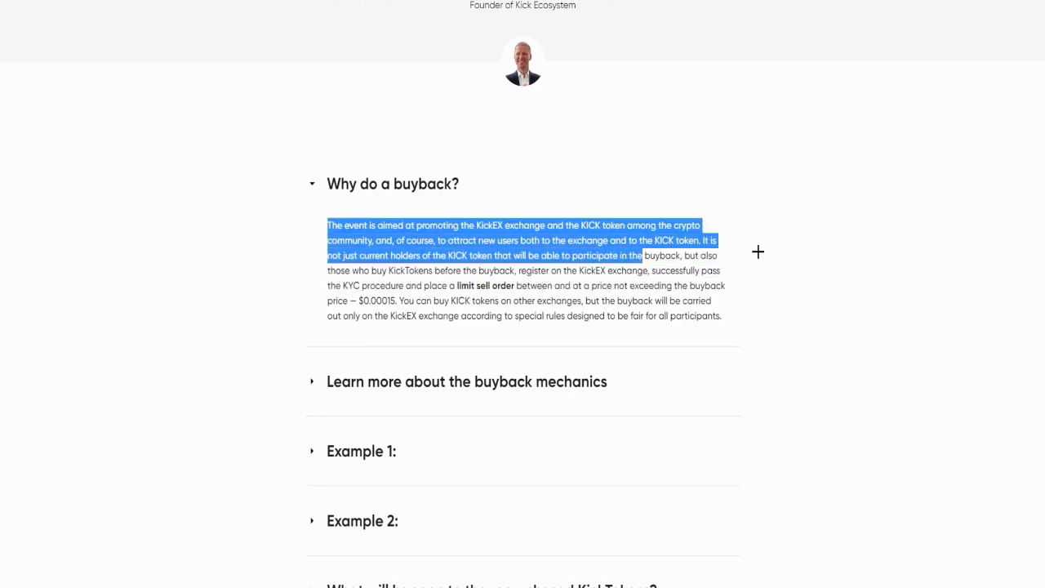
click(580, 241)
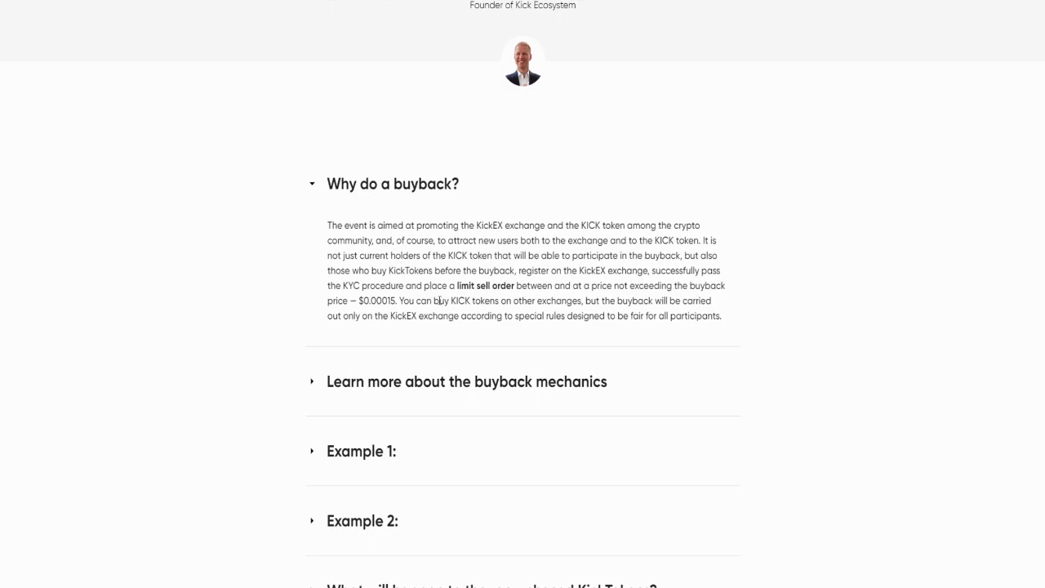
mouse_move(510, 326)
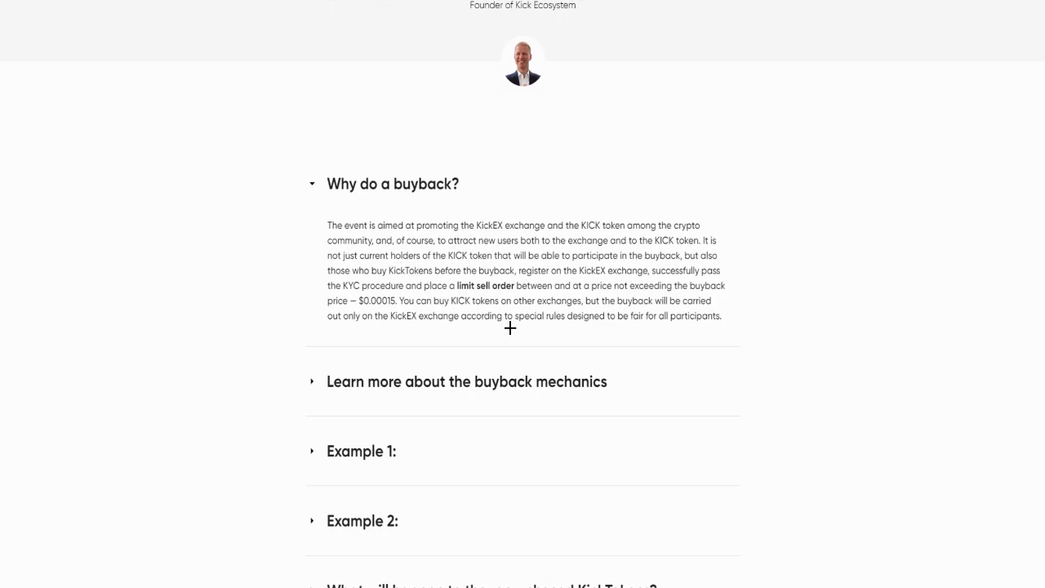
mouse_move(604, 328)
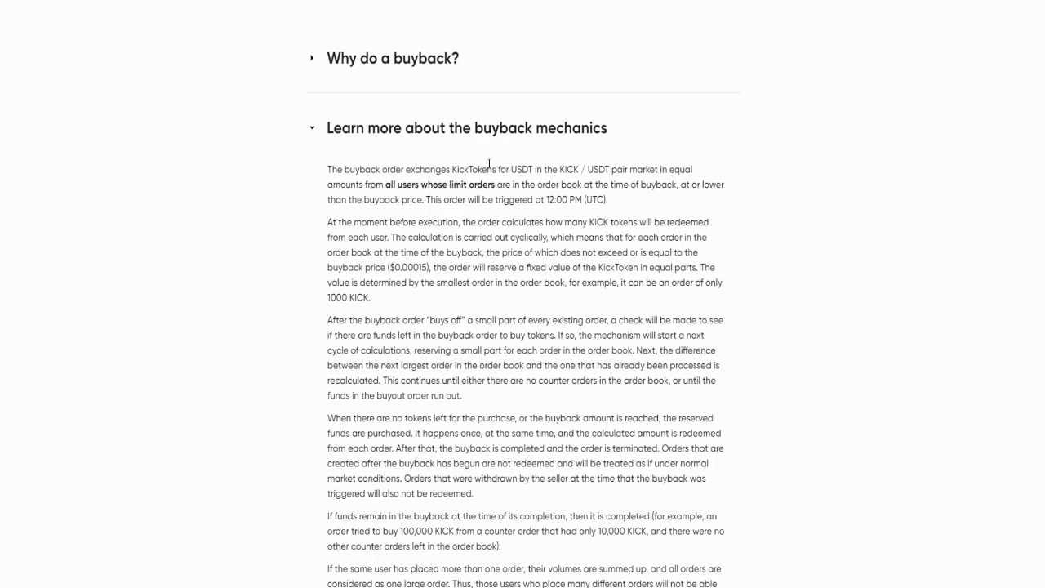
Scroll down through the buyback mechanics explanation text.
scroll(down, 3)
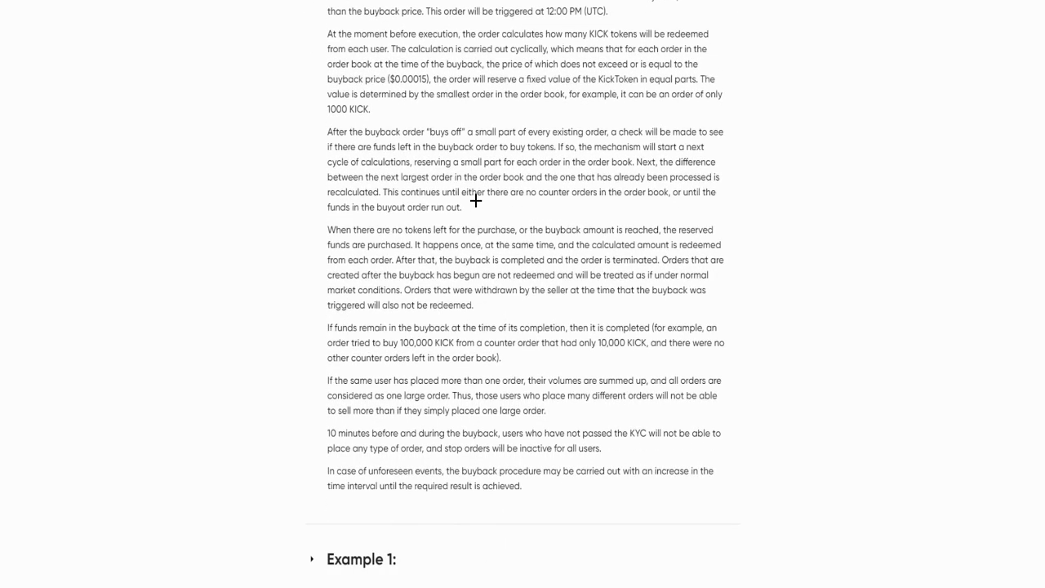
mouse_move(480, 297)
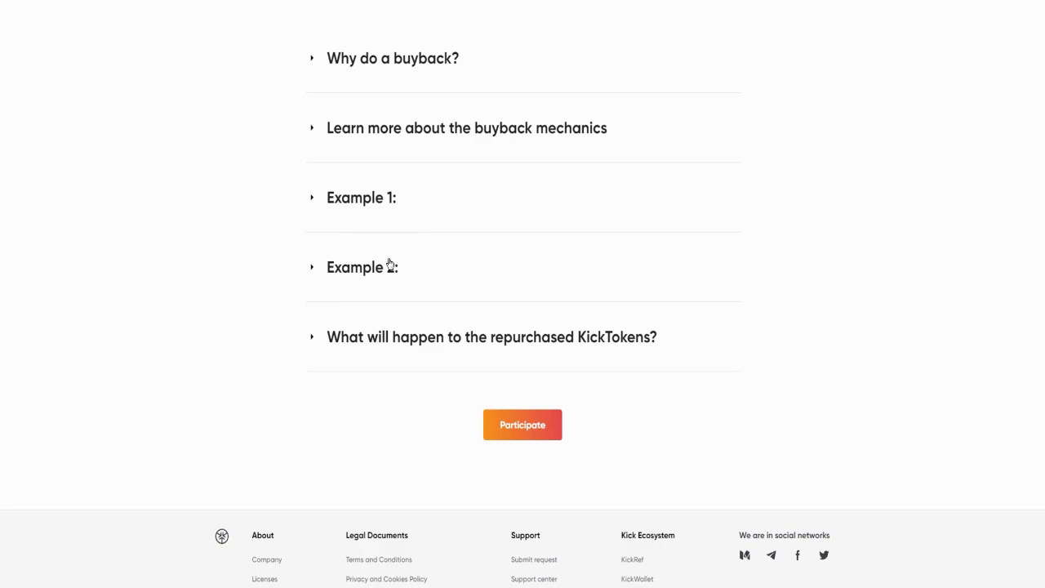
mouse_move(420, 203)
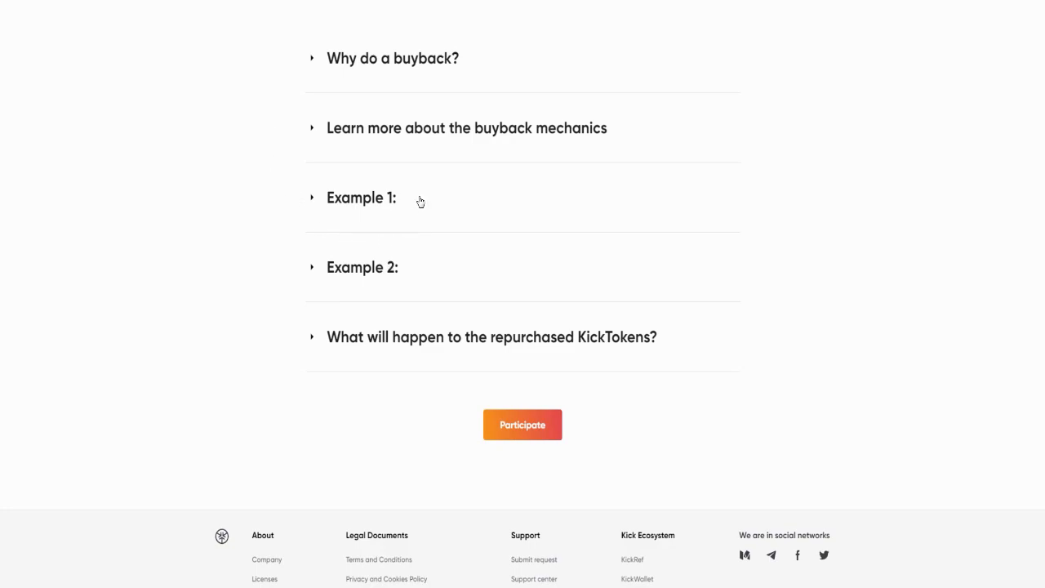
mouse_move(355, 277)
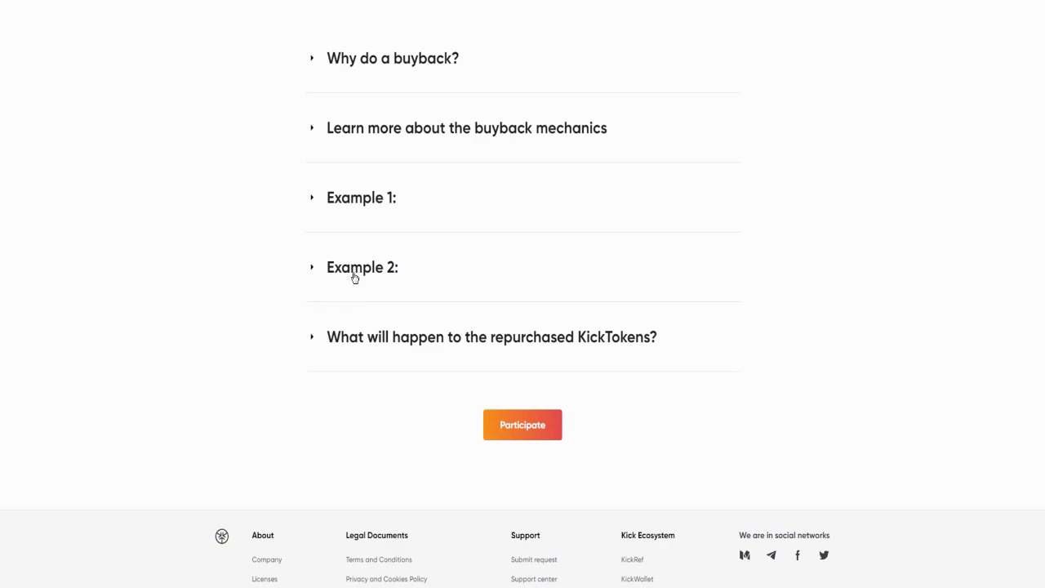
Expand 'Example 2' and highlight its $0.00015 price limit and a following figure.
click(363, 268)
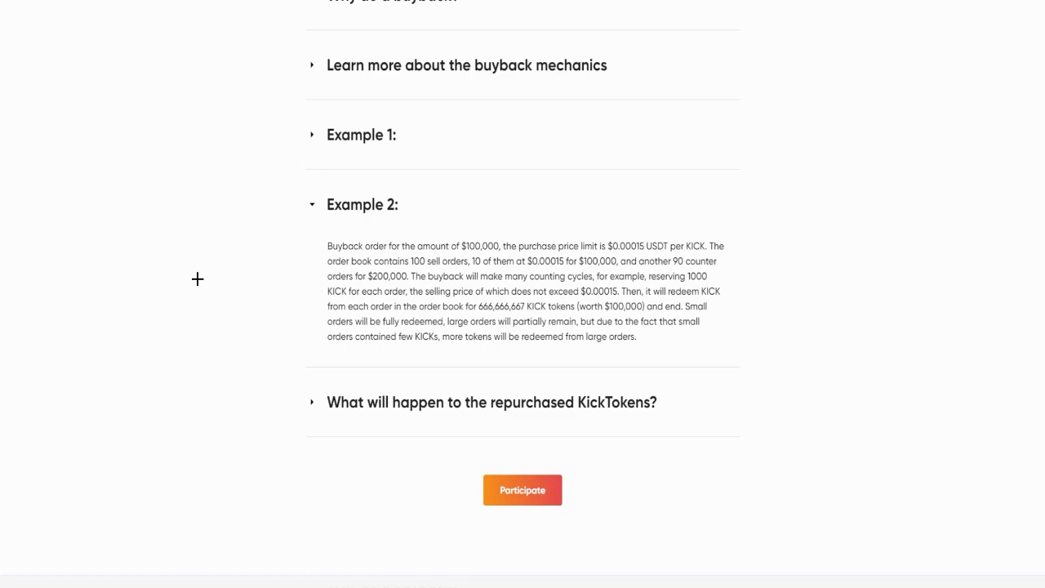
mouse_move(209, 281)
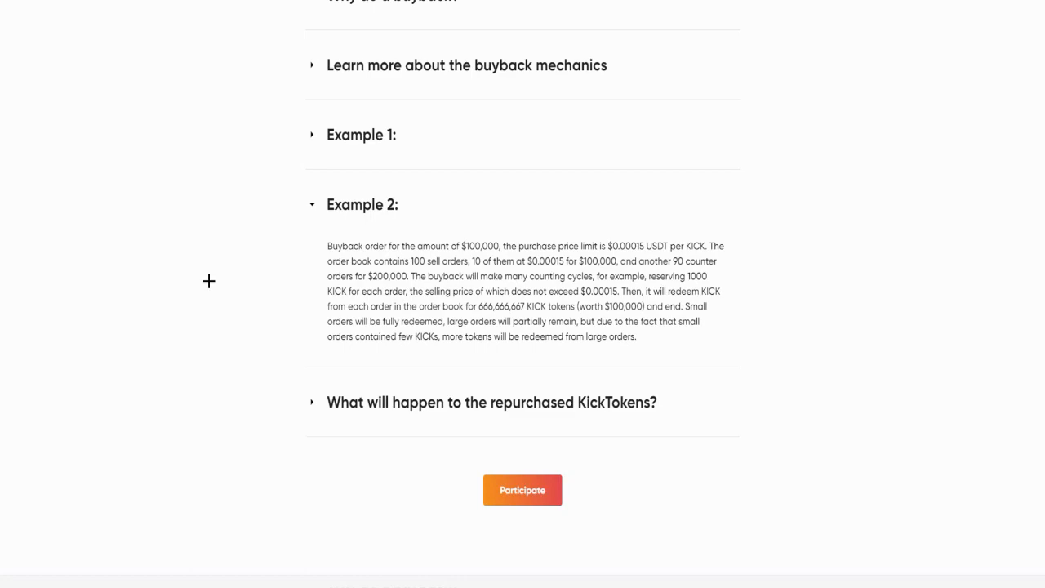
mouse_move(482, 280)
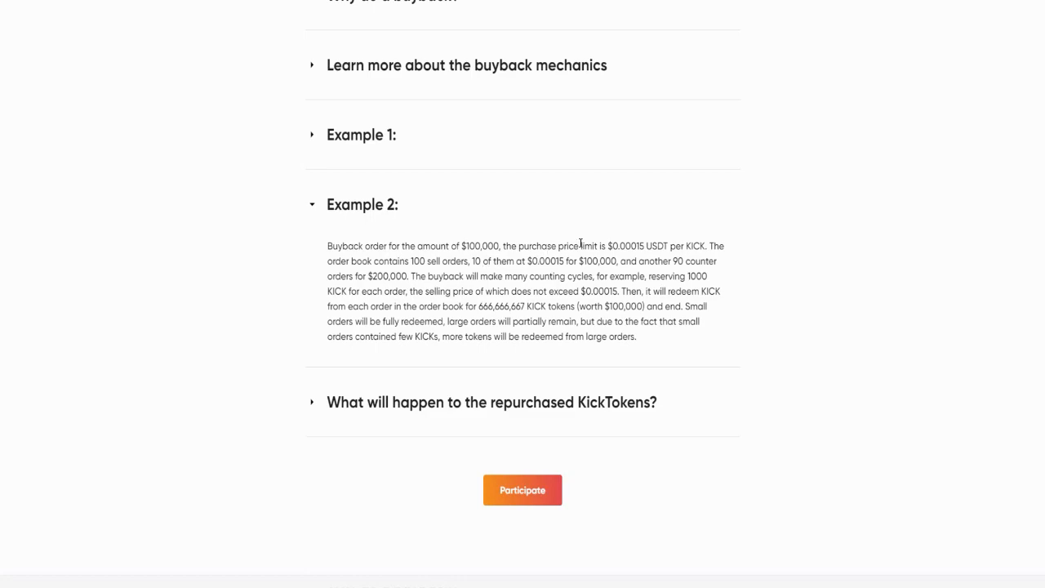
mouse_move(607, 244)
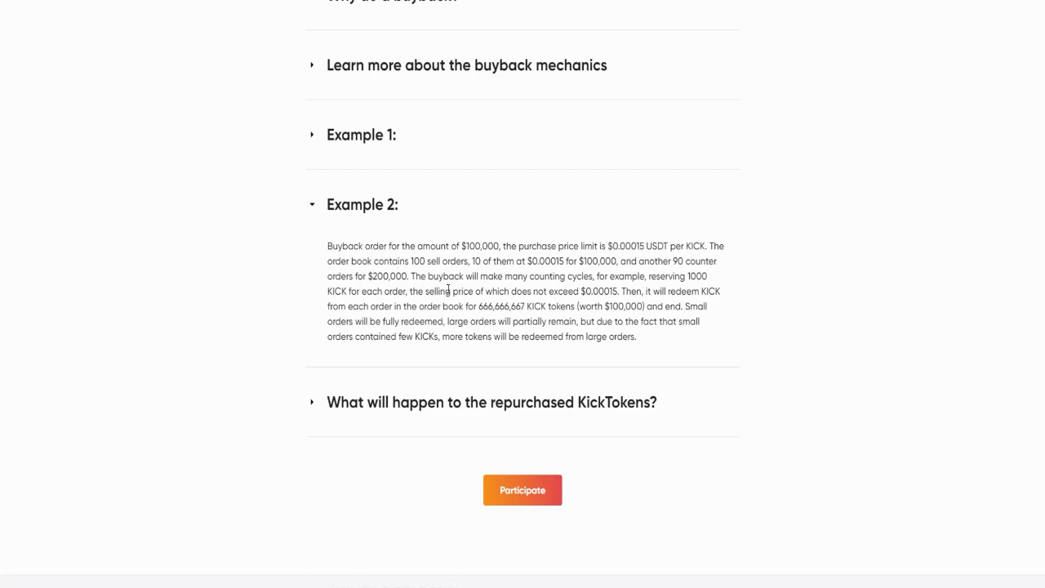
mouse_move(504, 268)
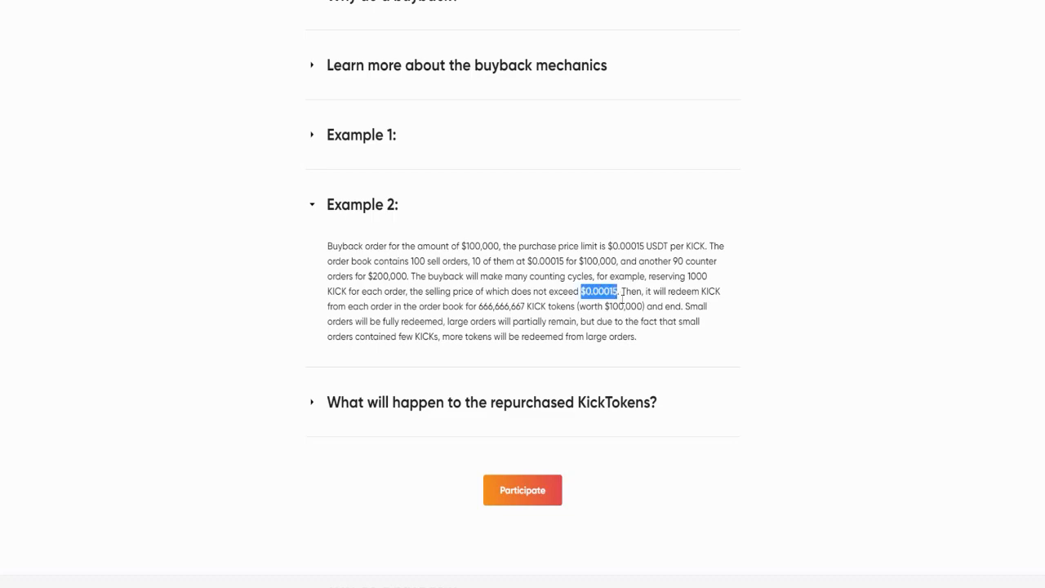
drag(619, 290, 720, 291)
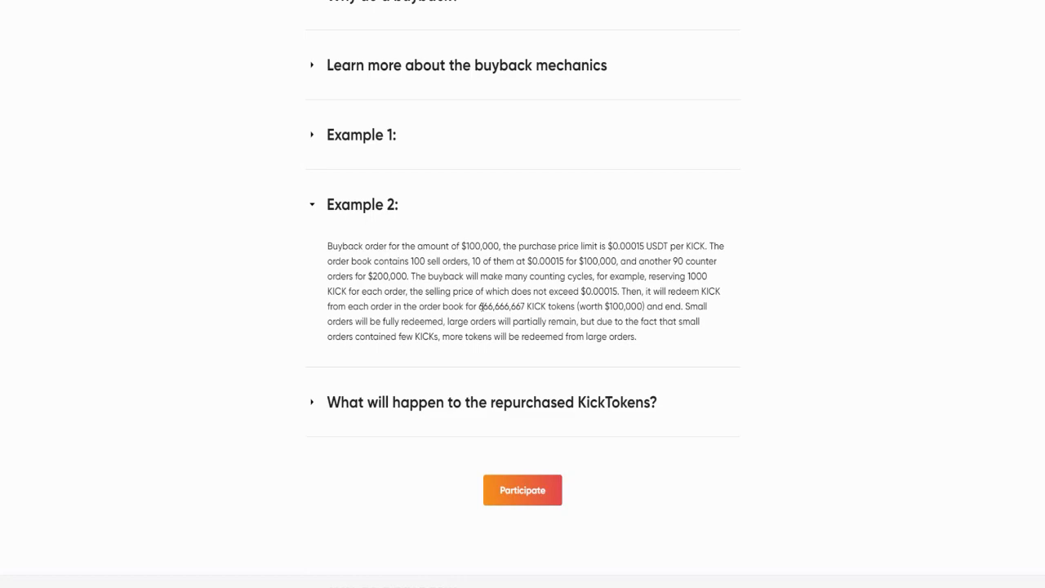
drag(601, 307, 662, 307)
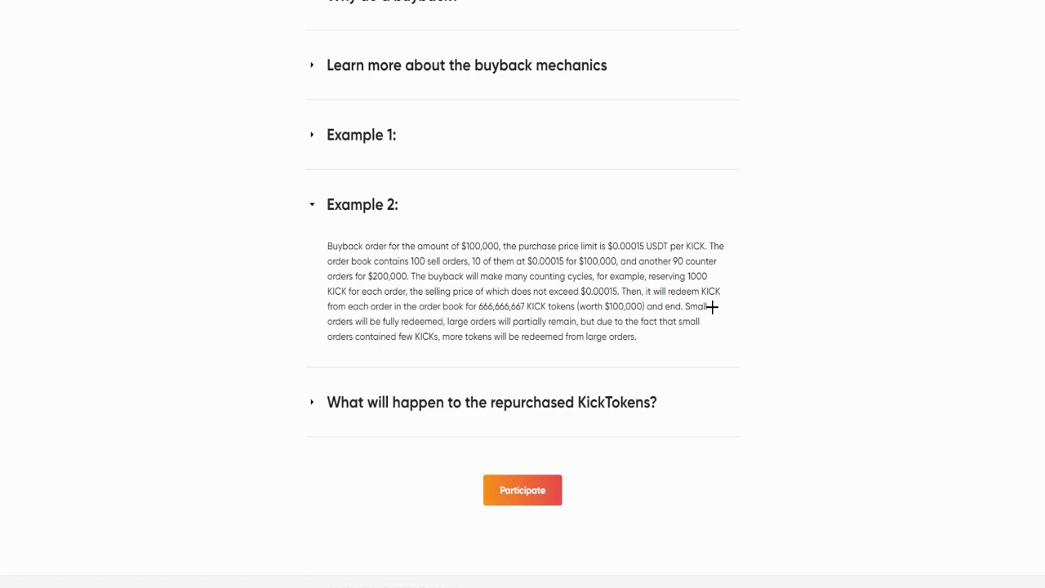
mouse_move(308, 328)
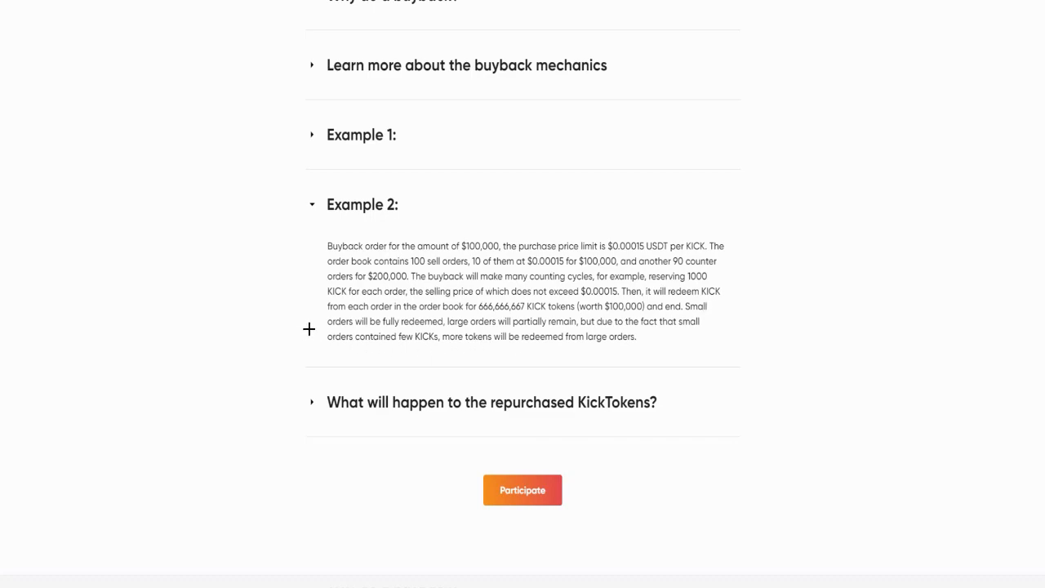
mouse_move(471, 320)
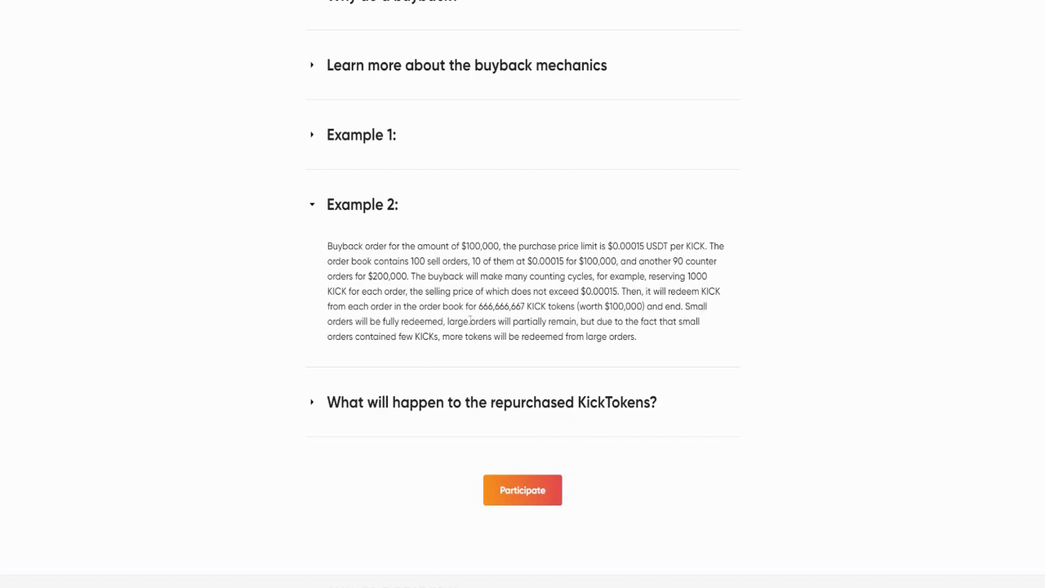
mouse_move(578, 327)
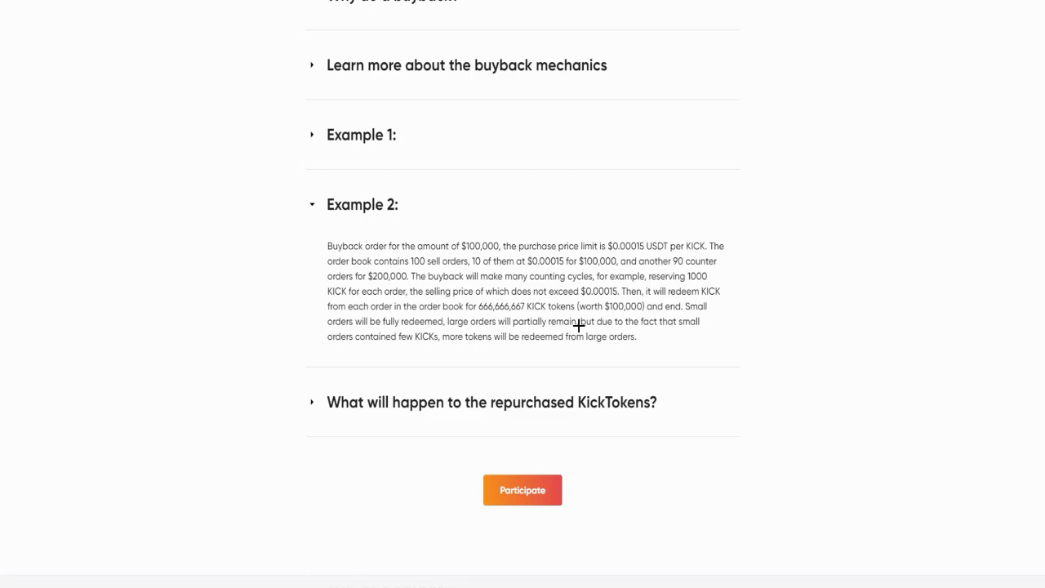
mouse_move(675, 333)
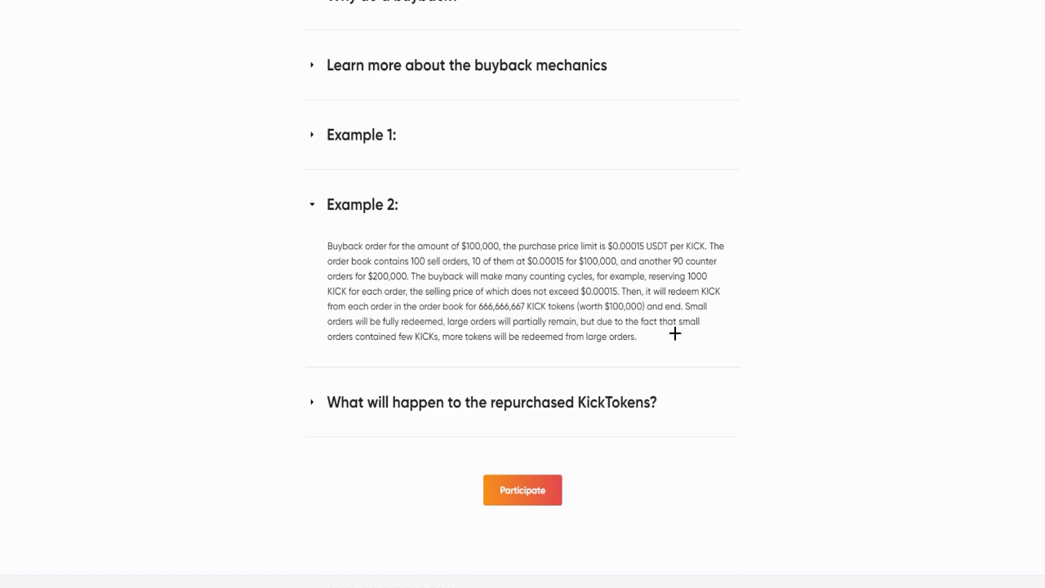
mouse_move(403, 353)
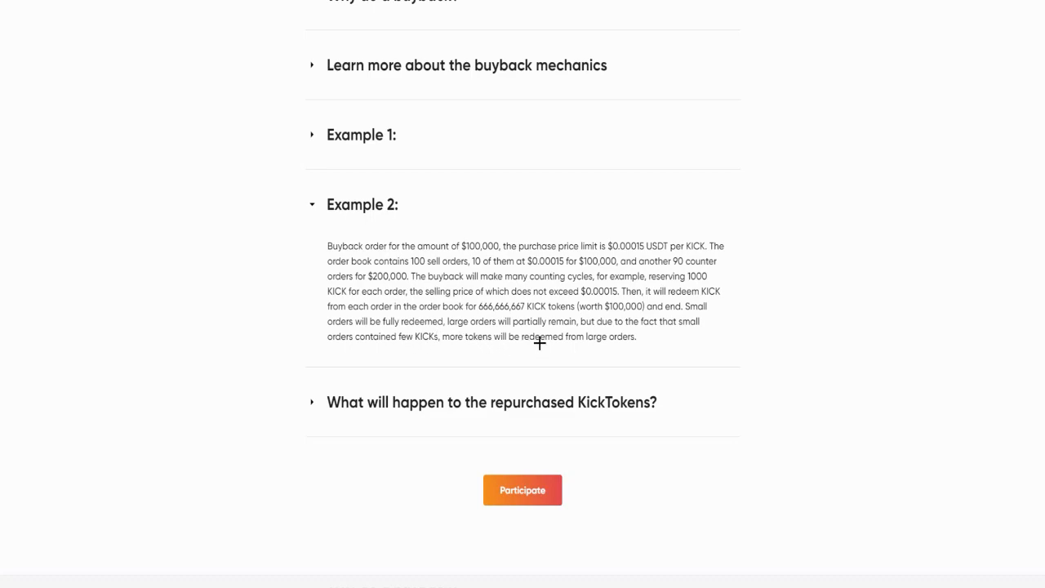
mouse_move(638, 347)
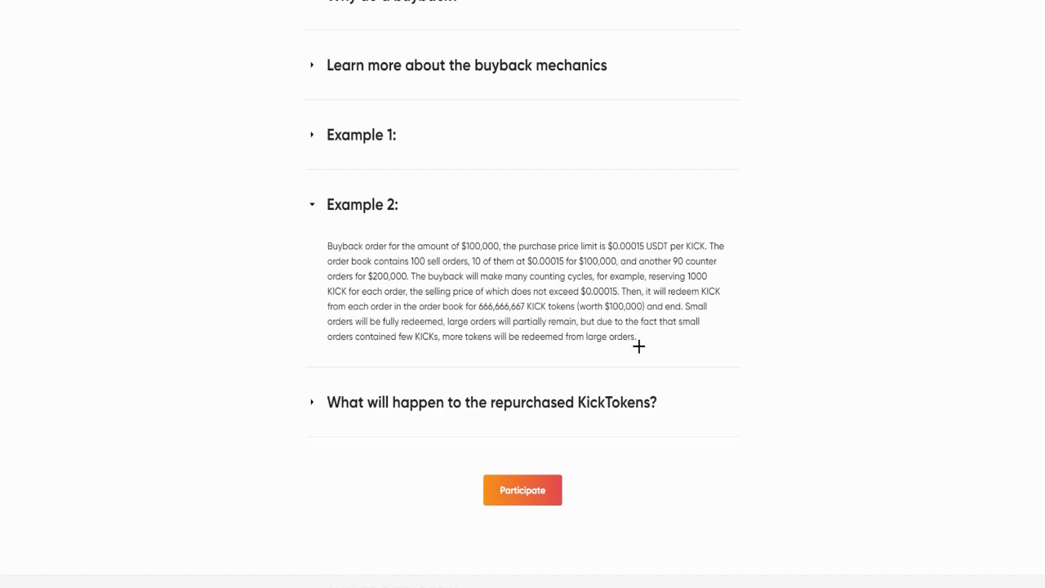
Collapse Example 2 and expand 'What will happen to the repurchased KickTokens?', reading down its answer.
click(363, 204)
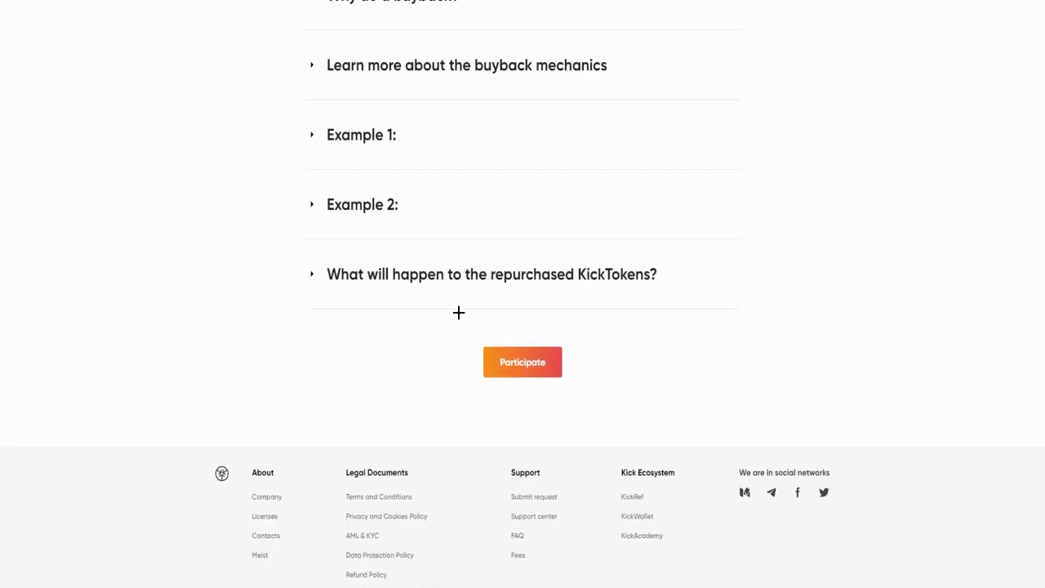
click(492, 274)
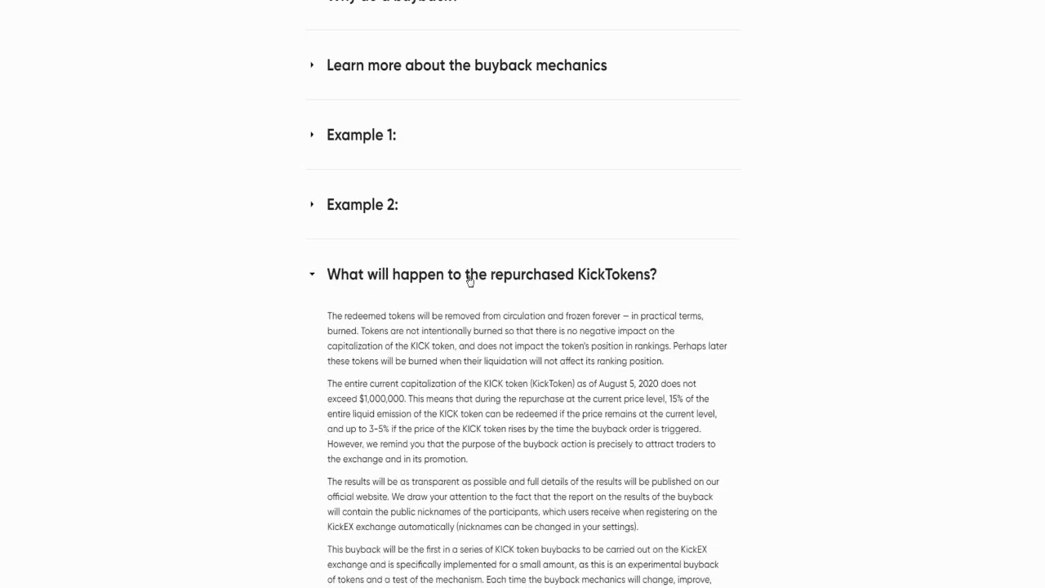
scroll(down, 3)
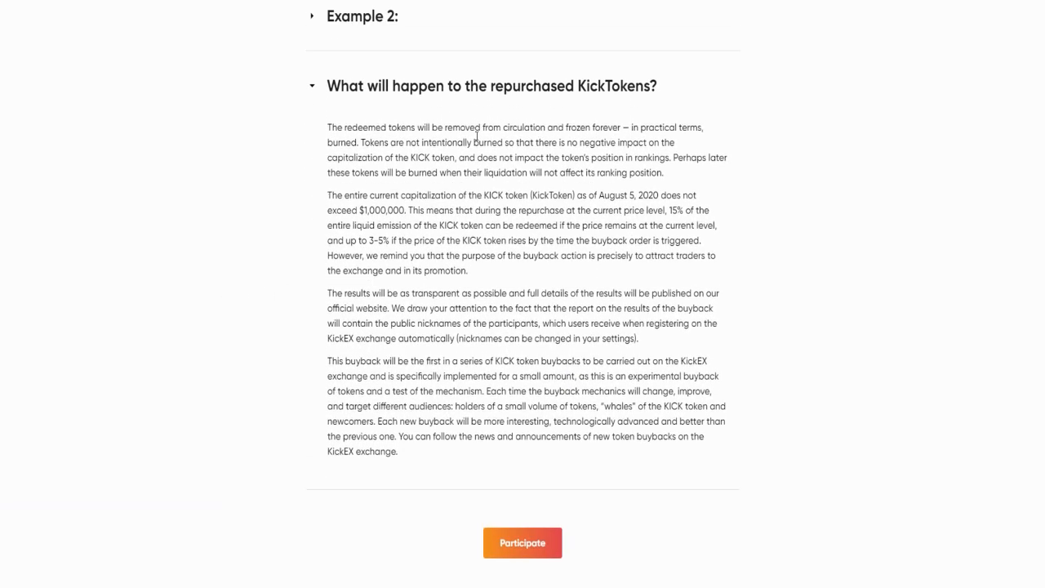
mouse_move(522, 157)
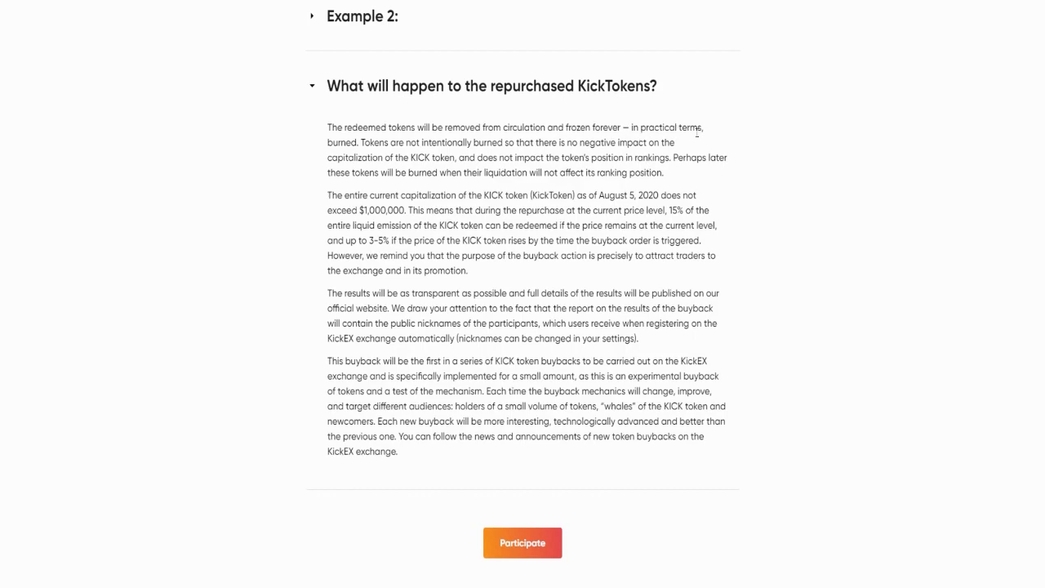
mouse_move(376, 155)
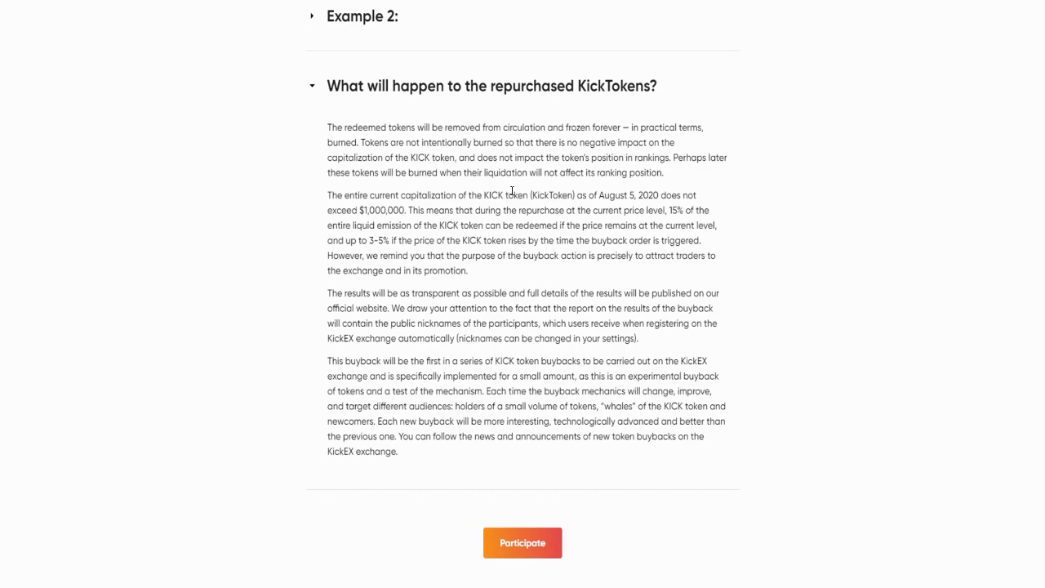
mouse_move(456, 211)
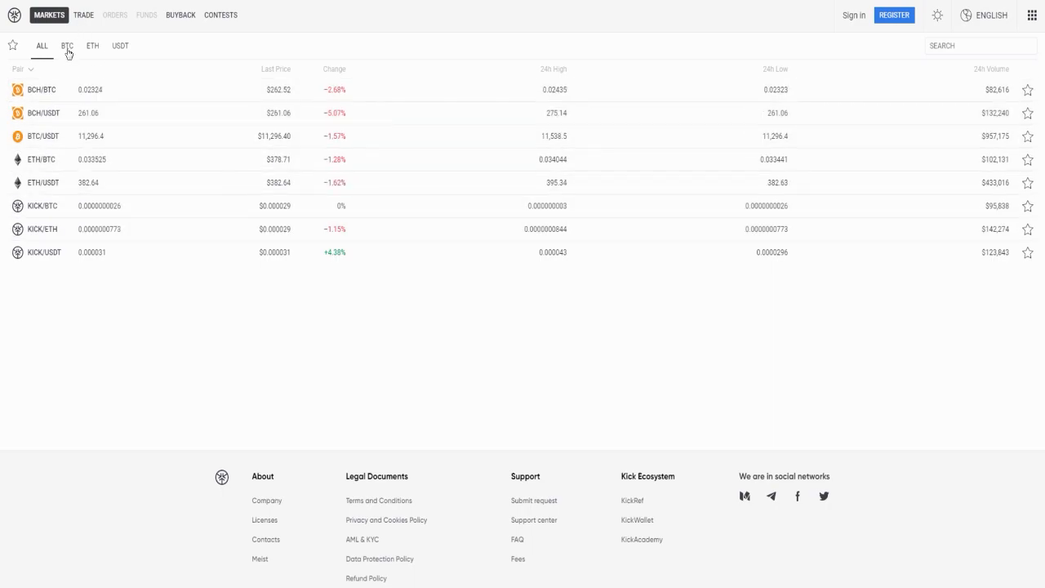
Filter markets by ETH, then USDT, then back to ALL pairs, and go to the trading view.
click(91, 46)
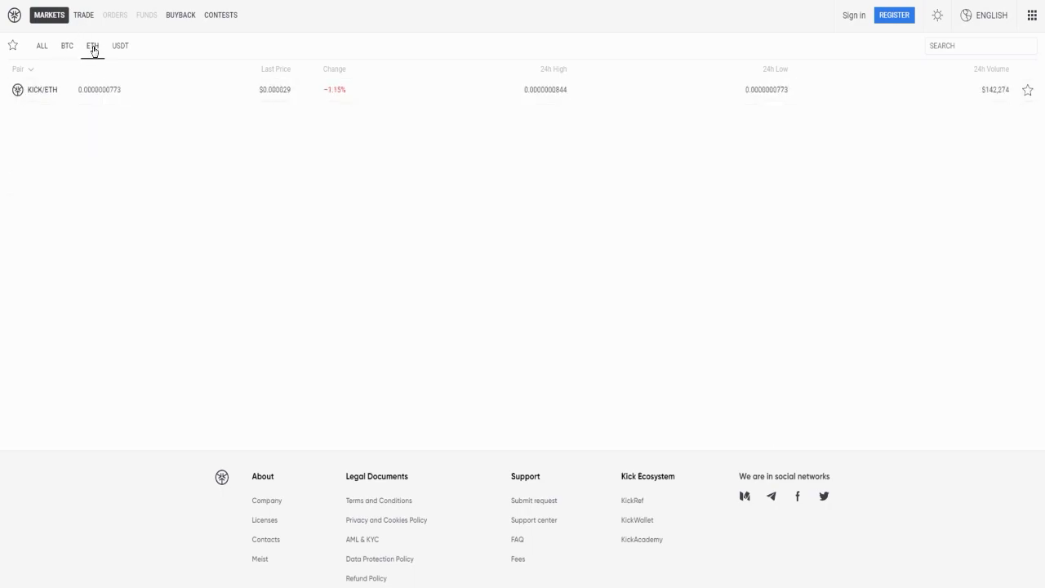
click(121, 46)
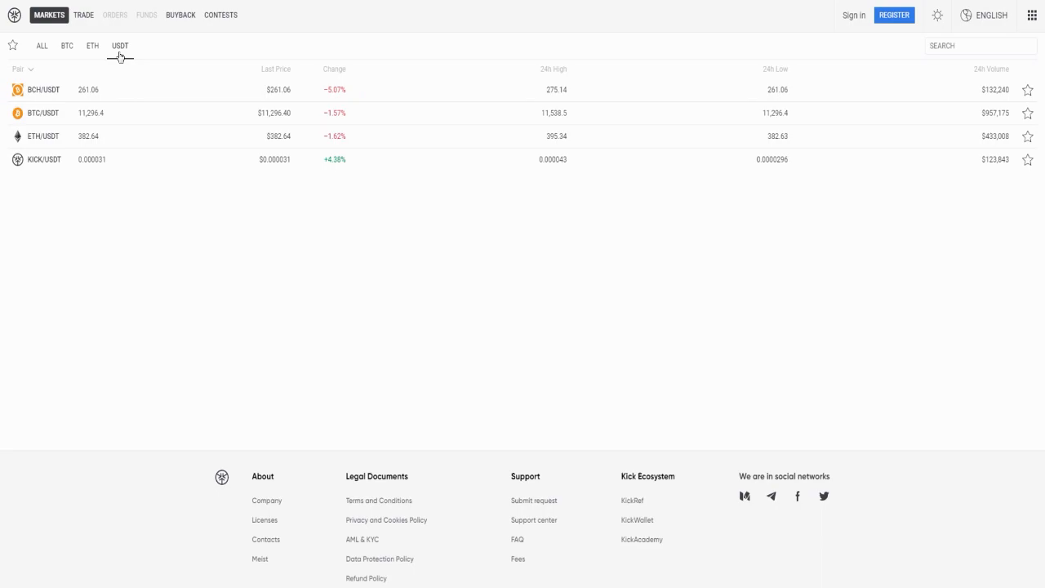
click(42, 46)
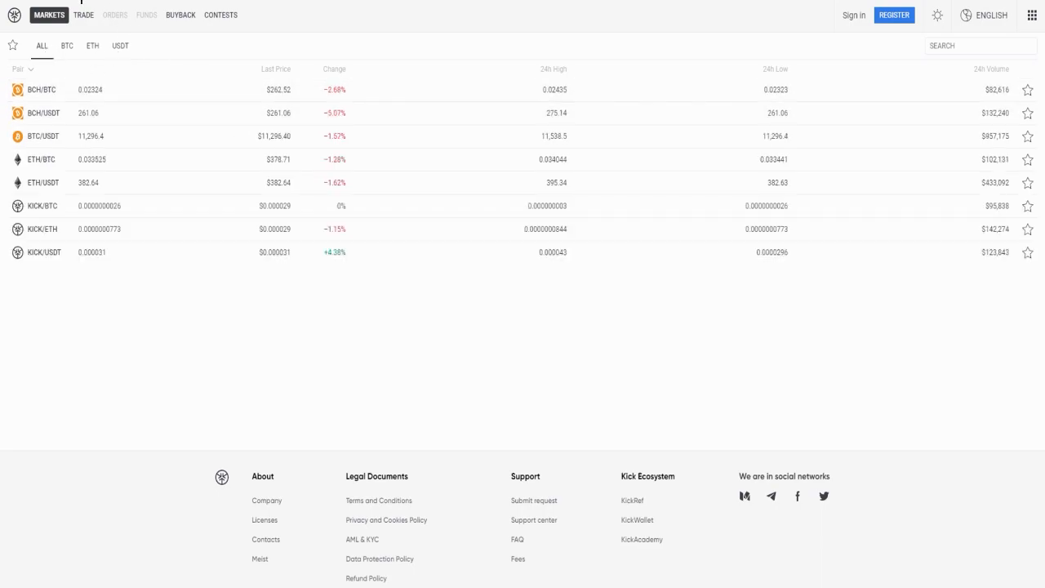
click(82, 15)
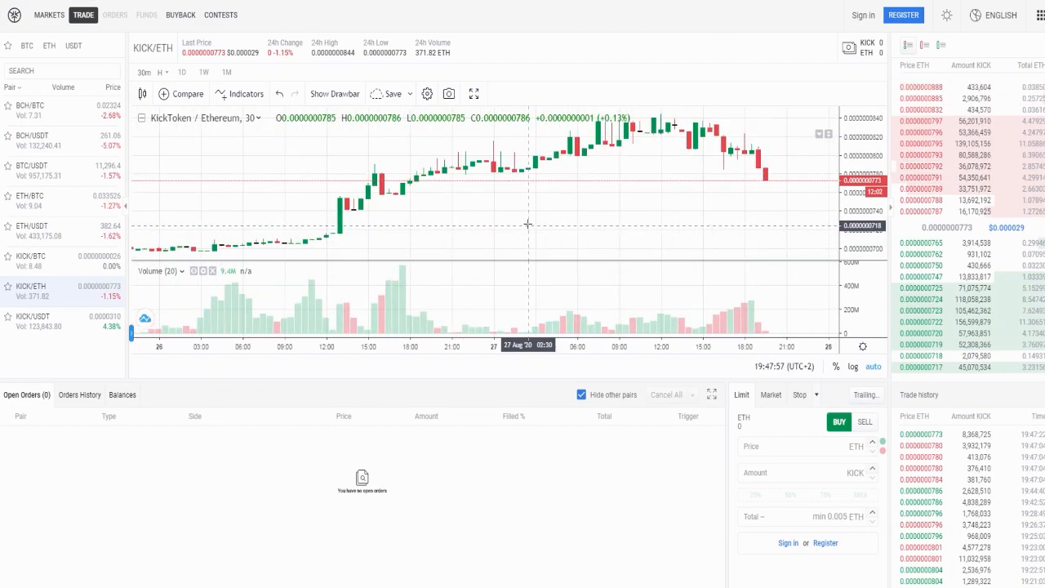
mouse_move(539, 223)
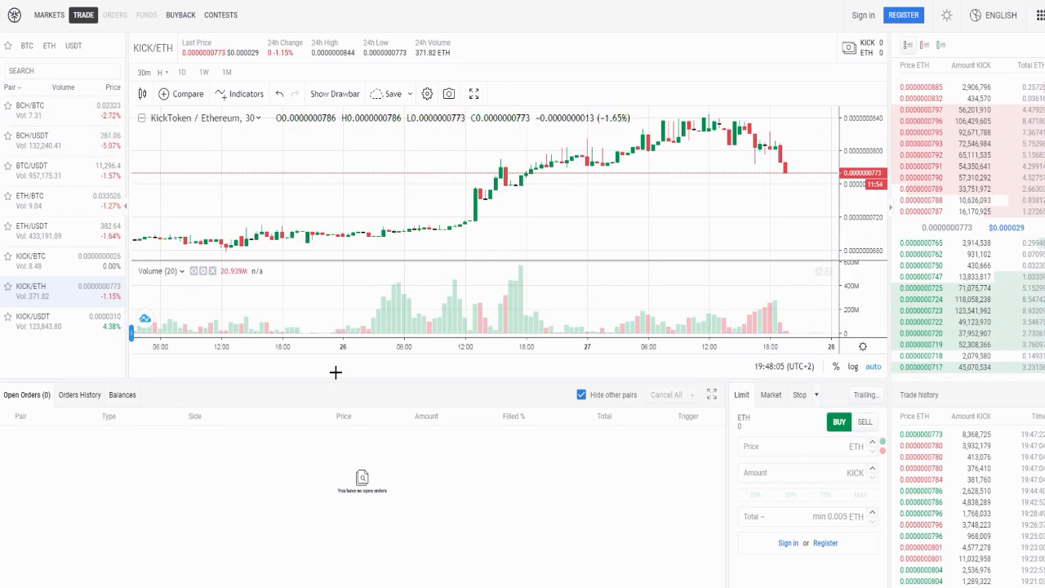
mouse_move(774, 460)
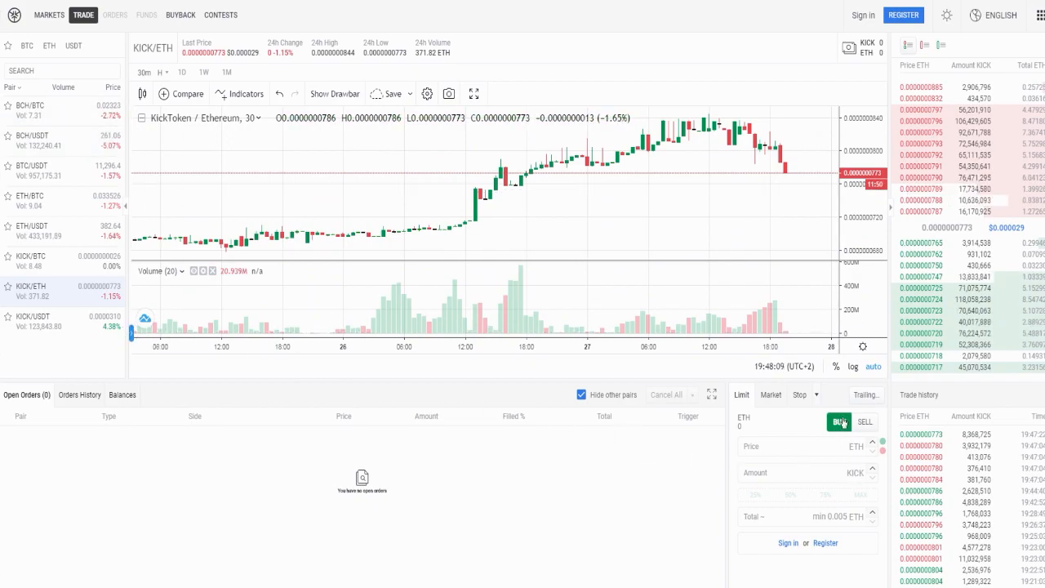
Enter a limit price of 80 ETH for KICK/ETH and switch the order to SELL.
click(803, 446)
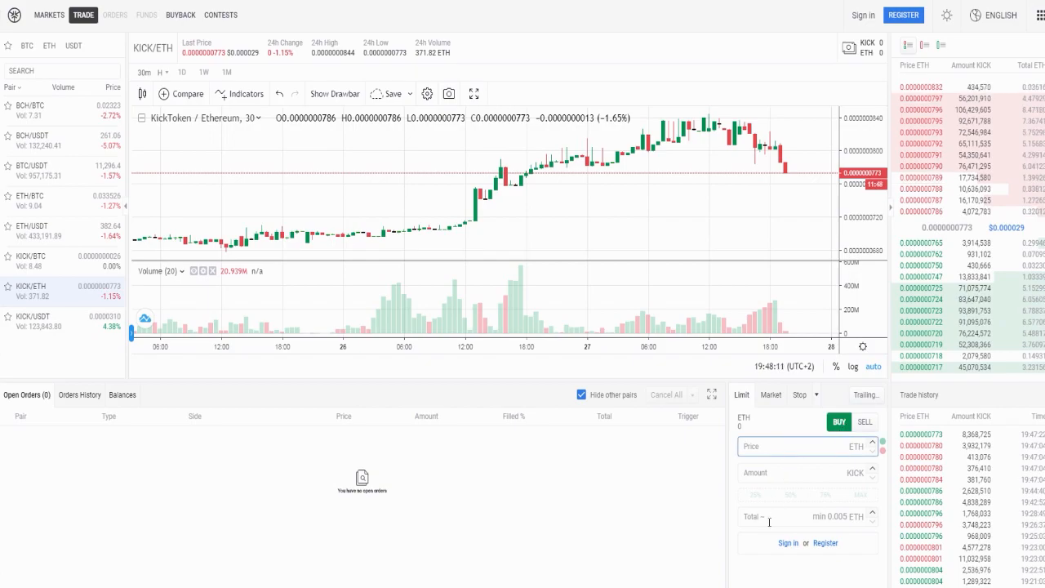
text(80)
click(809, 517)
text(7200)
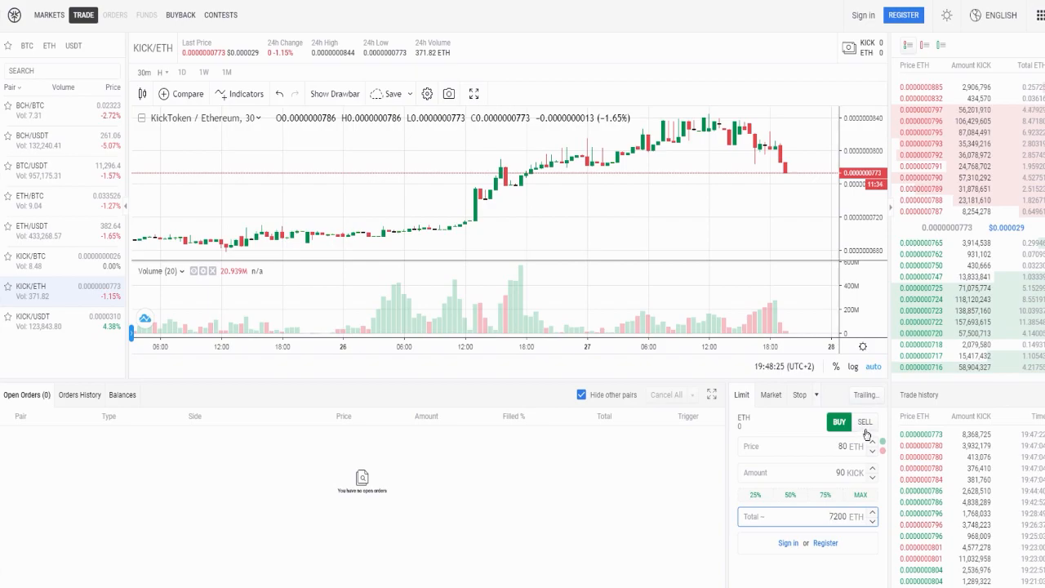
click(864, 422)
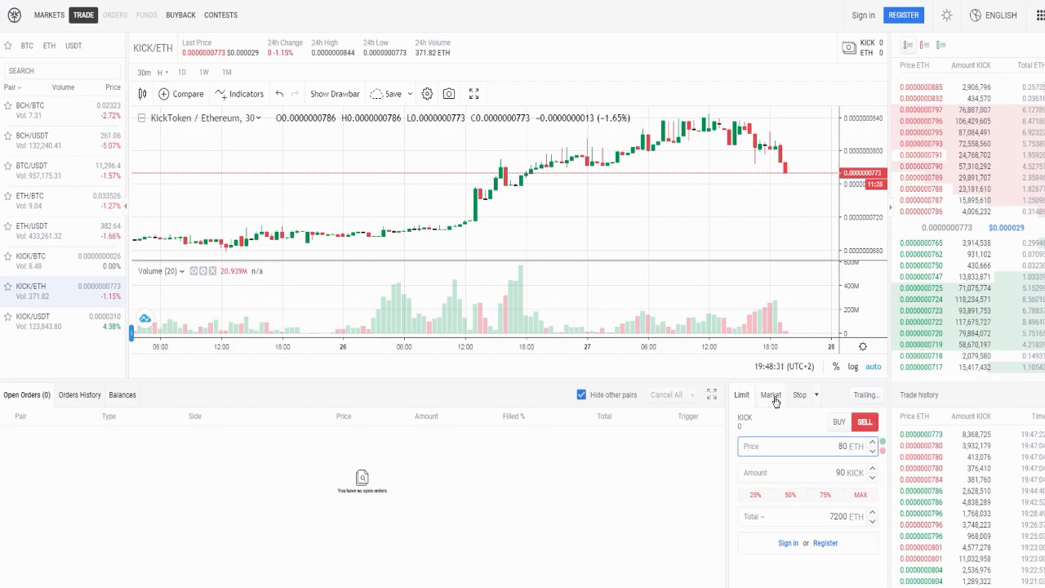
Prepare a market sell order for 70 KICK.
click(771, 394)
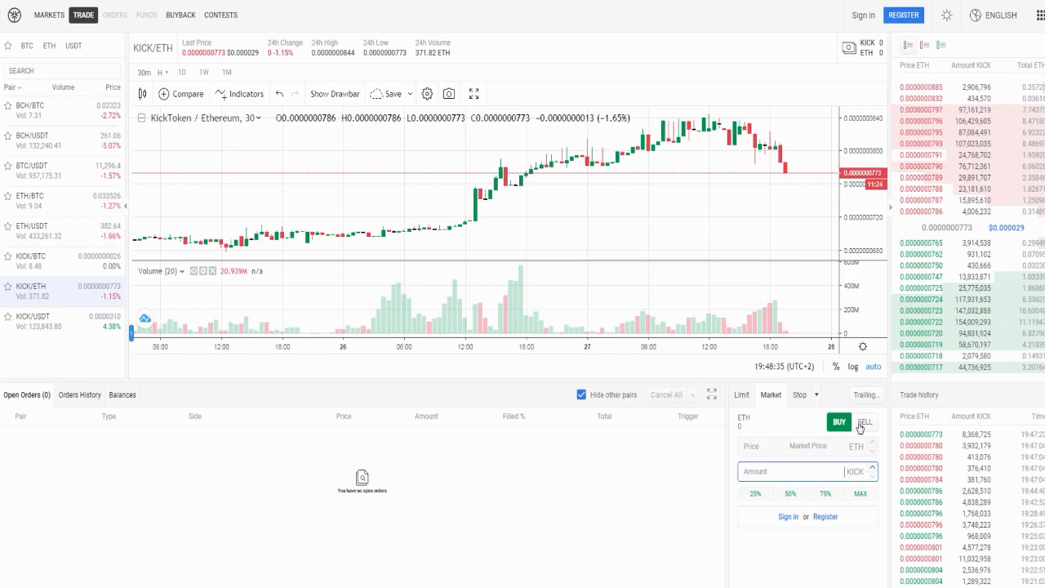
text(70)
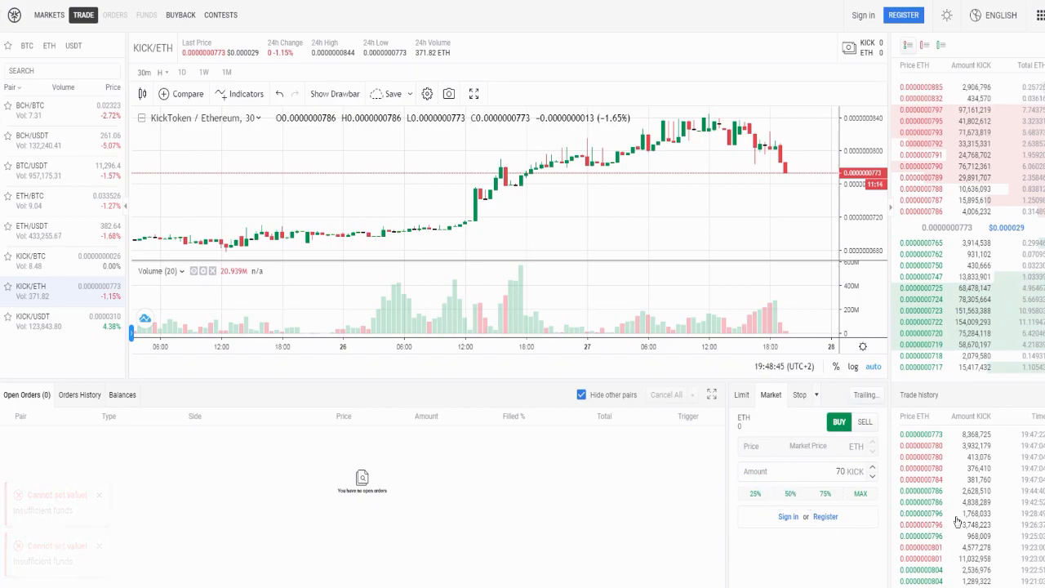
click(864, 421)
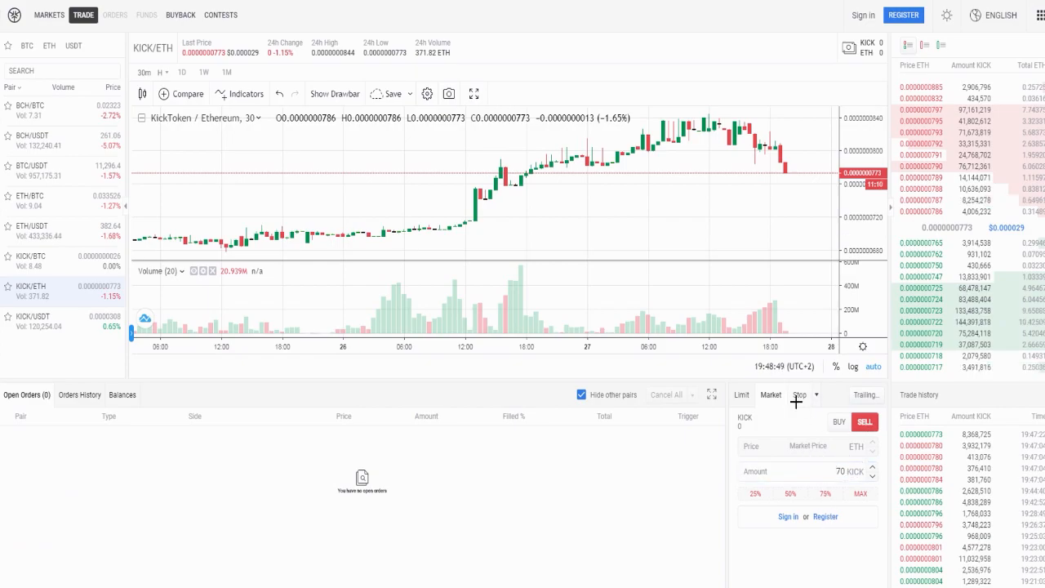
Switch to a stop-limit sell with stop 90 and limit 60 ETH, then leave for the contests page.
click(801, 394)
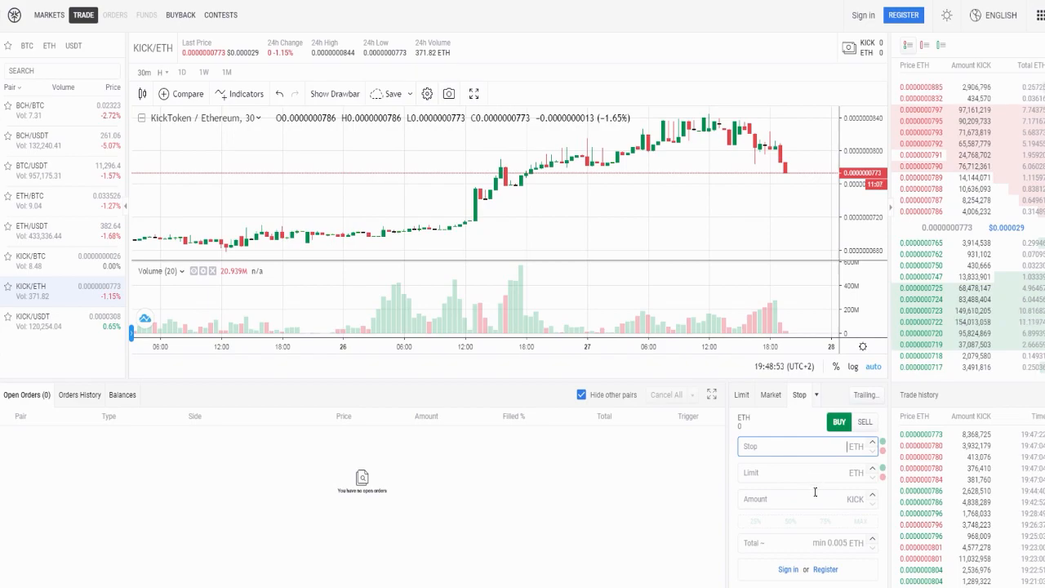
text(90)
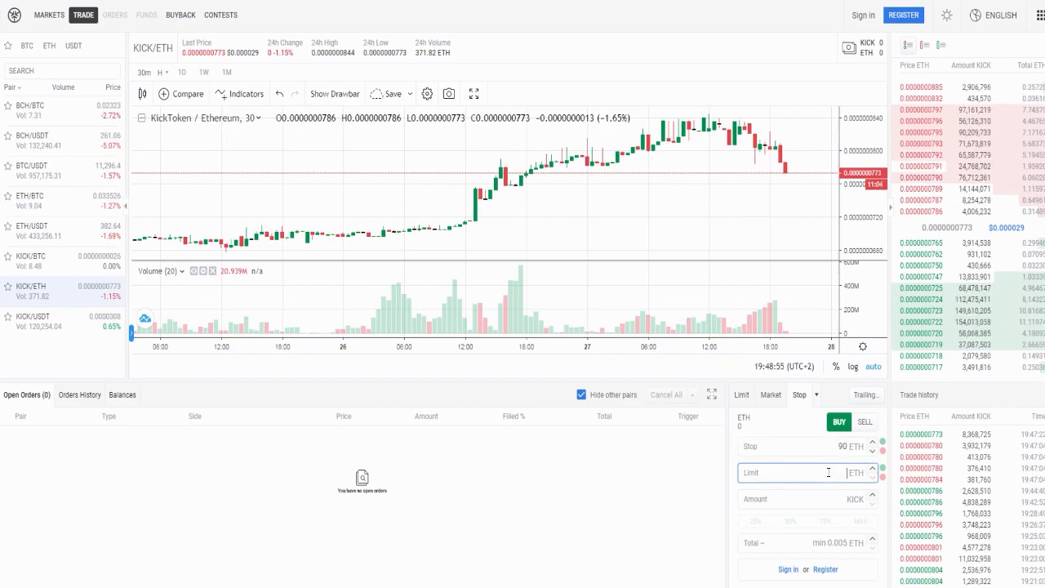
text(60)
click(809, 498)
text(50)
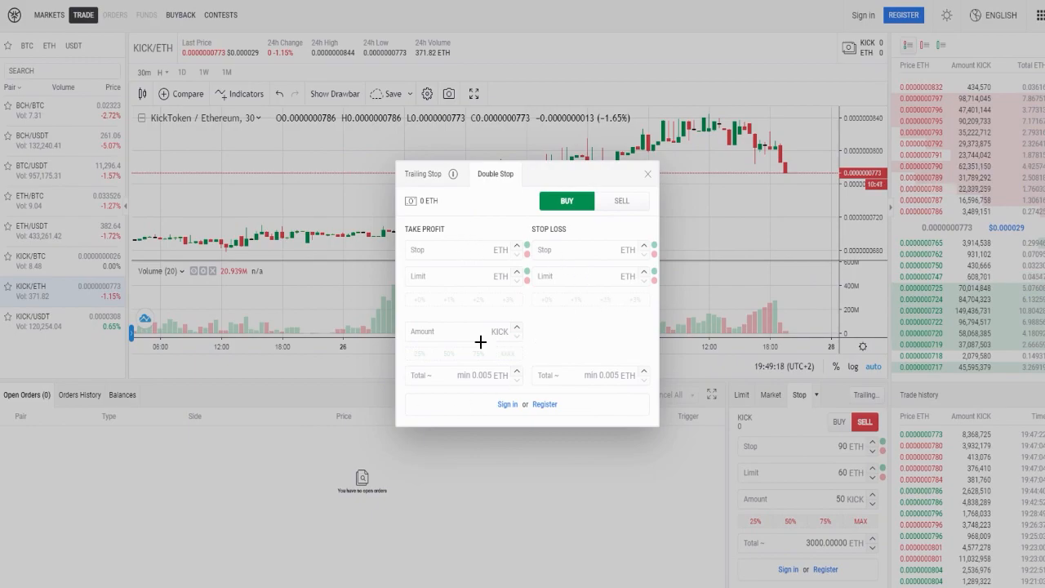
click(221, 15)
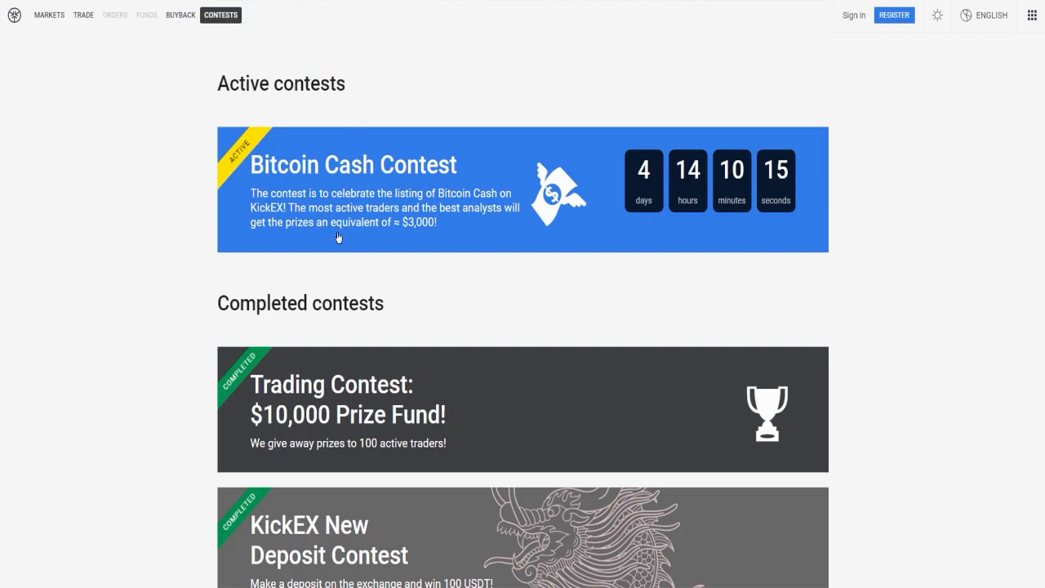
mouse_move(392, 225)
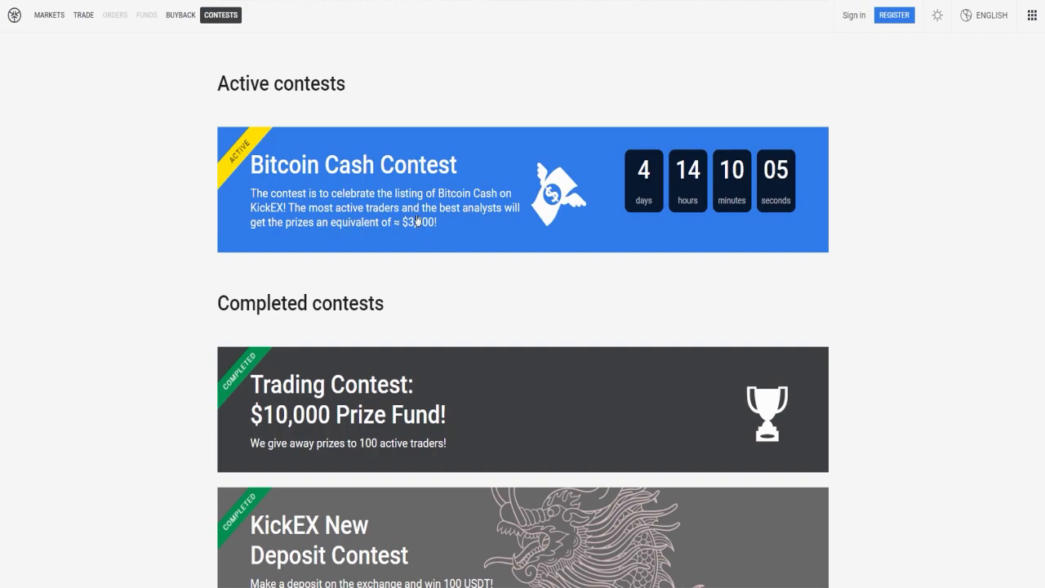
mouse_move(487, 229)
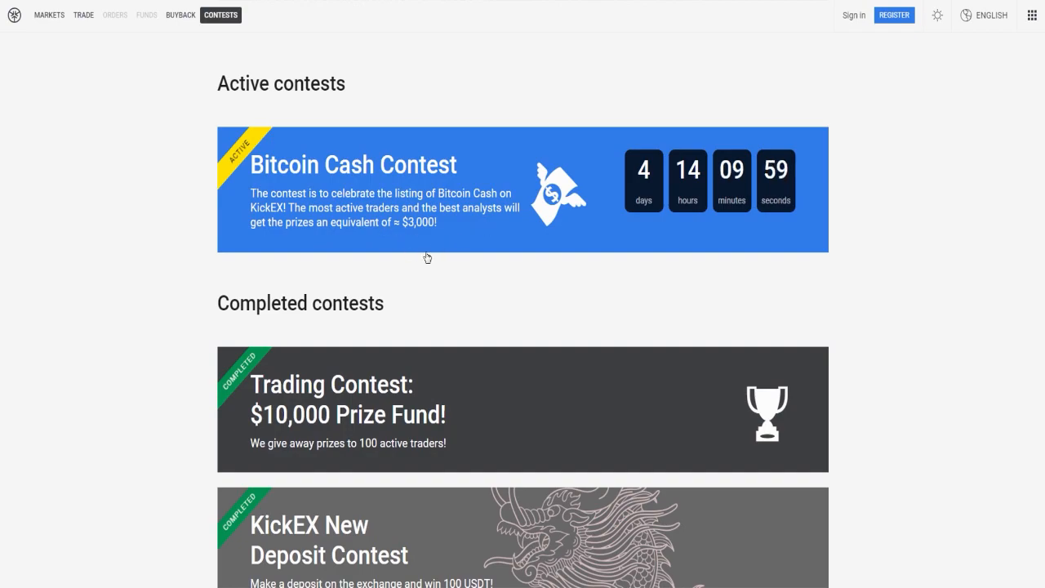
mouse_move(435, 240)
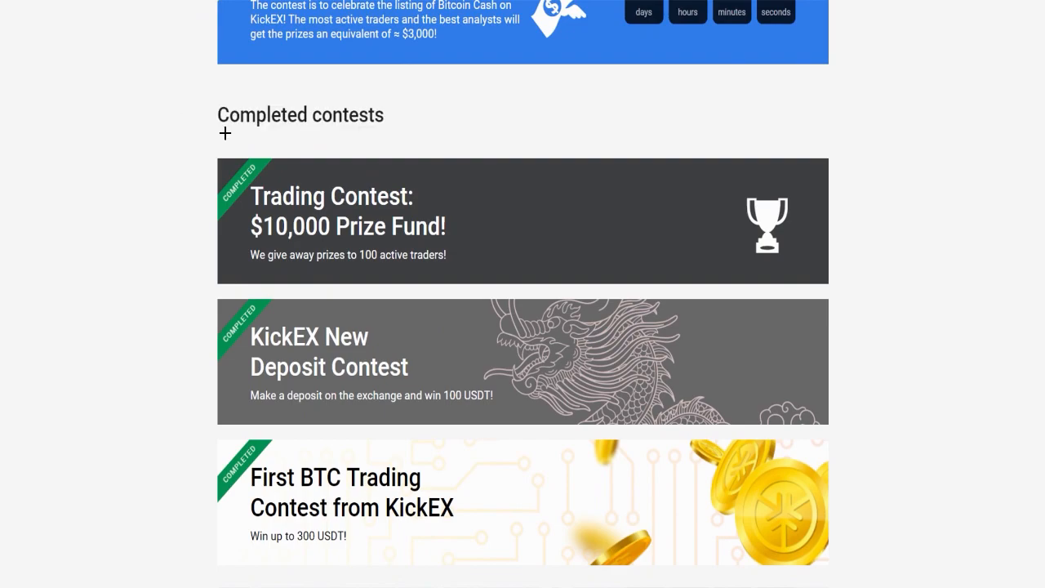
Scroll the contests page down to the completed contests ending with the First BTC Trading Contest.
scroll(down, 3)
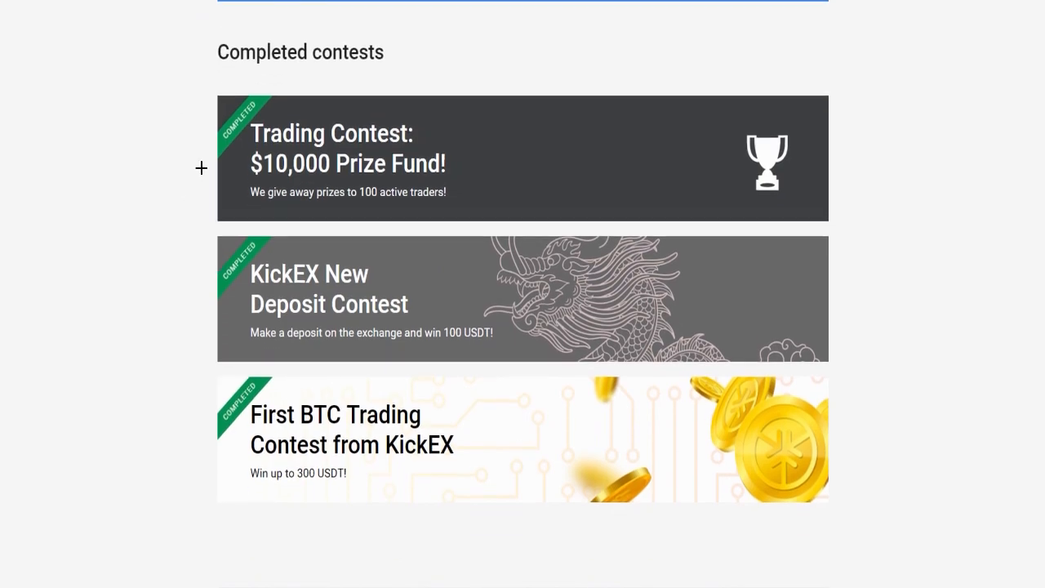
mouse_move(392, 183)
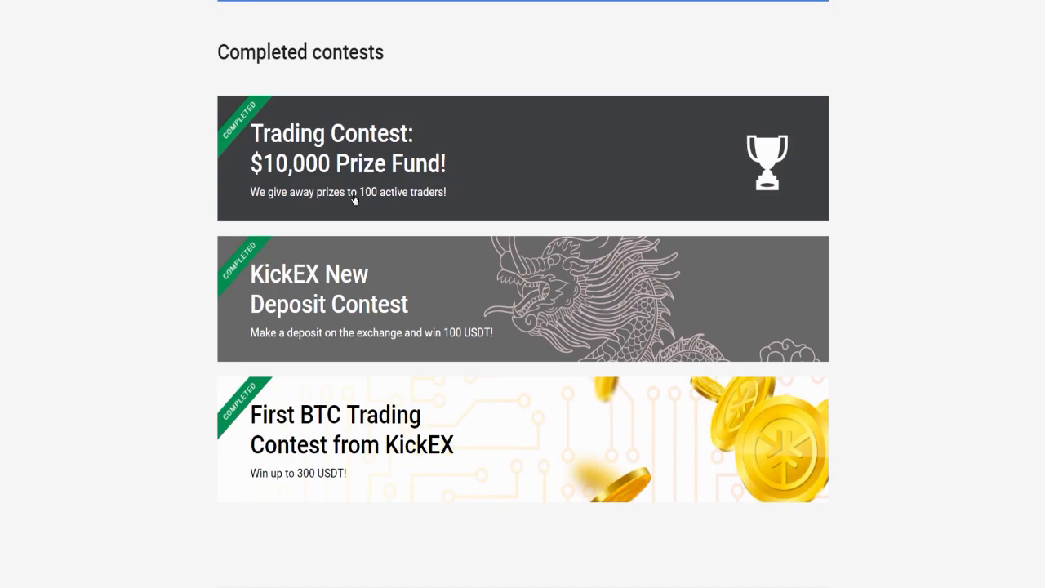
scroll(down, 3)
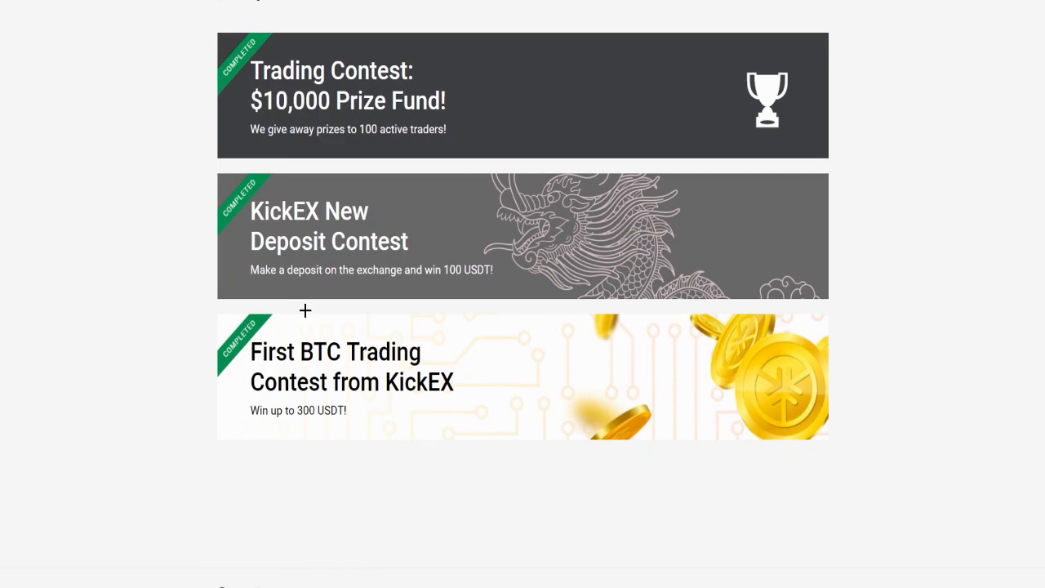
scroll(down, 3)
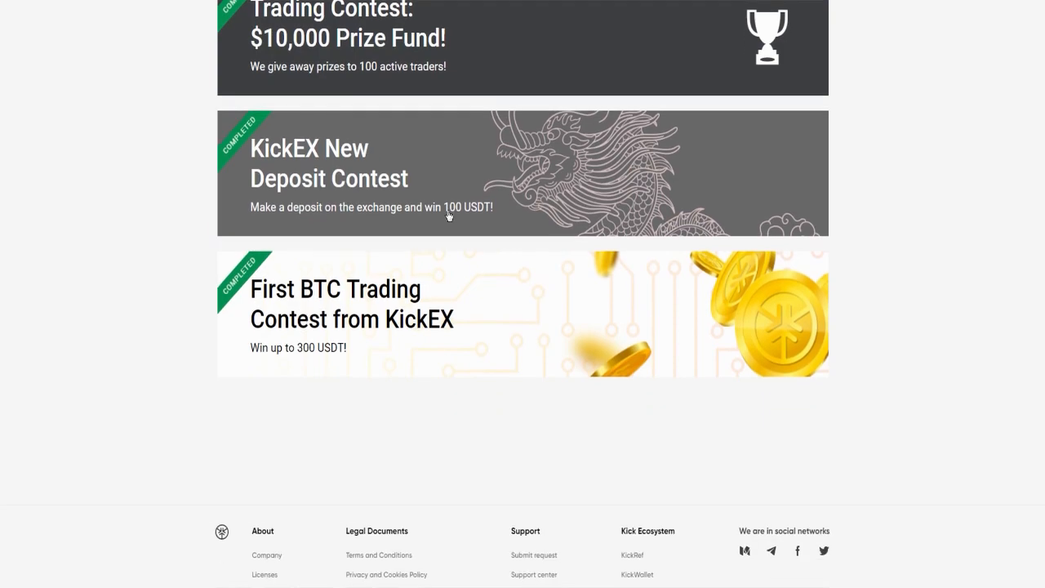
mouse_move(313, 313)
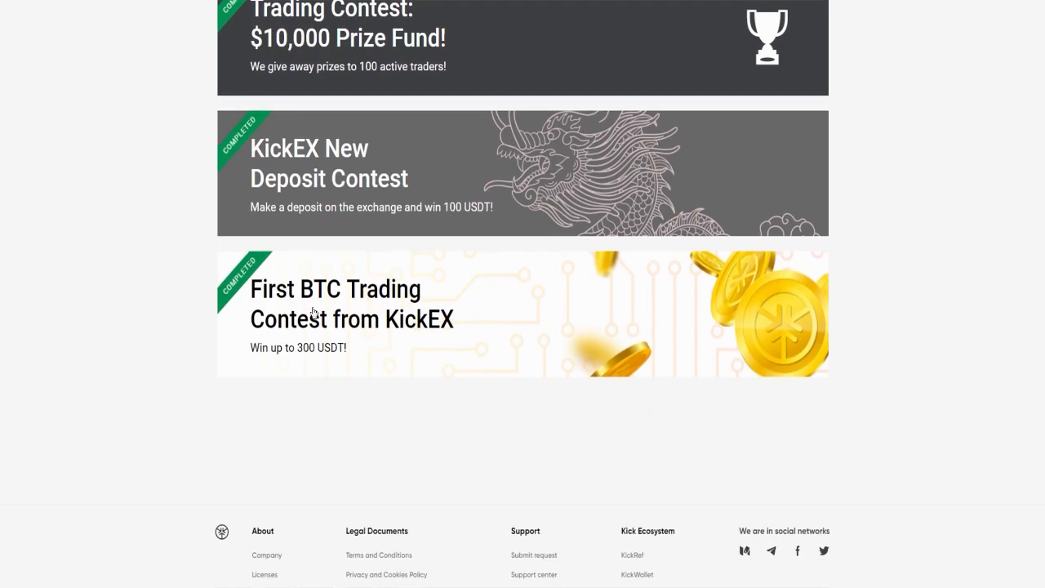
scroll(down, 3)
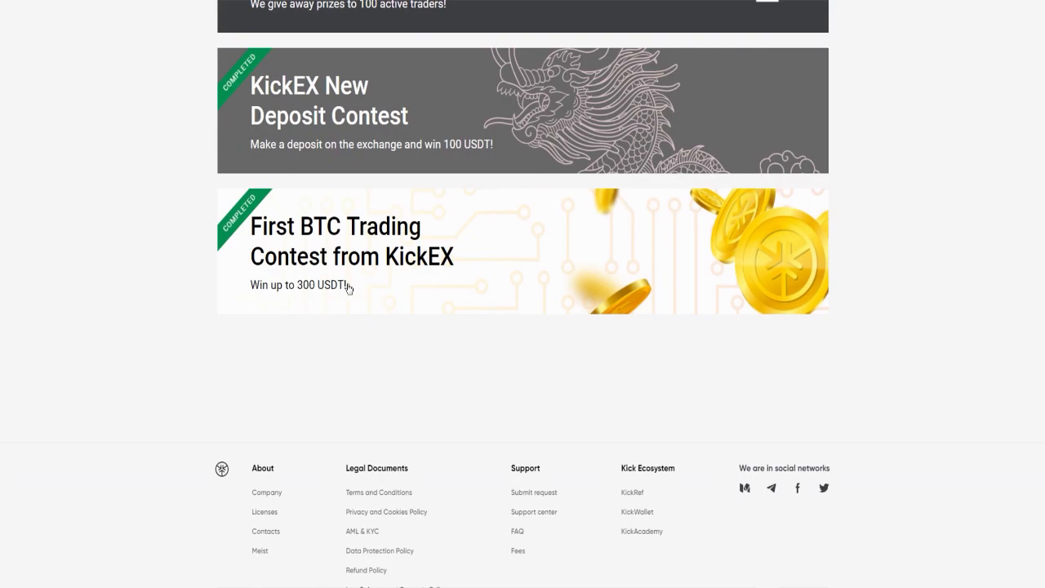
mouse_move(315, 290)
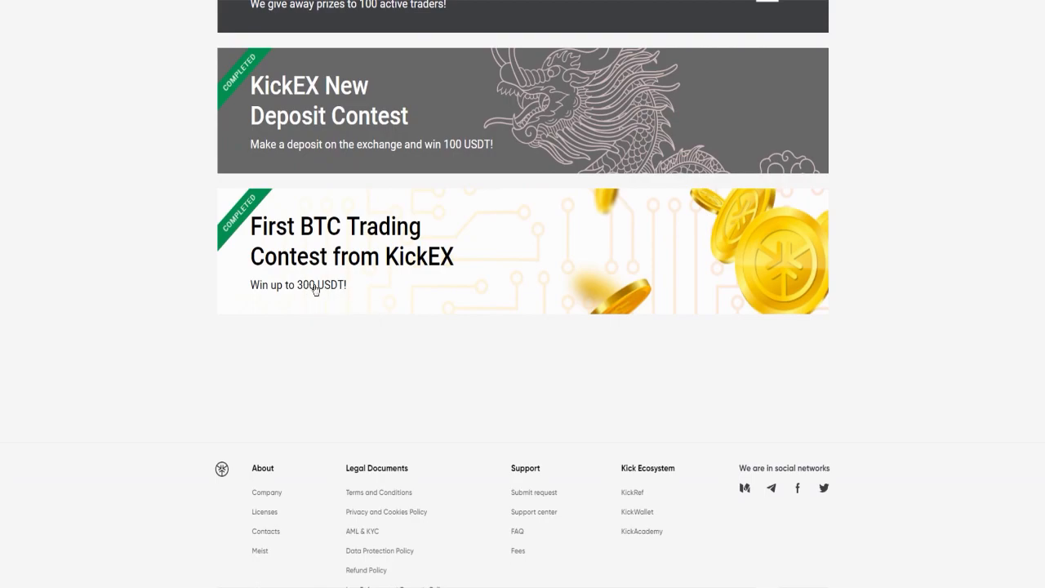
mouse_move(173, 326)
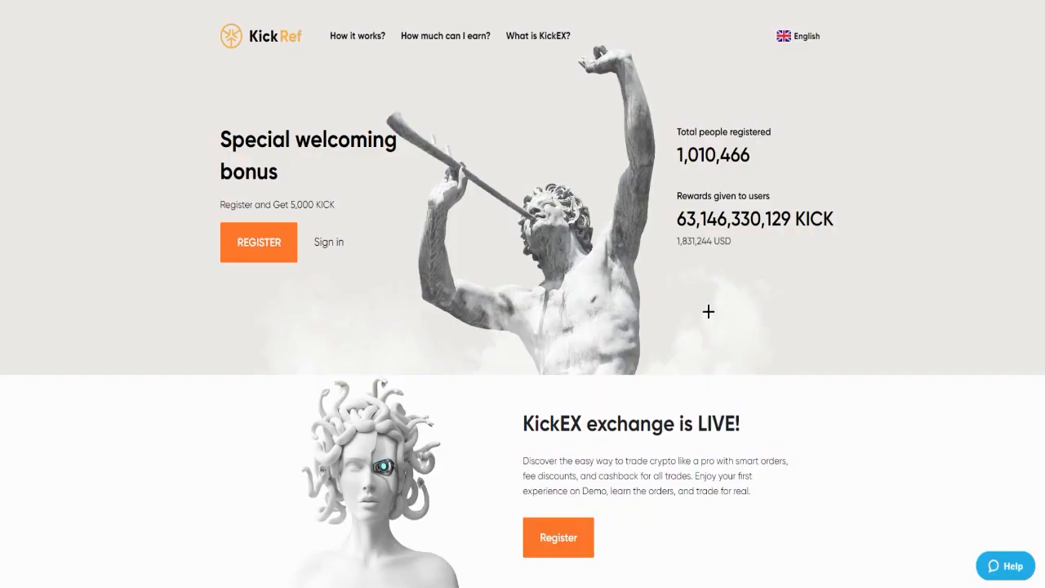
mouse_move(695, 306)
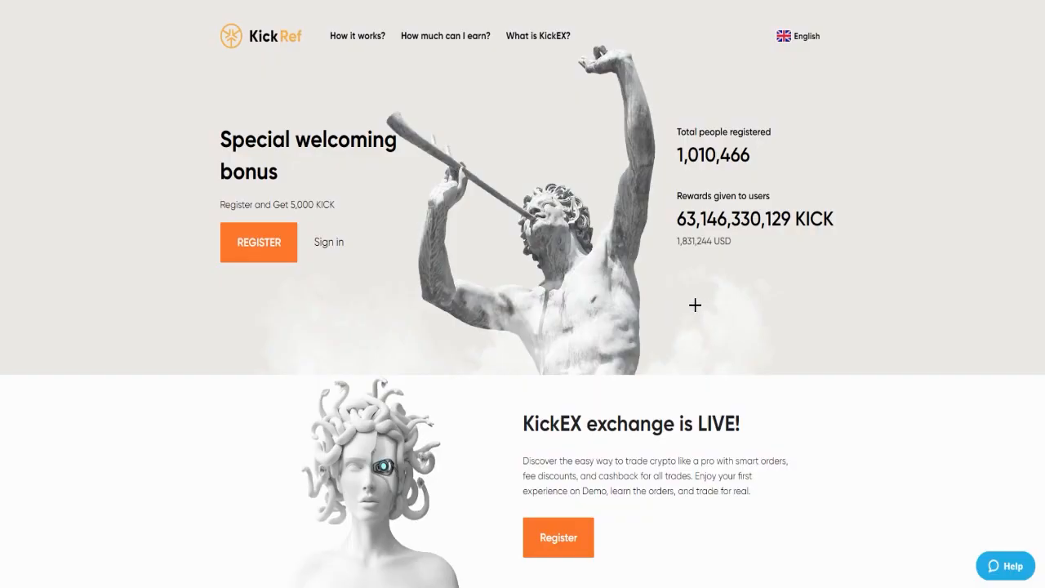
mouse_move(606, 278)
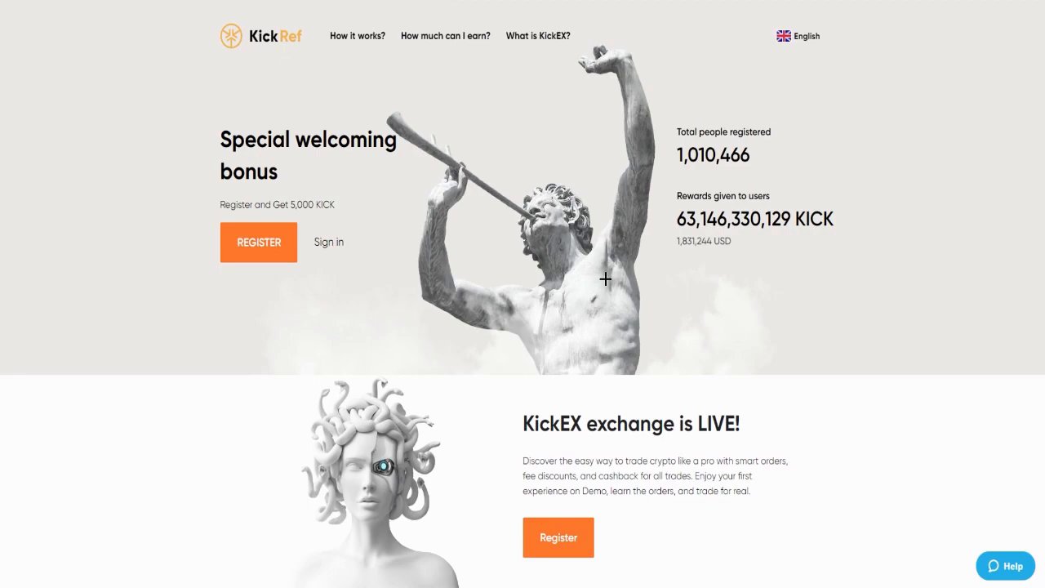
mouse_move(503, 327)
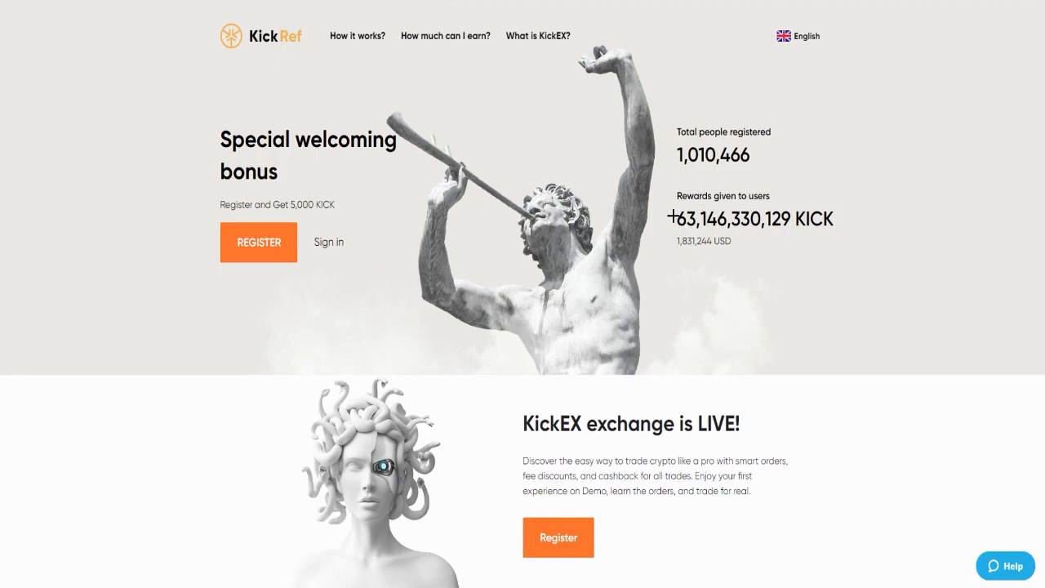
mouse_move(852, 243)
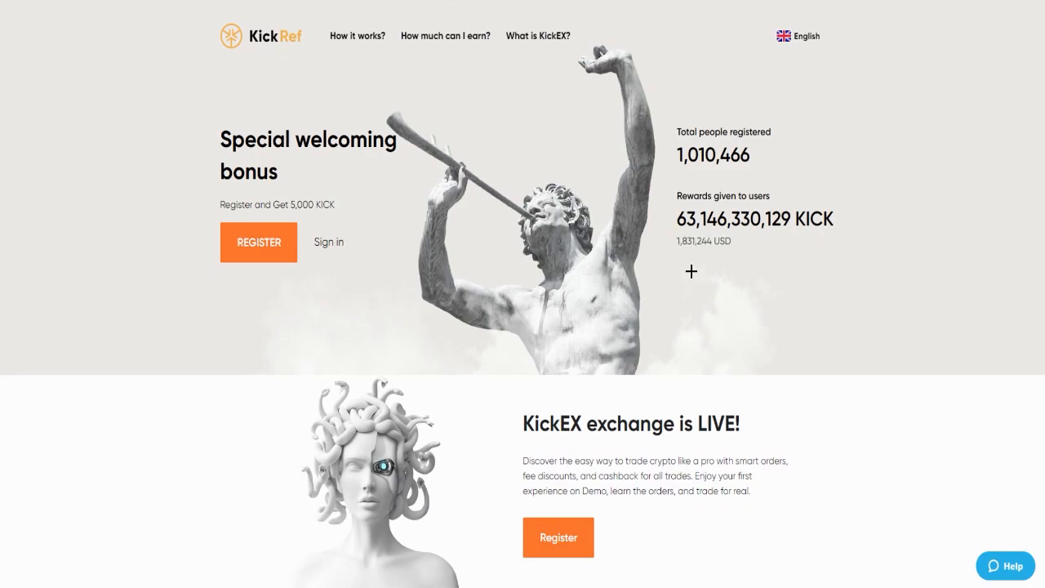
mouse_move(701, 281)
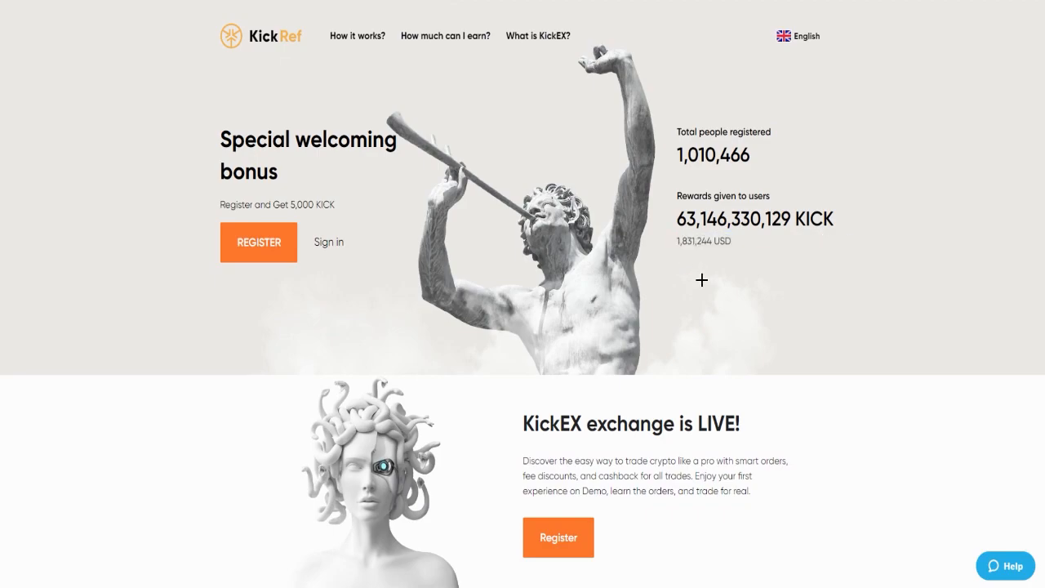
Scroll the KickRef homepage to the three-step 'Referral Program is super easy' section.
scroll(down, 3)
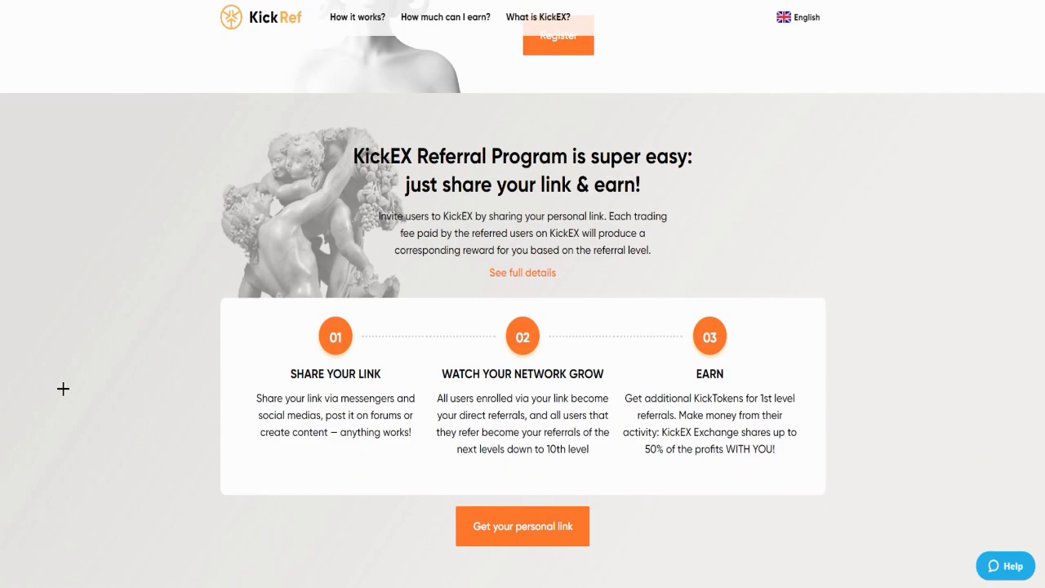
mouse_move(188, 323)
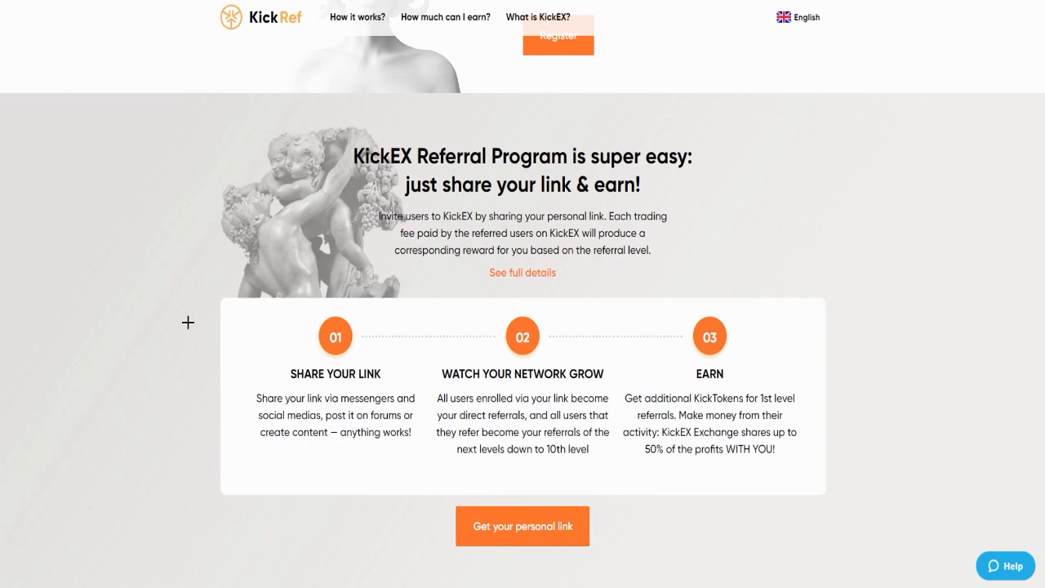
mouse_move(229, 325)
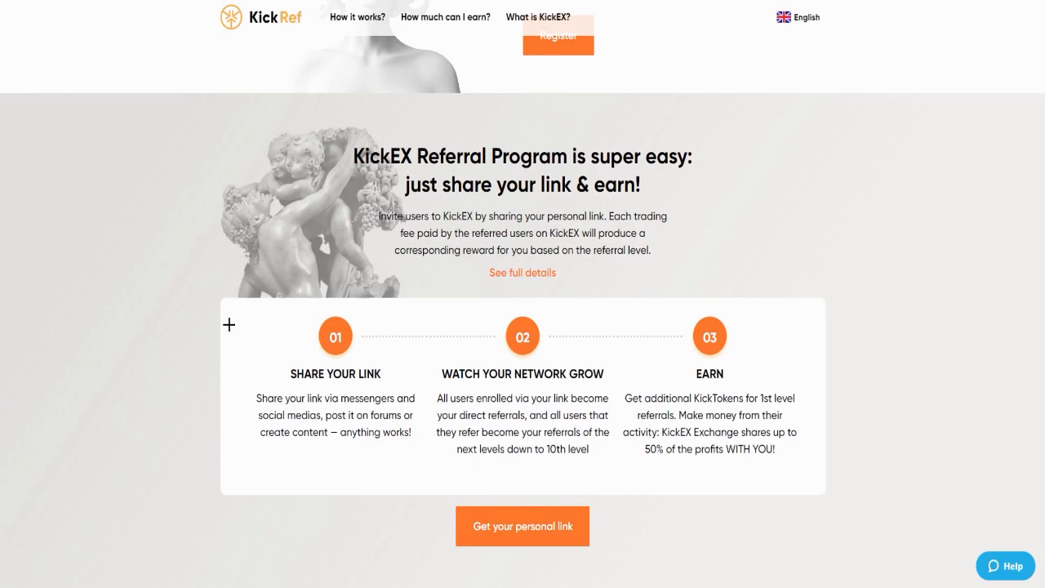
scroll(down, 3)
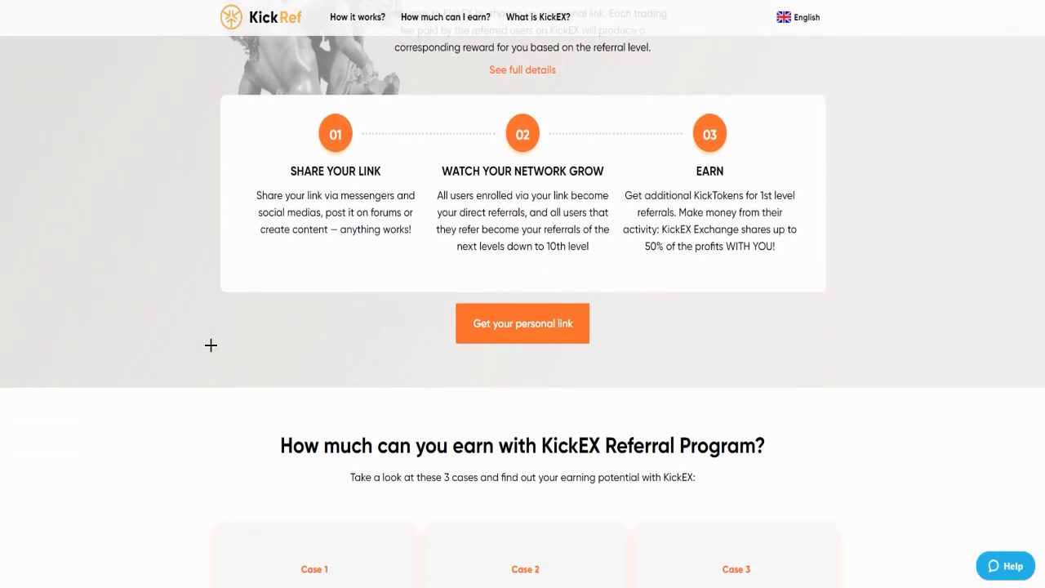
scroll(up, 3)
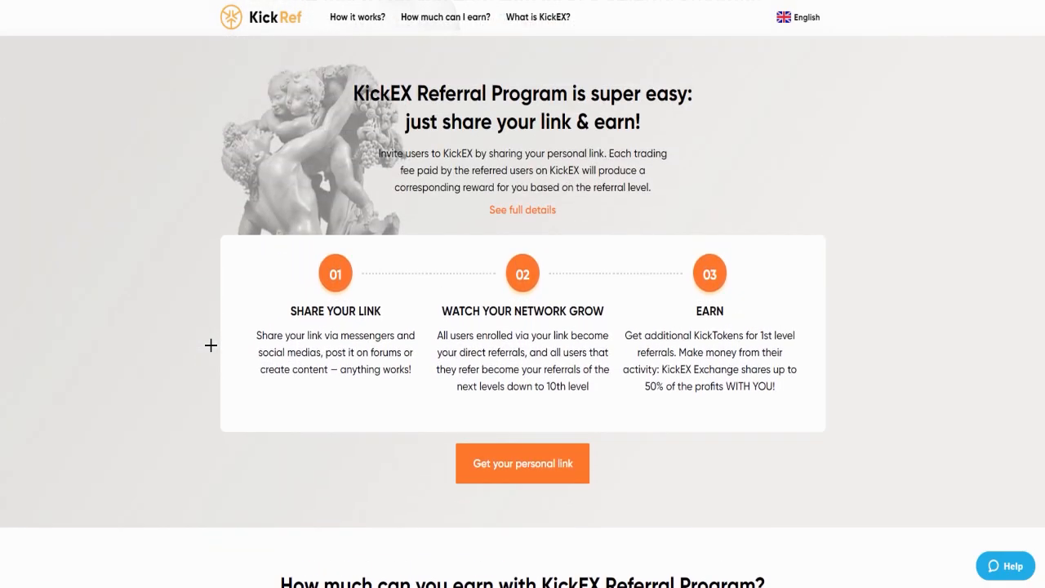
mouse_move(211, 347)
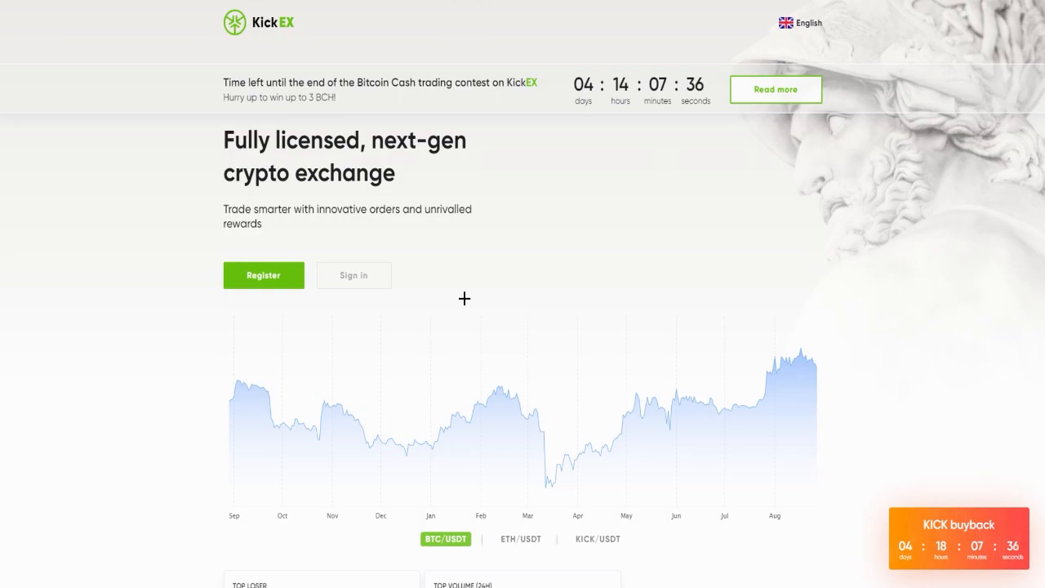
mouse_move(488, 326)
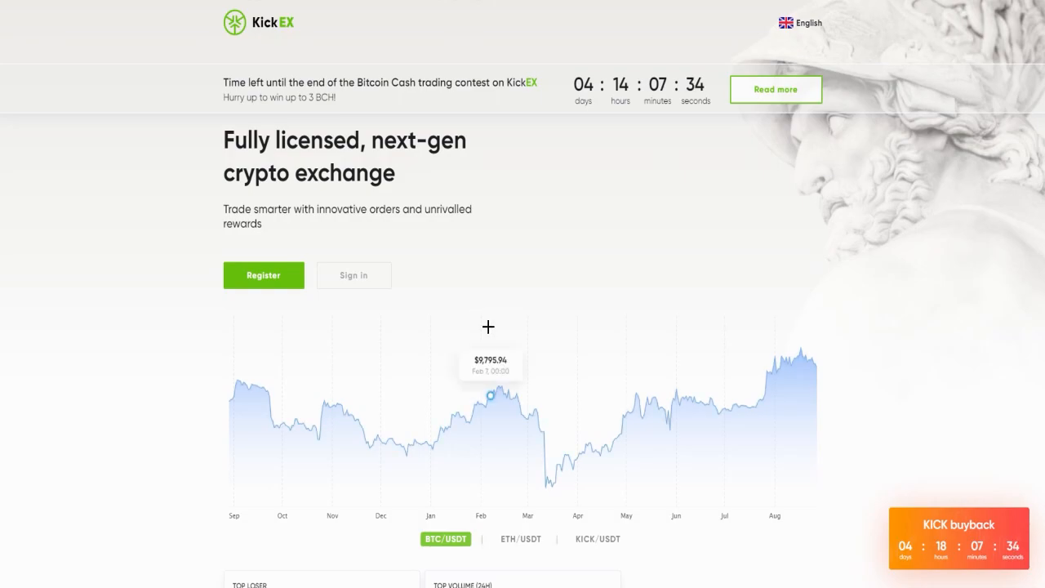
mouse_move(987, 538)
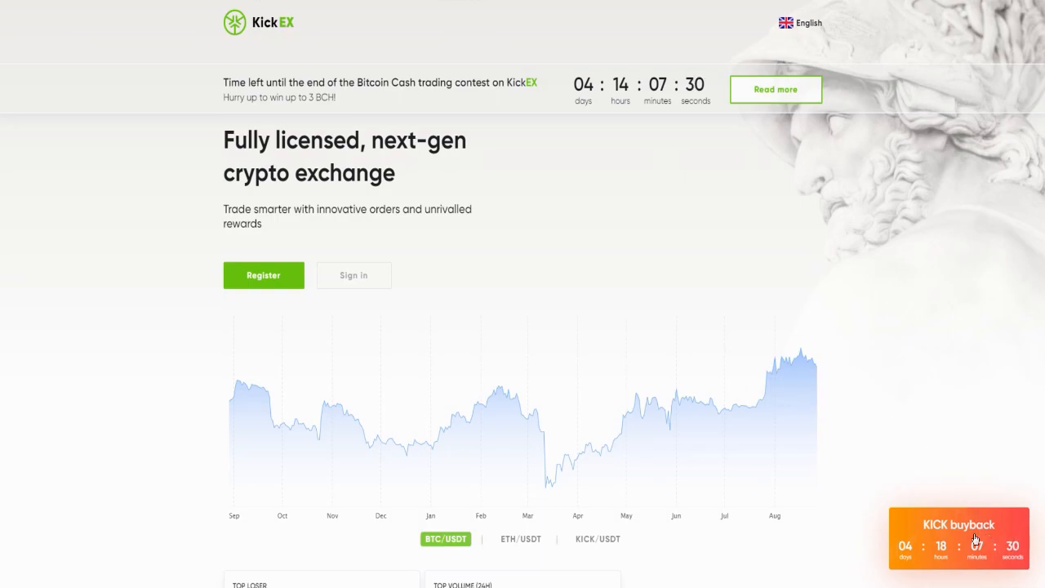
mouse_move(699, 341)
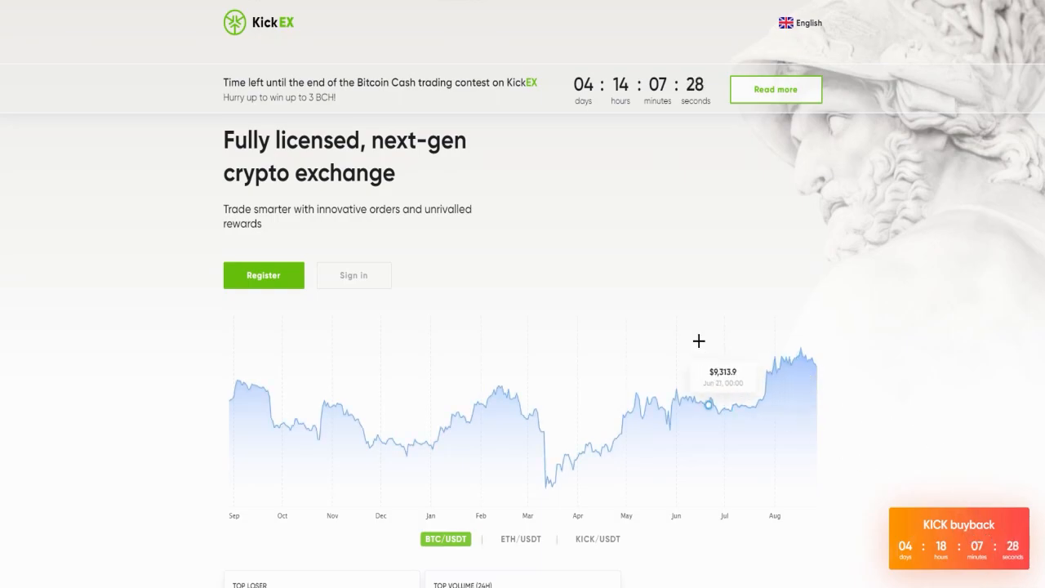
mouse_move(645, 256)
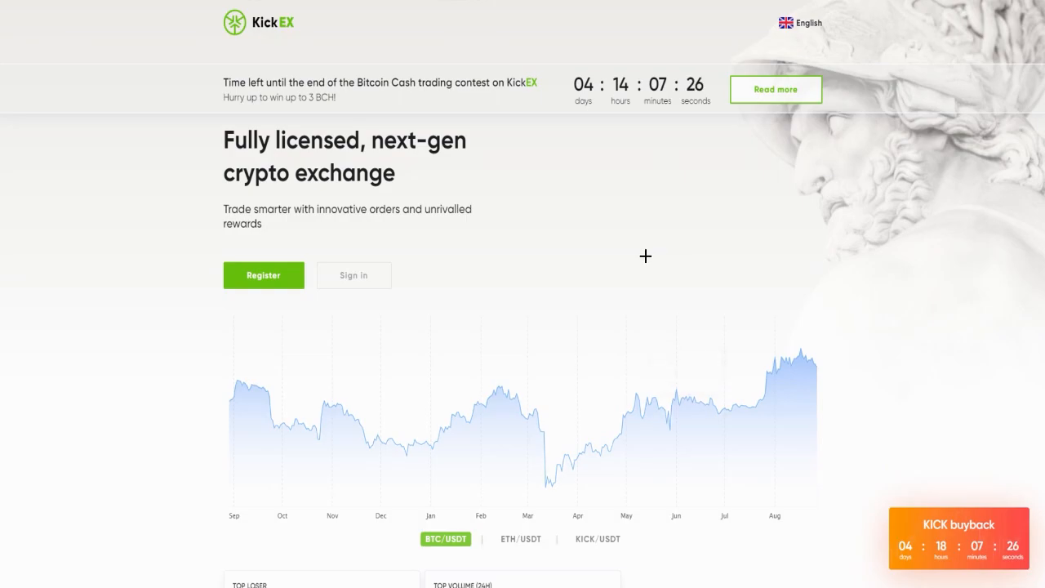
mouse_move(605, 252)
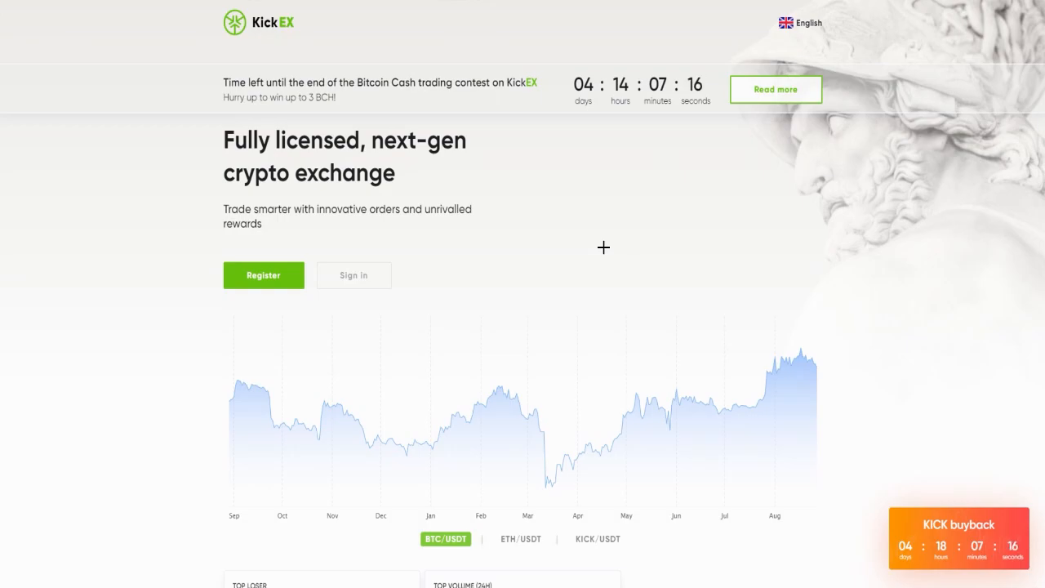
Scroll the KickEX homepage through Advantages and Features to the 'Try KickEX risk-free' demo trading section.
scroll(down, 3)
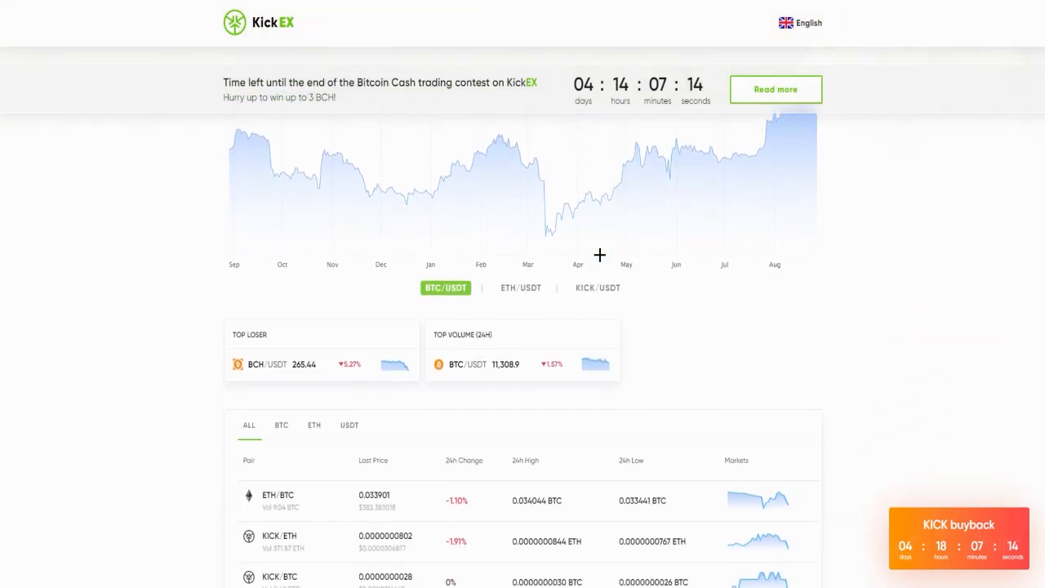
scroll(down, 3)
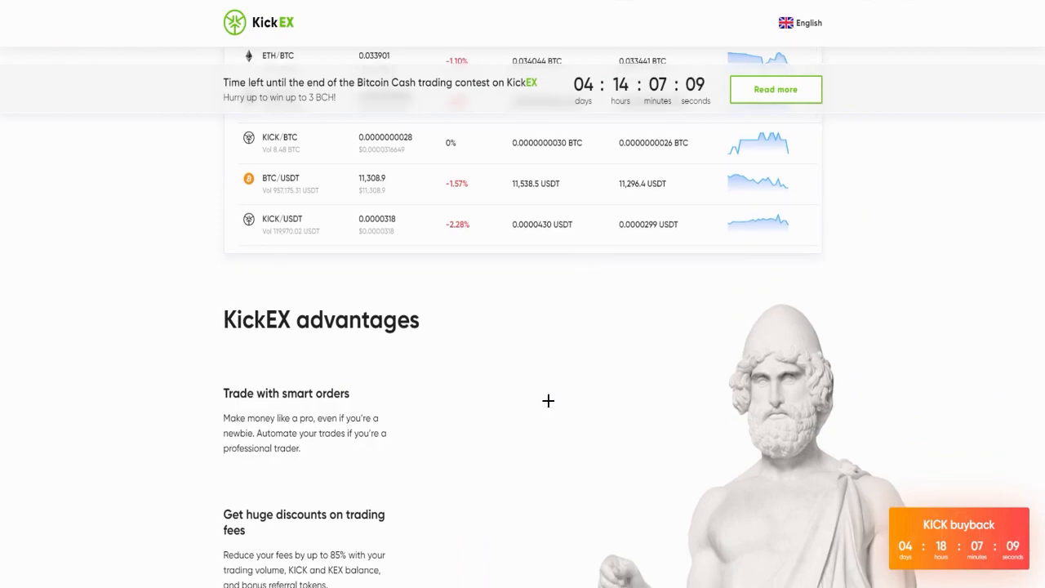
scroll(down, 3)
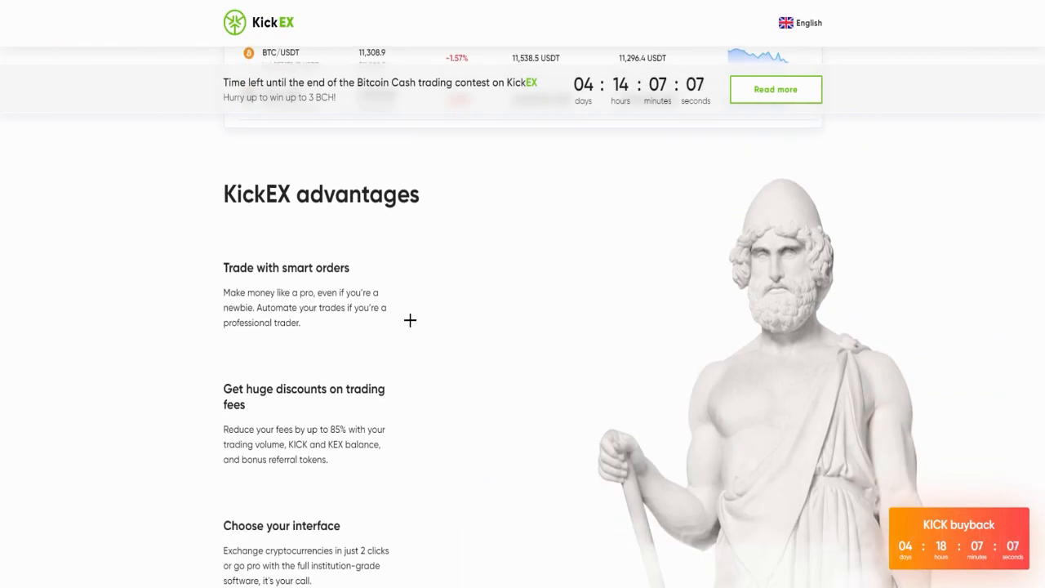
scroll(down, 3)
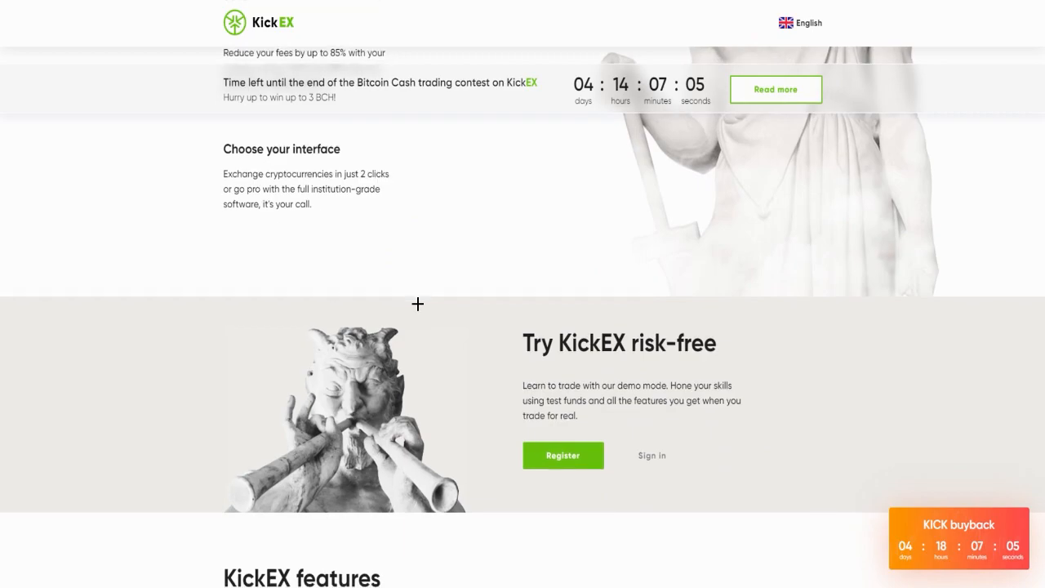
scroll(down, 3)
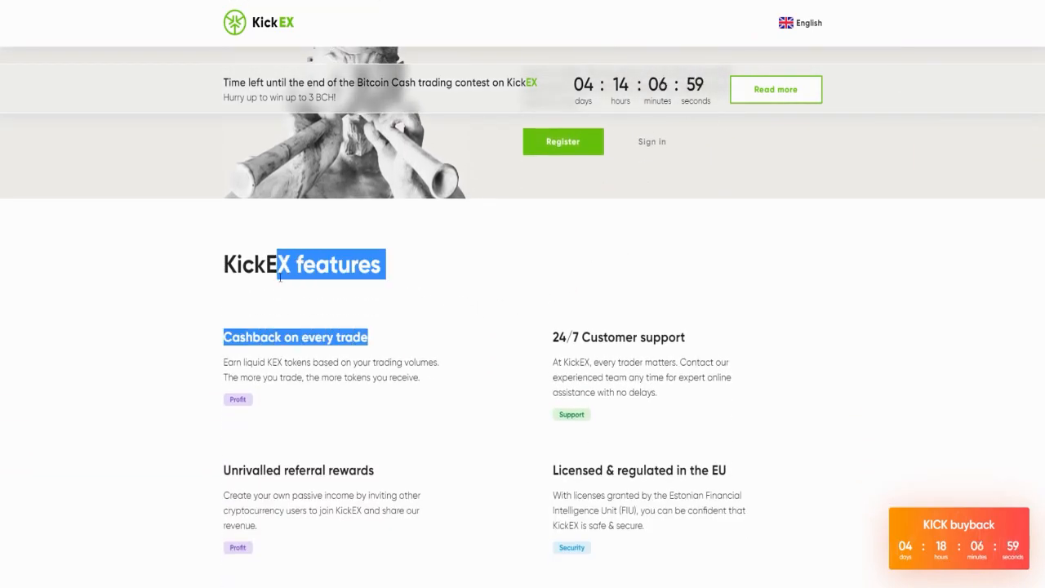
scroll(down, 3)
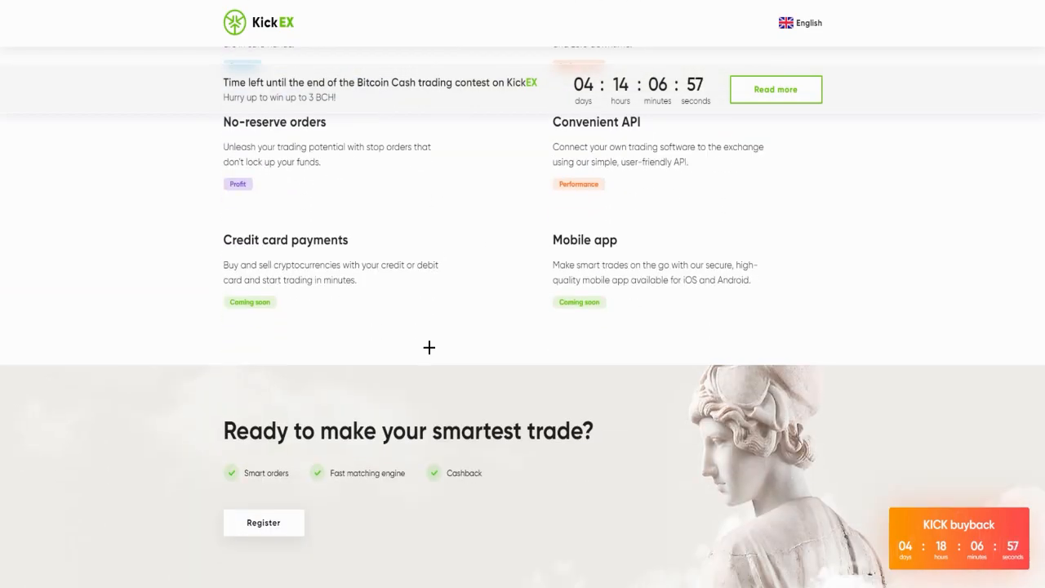
scroll(down, 3)
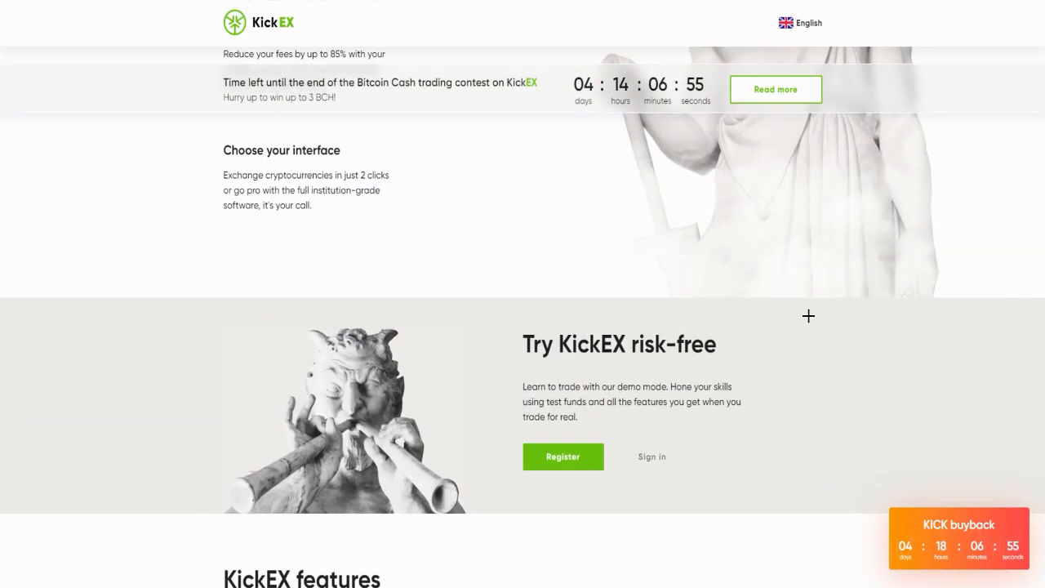